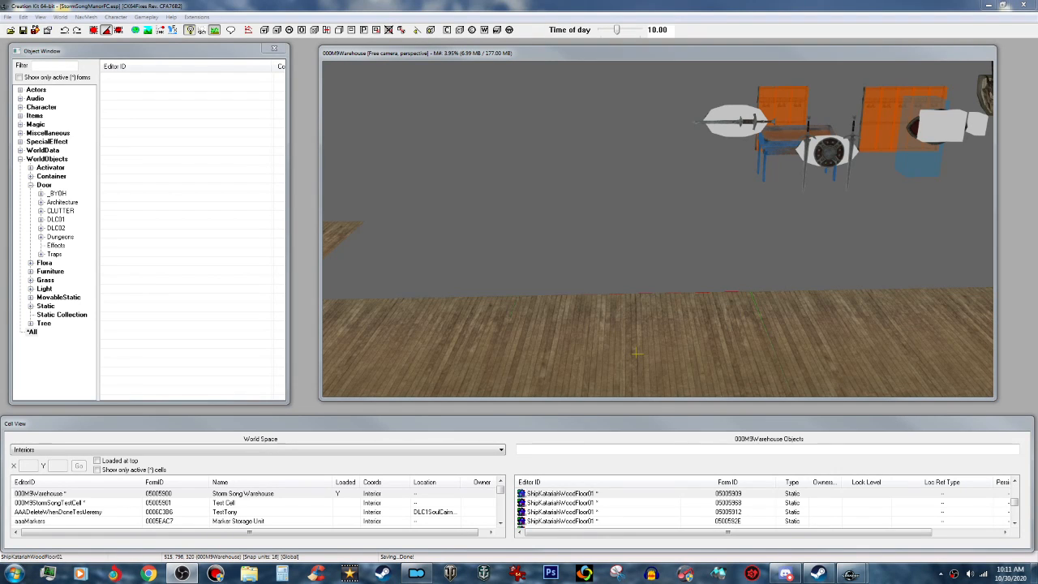
mouse_move(826, 207)
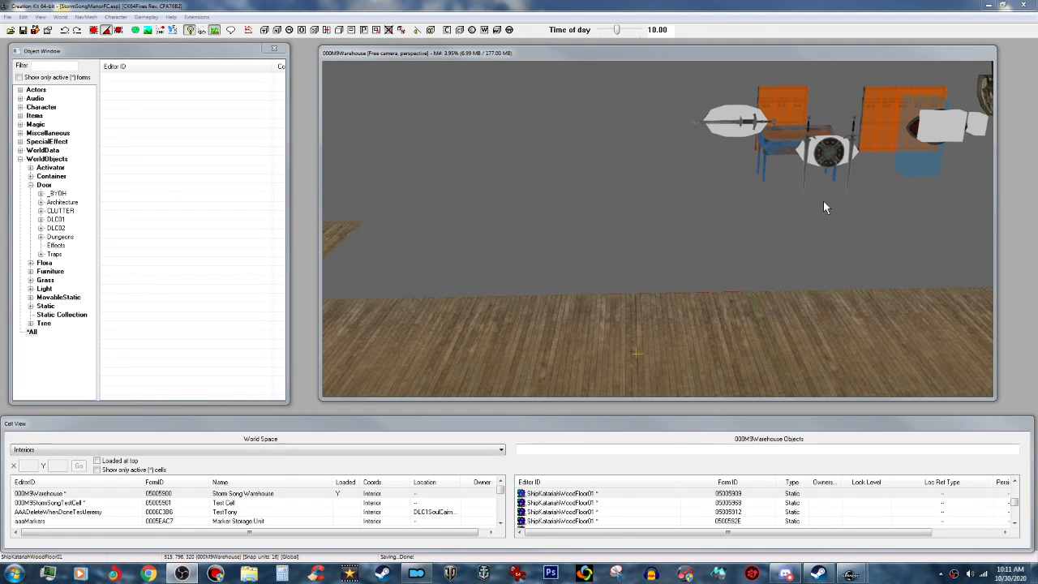
mouse_move(843, 248)
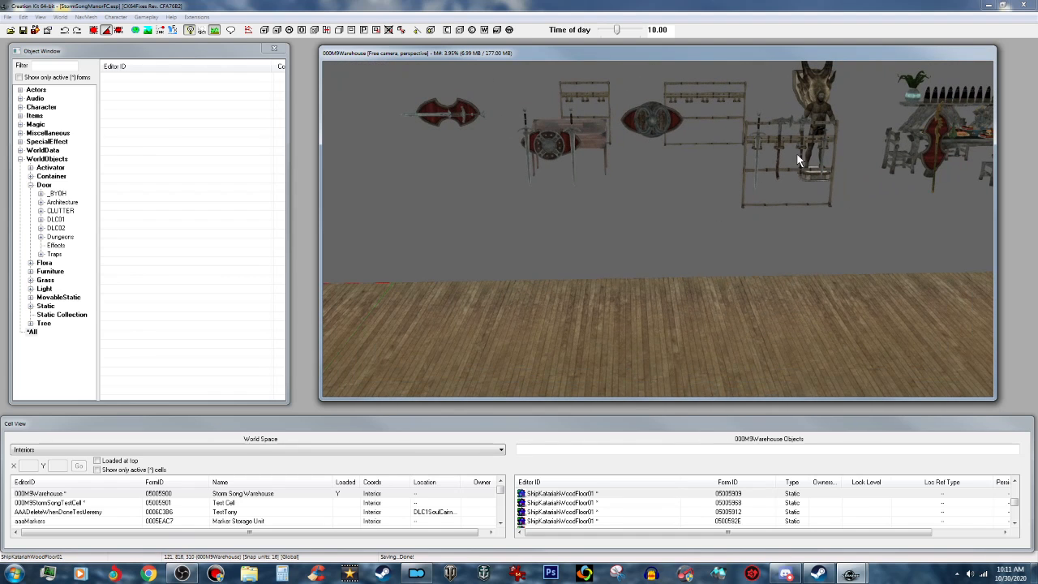
mouse_move(732, 151)
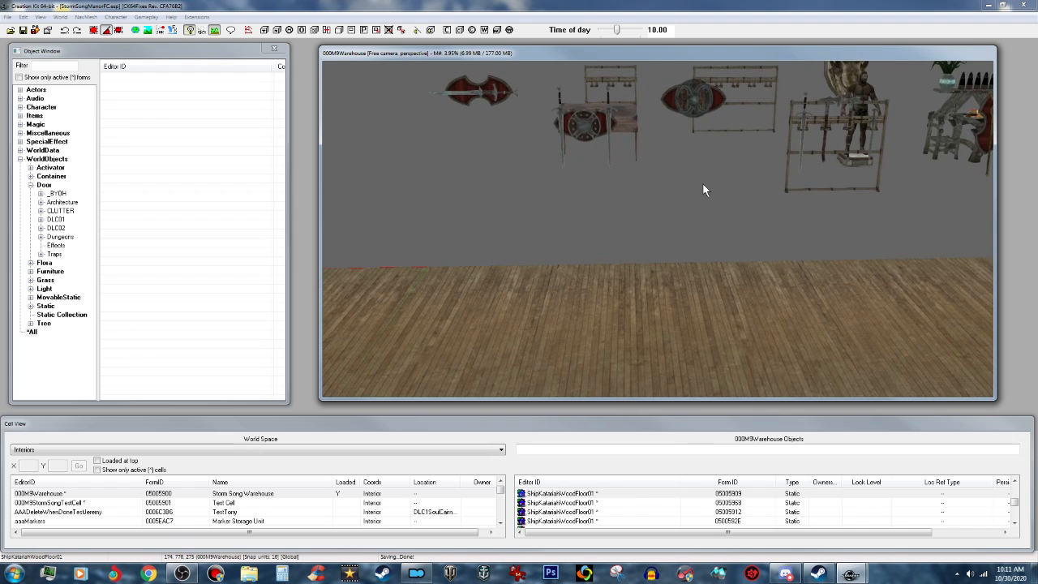
mouse_move(79, 250)
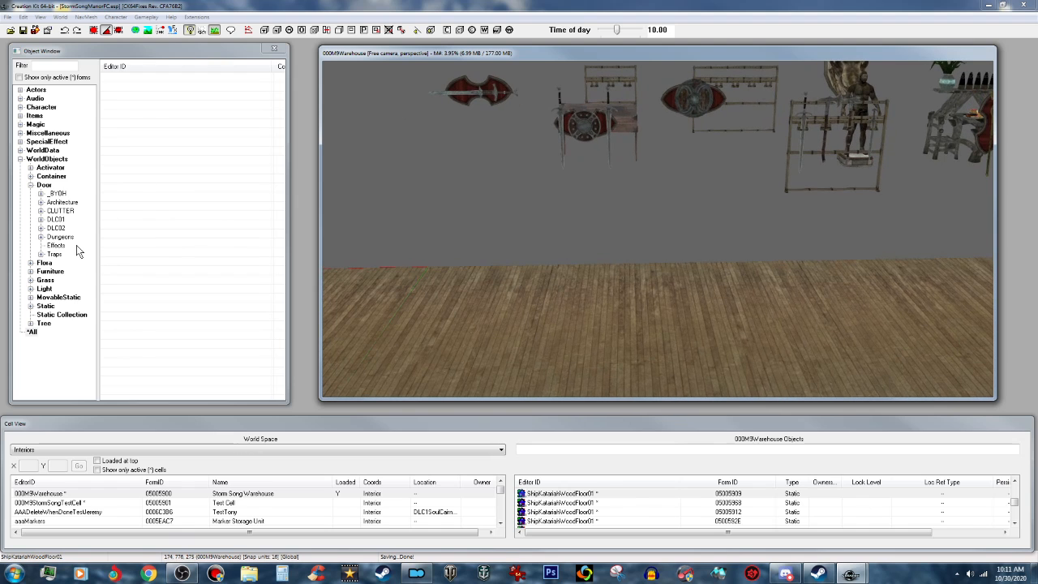
mouse_move(55, 174)
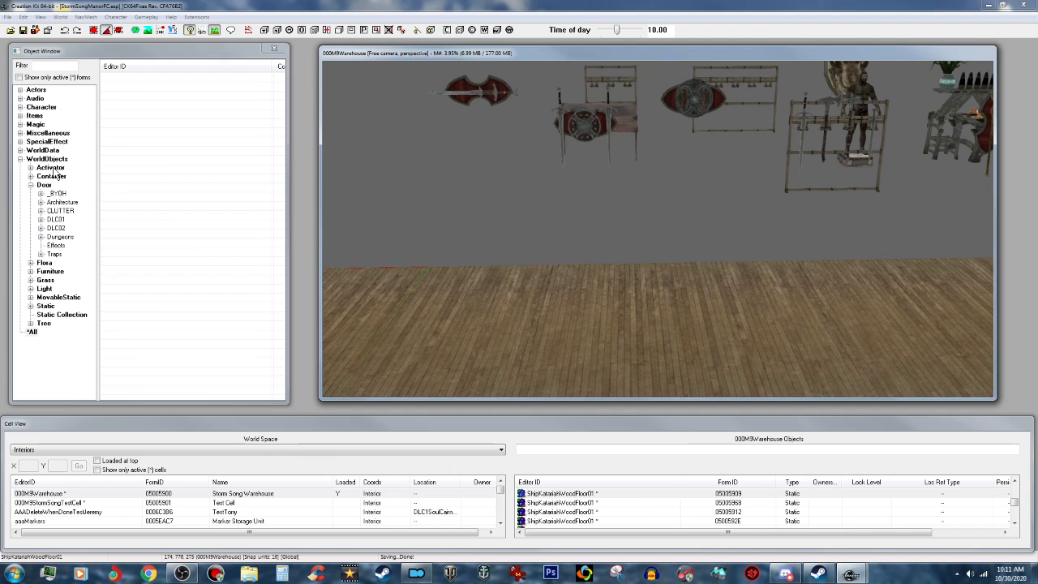
- Filter objects by 'wea', preview WeaponRackMid's model, and open its record
left_click(50, 167)
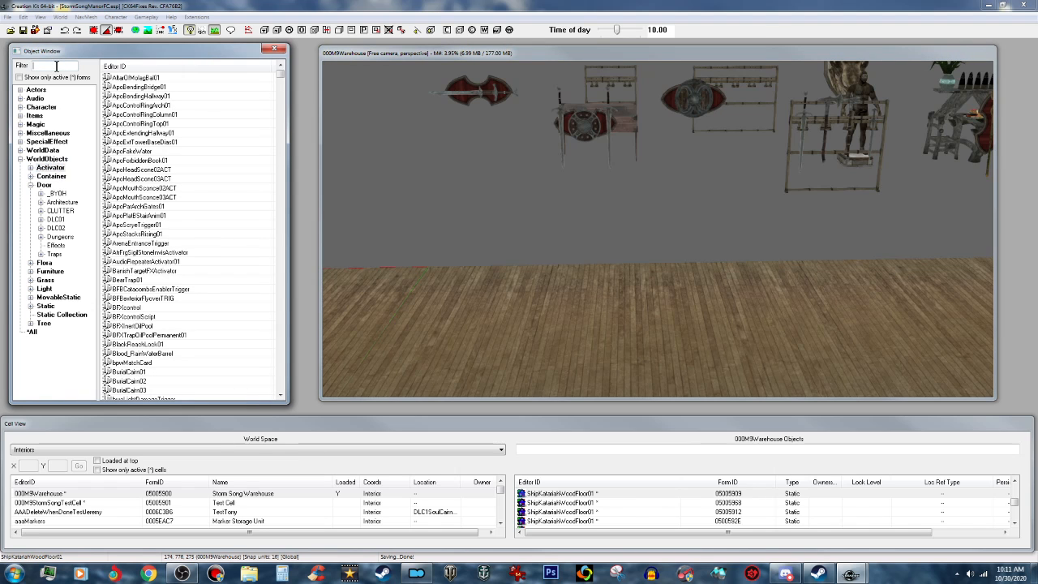
type("weaponrack")
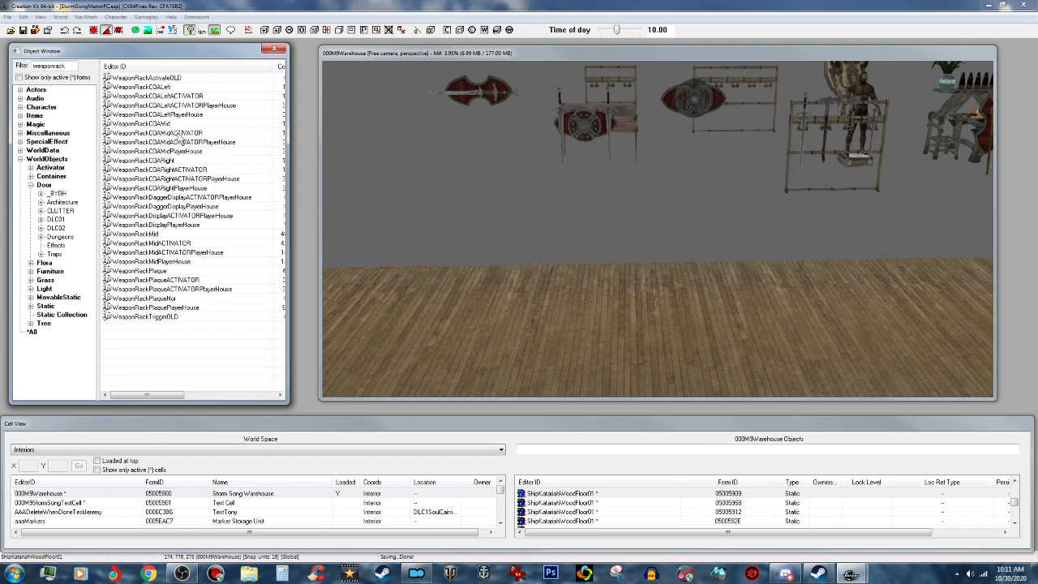
mouse_move(168, 239)
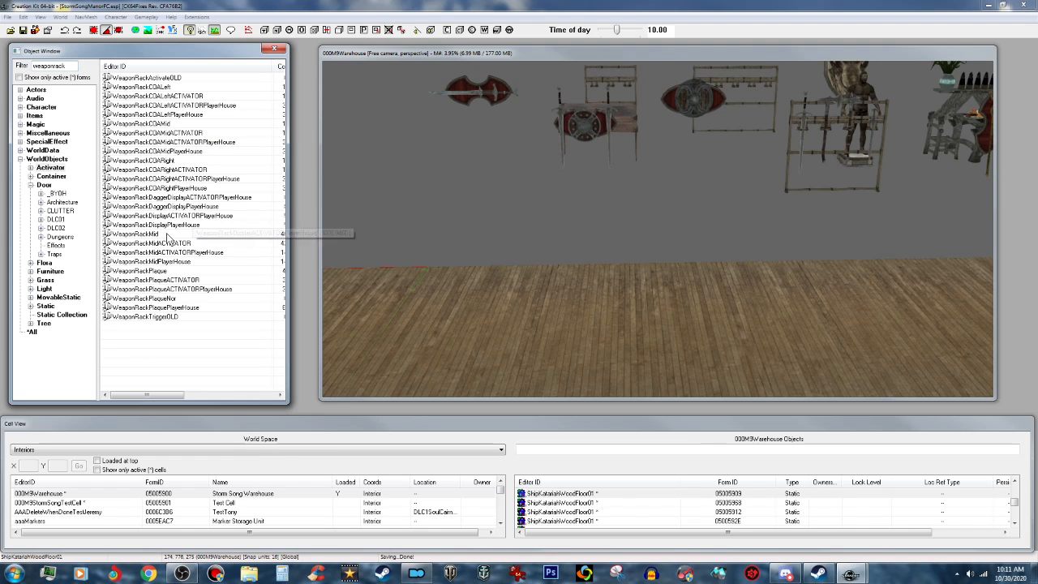
right_click(134, 233)
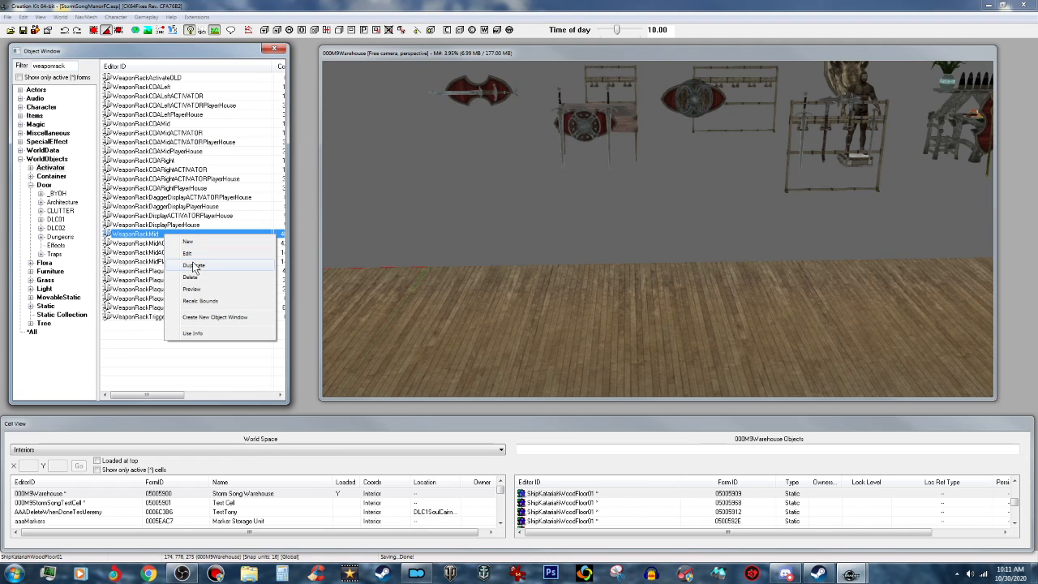
left_click(191, 289)
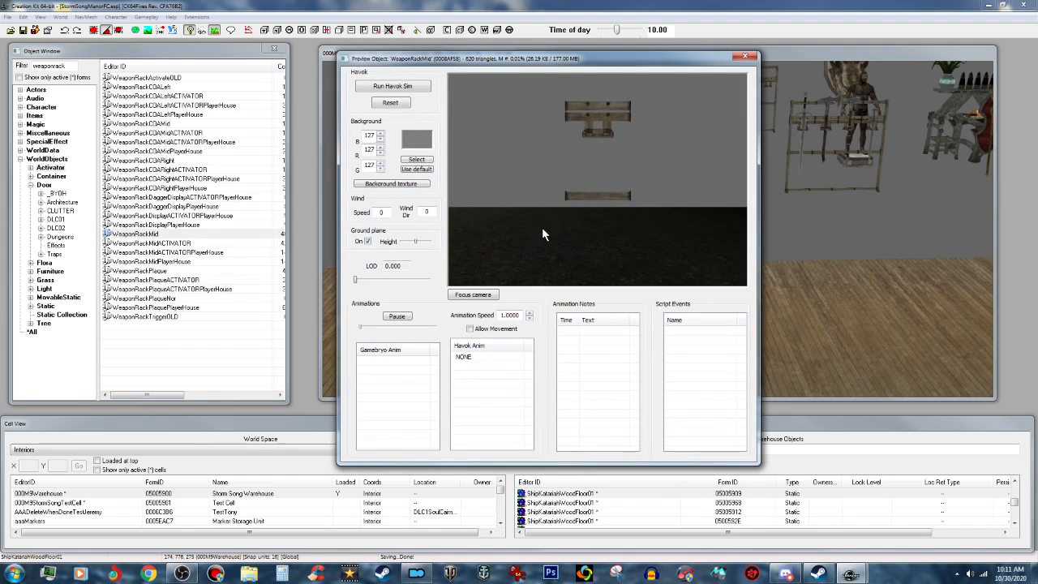
left_click(744, 58)
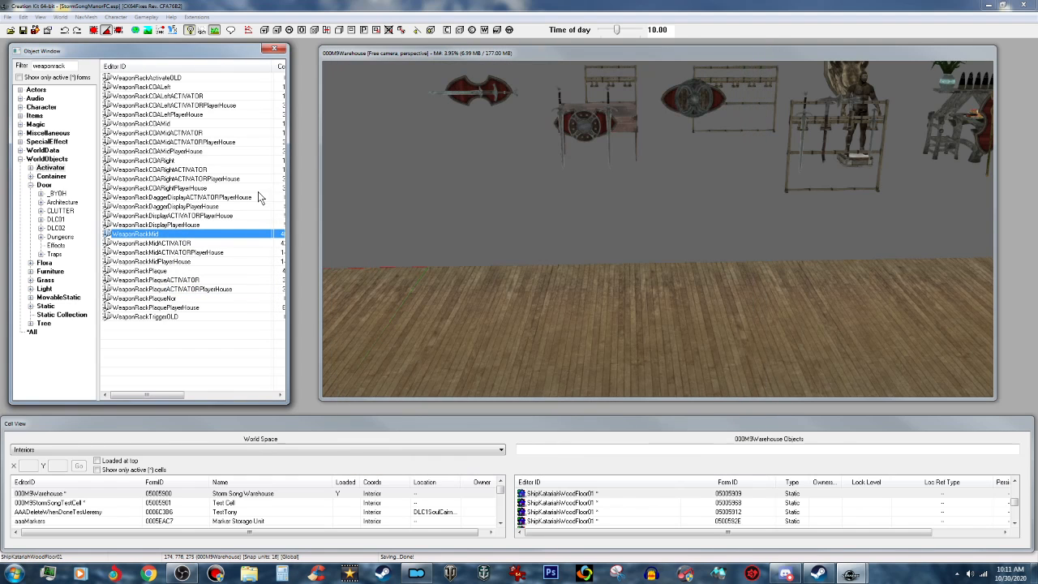
double_click(135, 234)
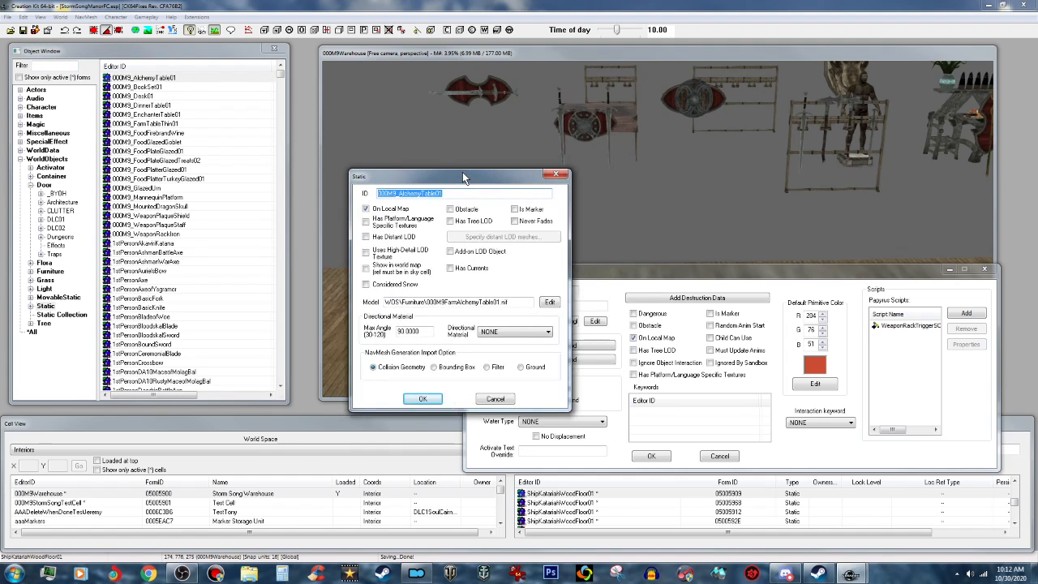
- Set the static's ID to 000M9_WeaponRackMid, copy the rack model path, and cancel the activator
left_click_drag(465, 176, 414, 182)
type("000M9_WeaponRackMid")
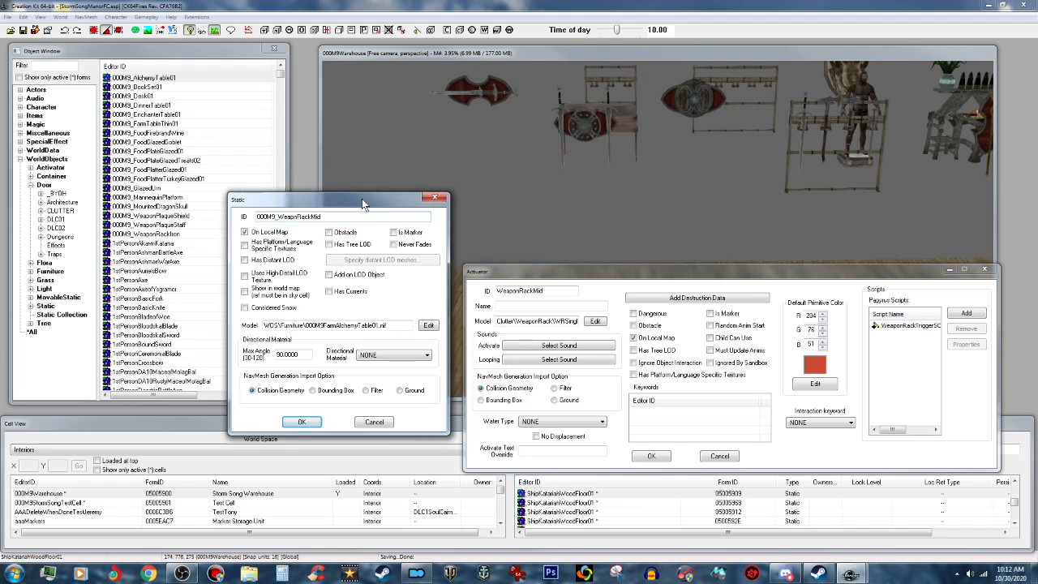
right_click(535, 320)
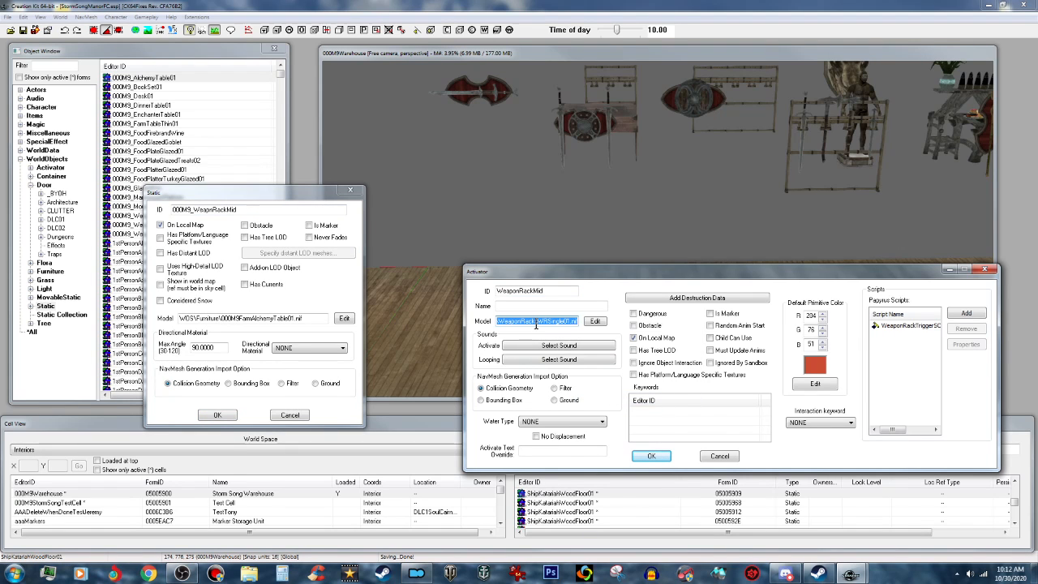
right_click(536, 321)
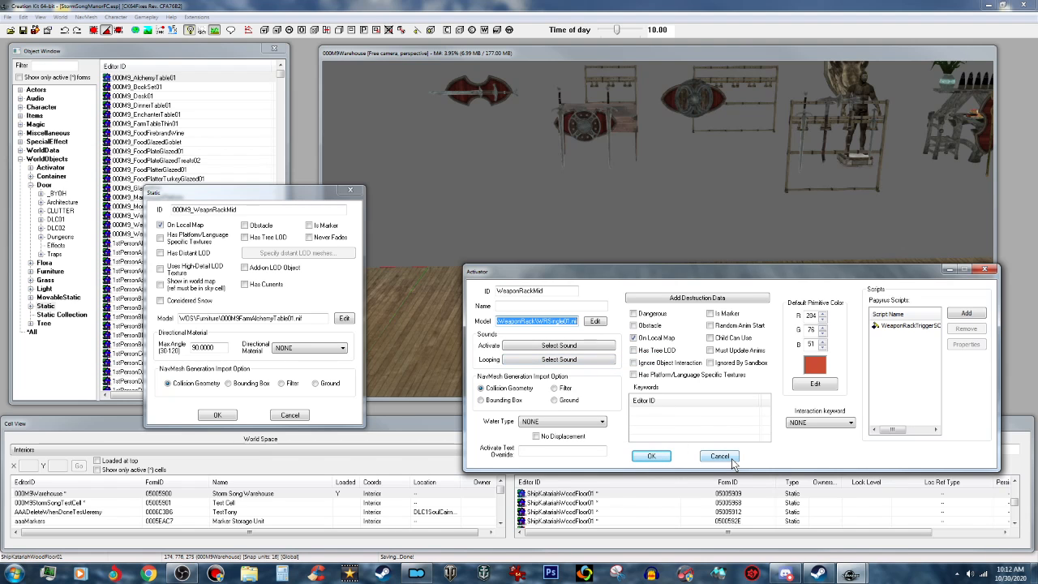
left_click(719, 456)
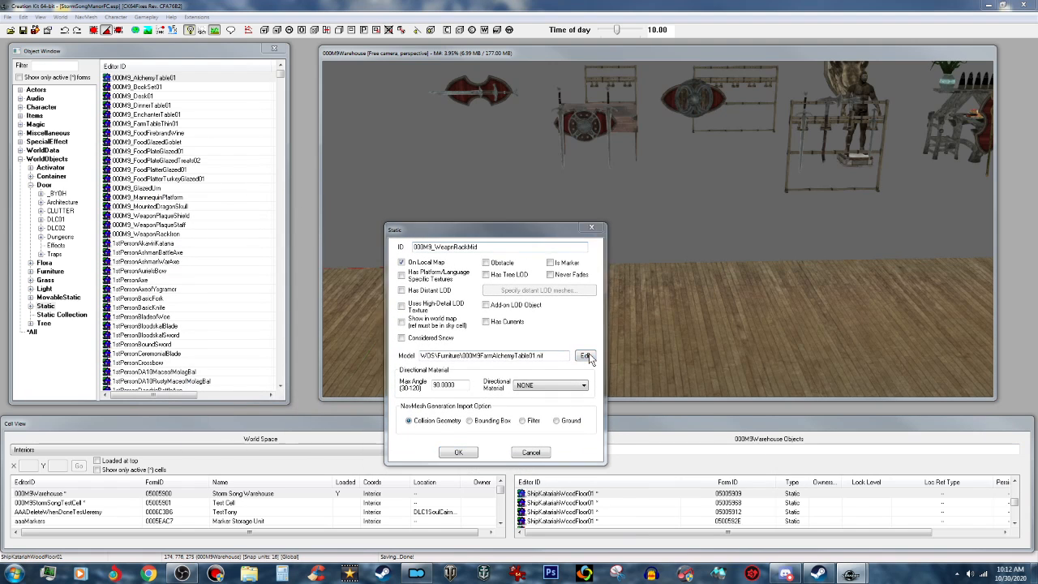
- Point the static's model to Clutter\WeaponRack\WRSingle01.nif under Skyrim SE Data\Meshes
left_click(586, 356)
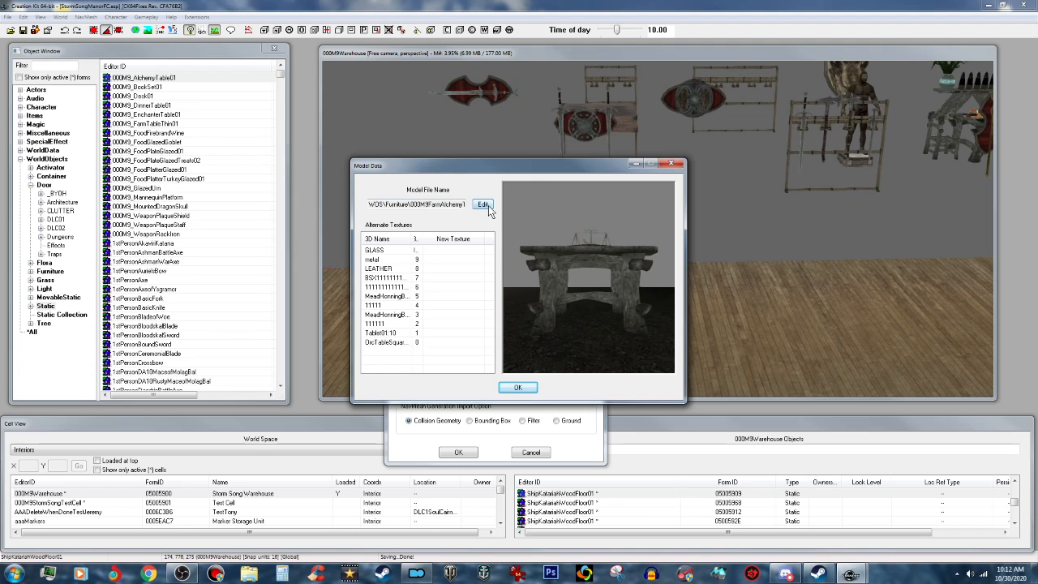
left_click(484, 204)
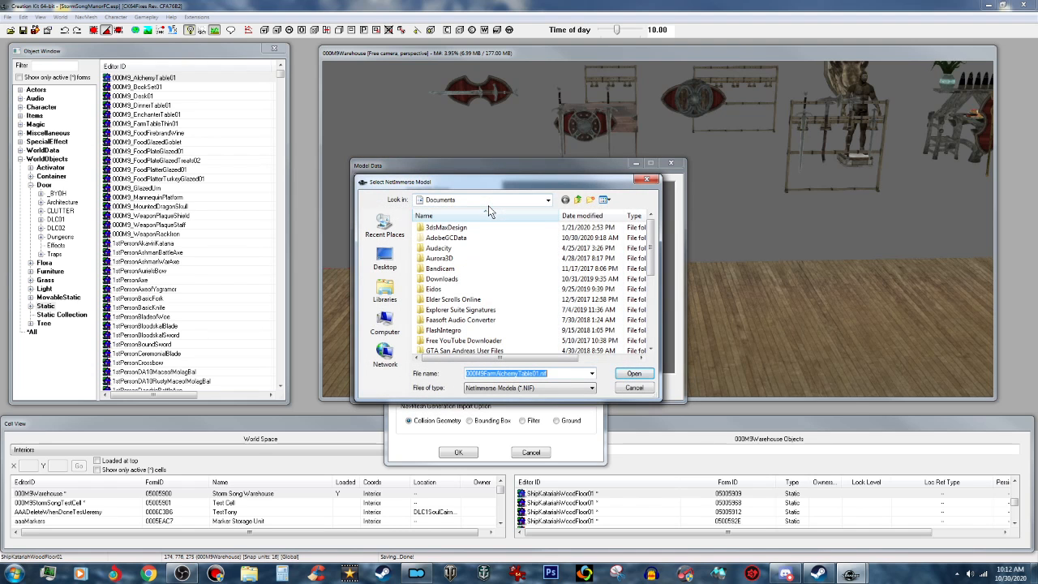
left_click(385, 258)
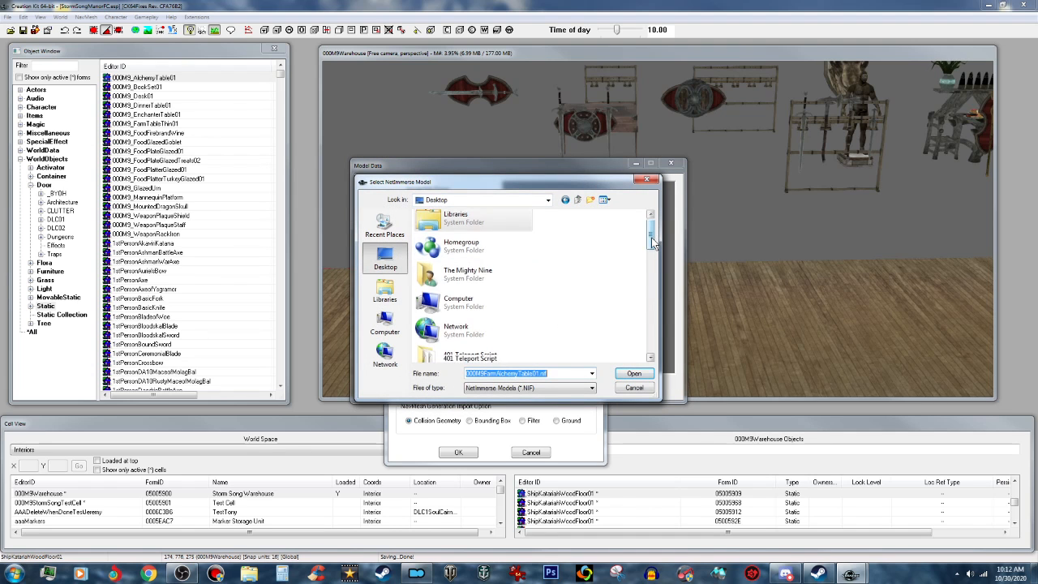
scroll("down", 3)
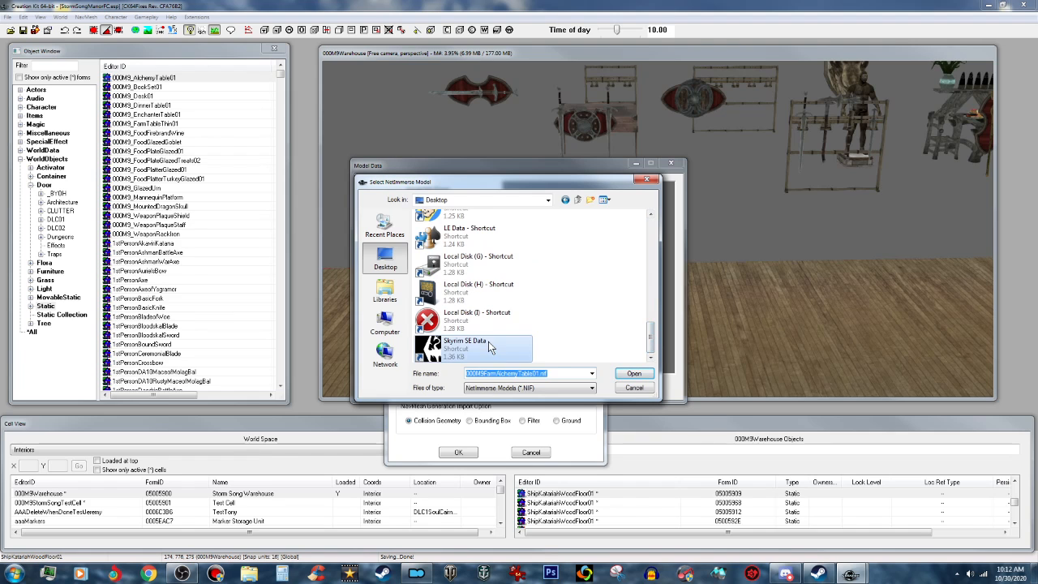
double_click(487, 345)
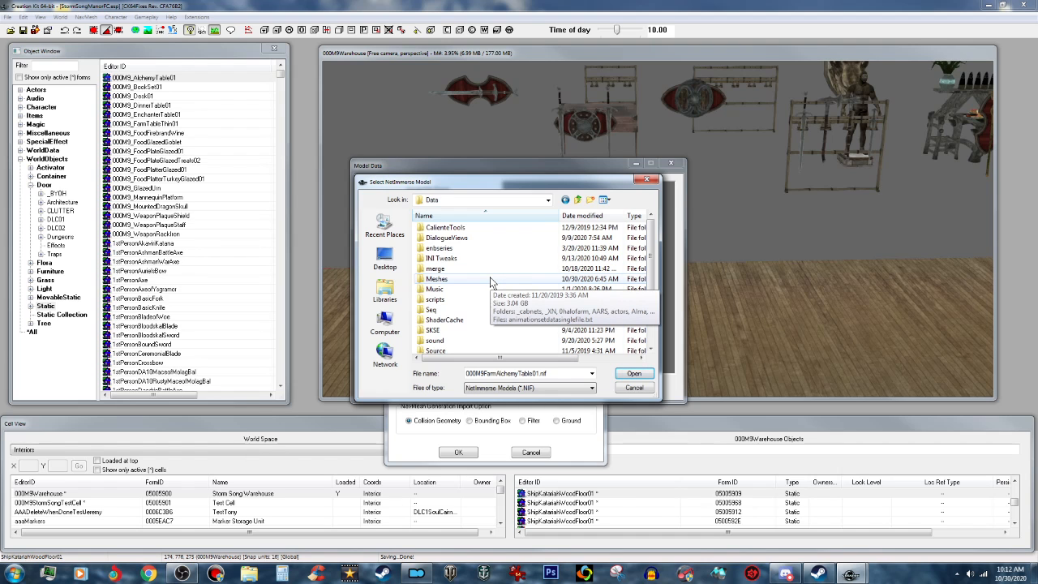
double_click(436, 278)
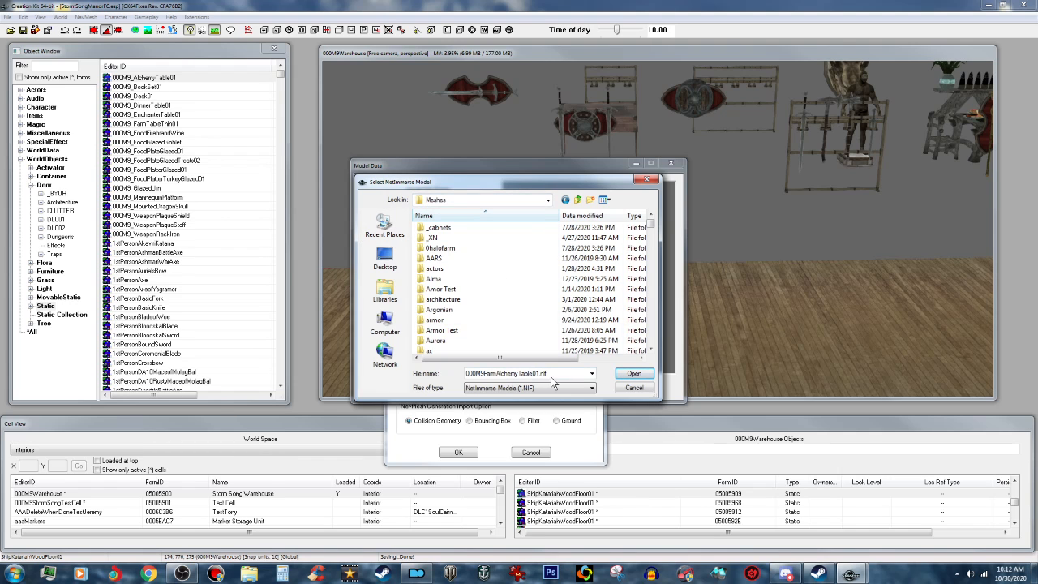
triple_click(527, 373)
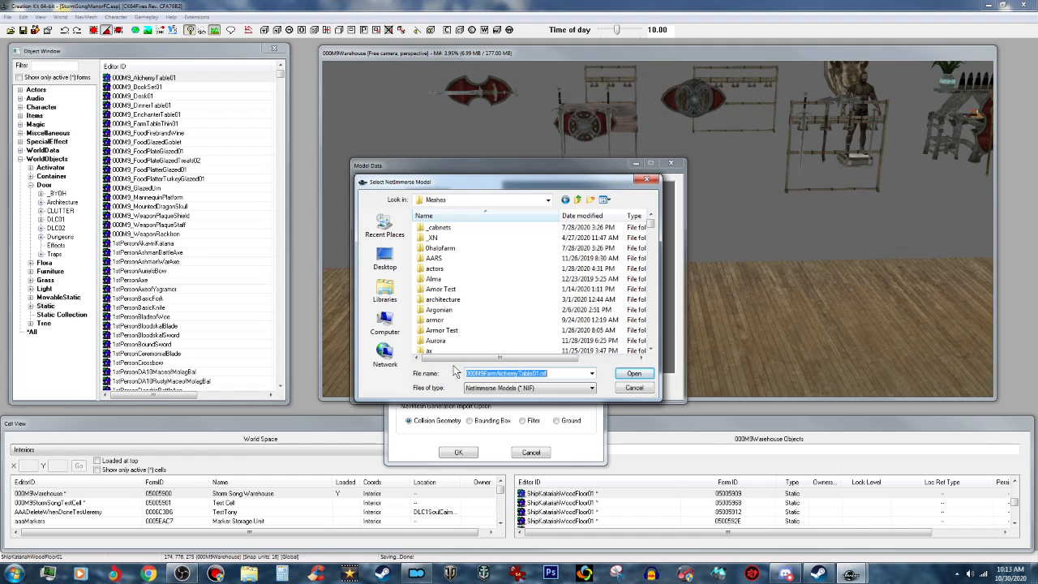
right_click(527, 373)
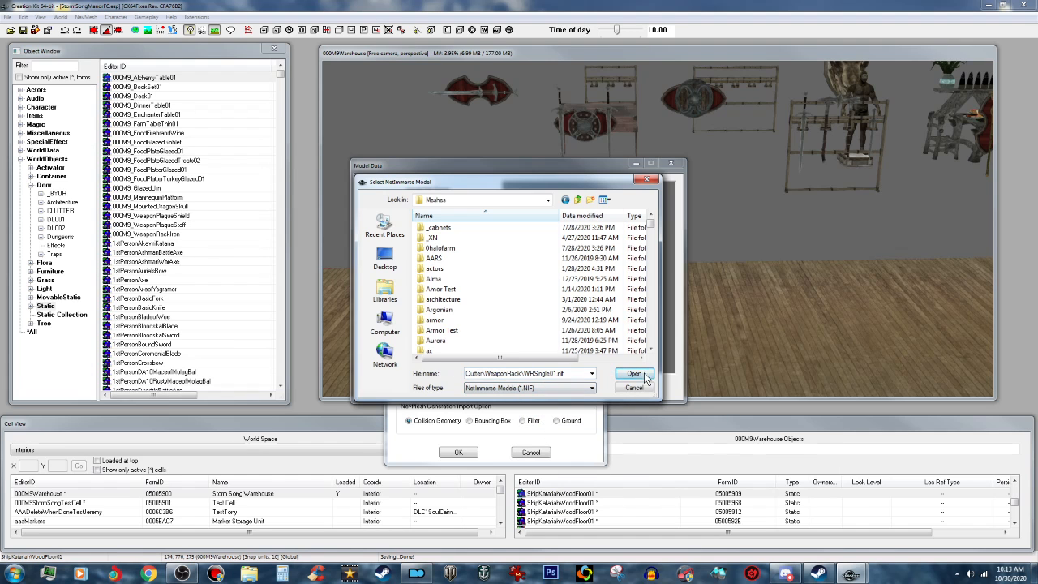
left_click(635, 374)
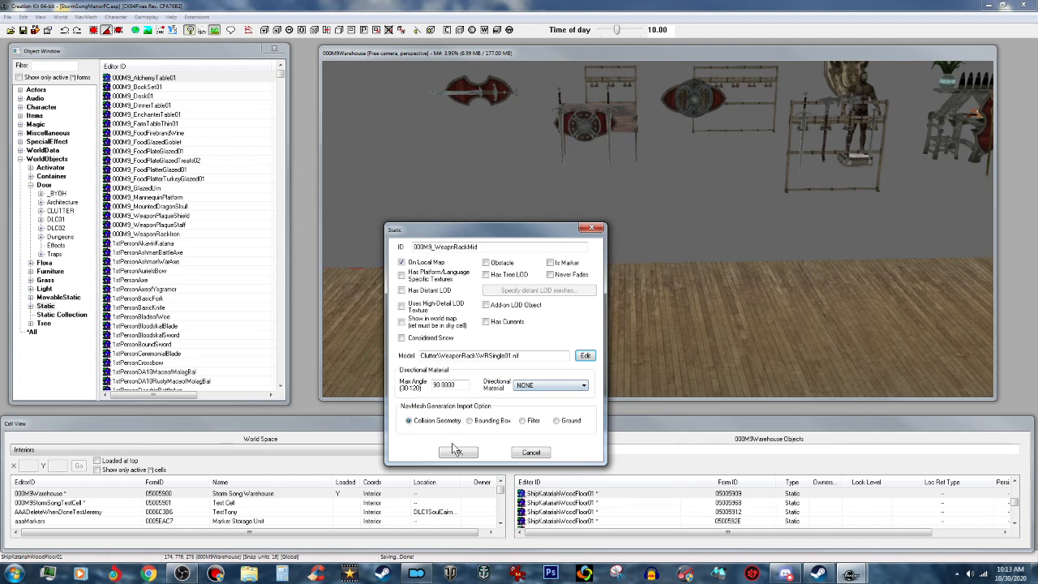
left_click(458, 452)
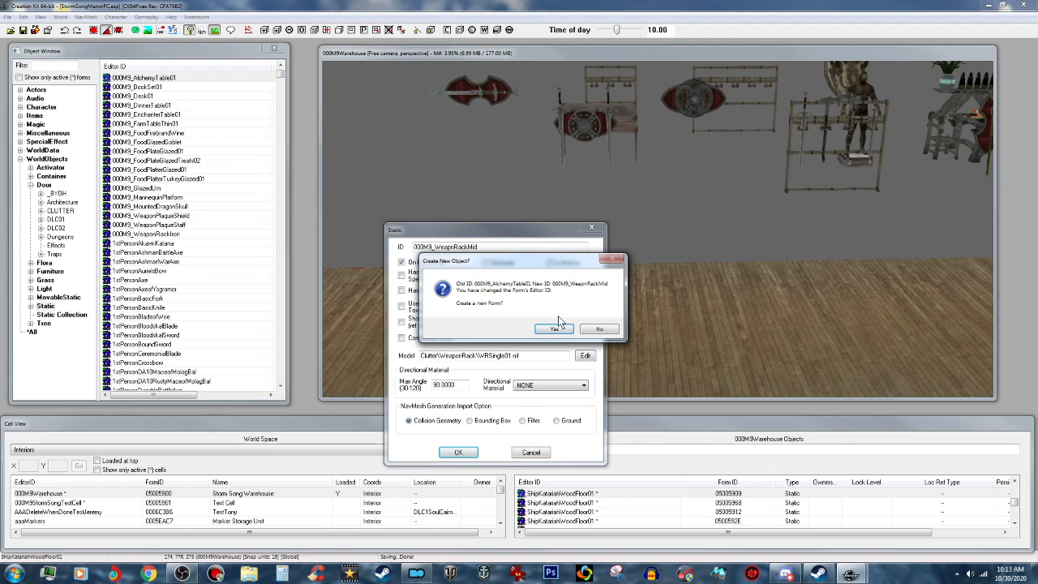
- Create 000M9_WeaponRackMid as a new form and pick it for placement
left_click(554, 329)
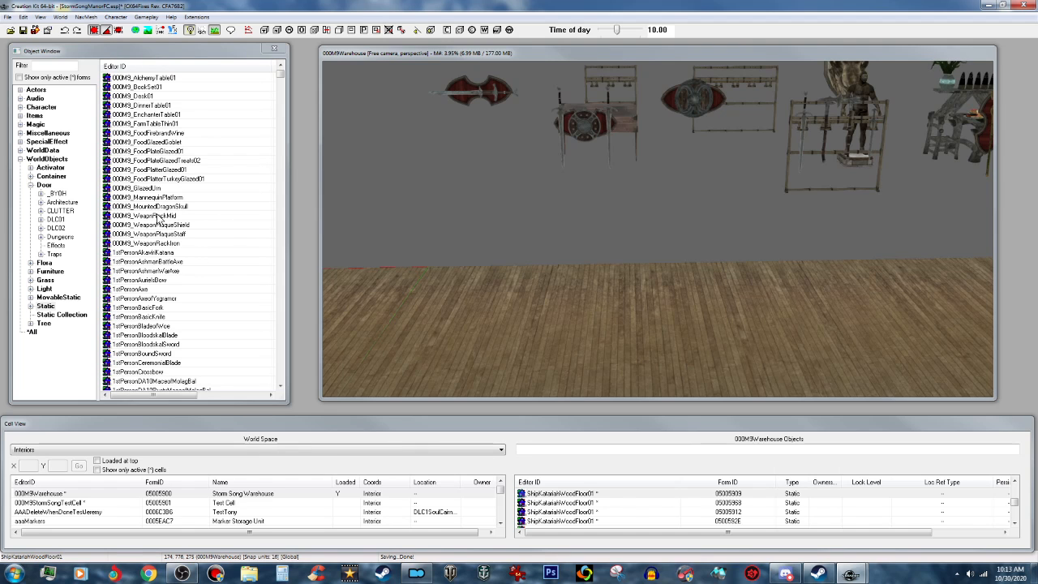
left_click(150, 216)
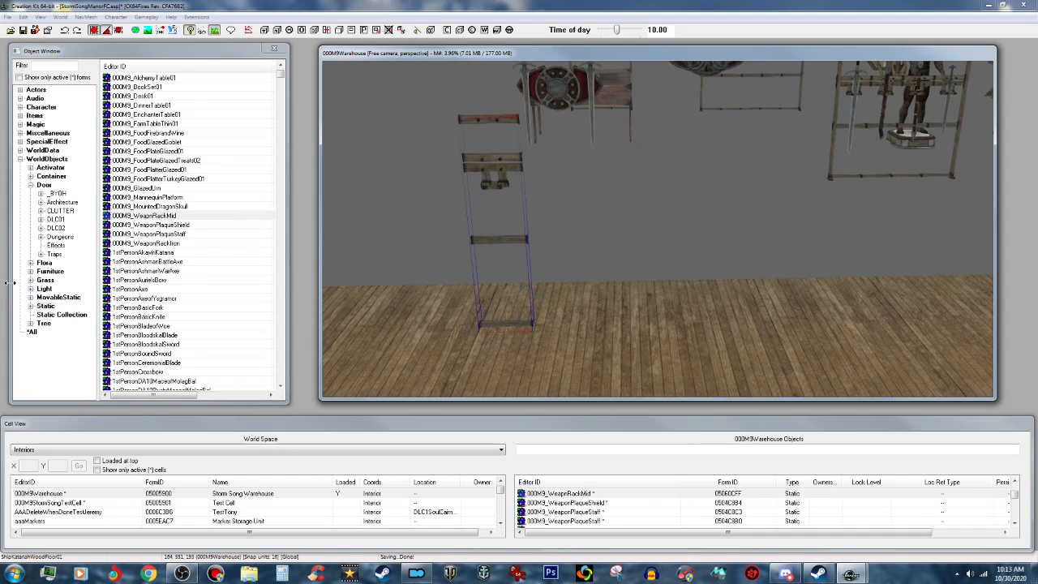
- Filter objects to weapon racks and place WeaponRackEndCap at the rack's left end
left_click(52, 65)
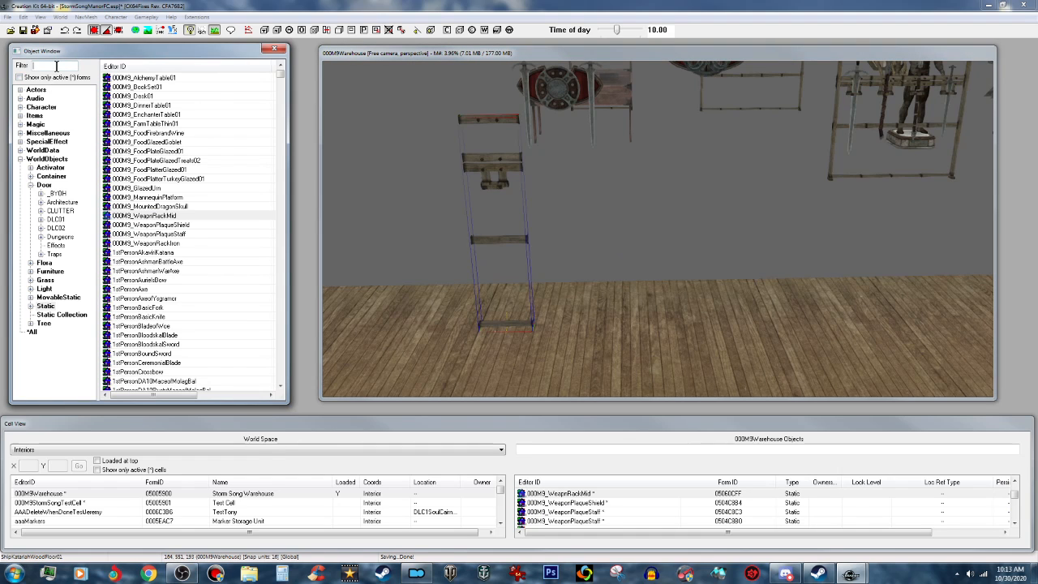
type("wea")
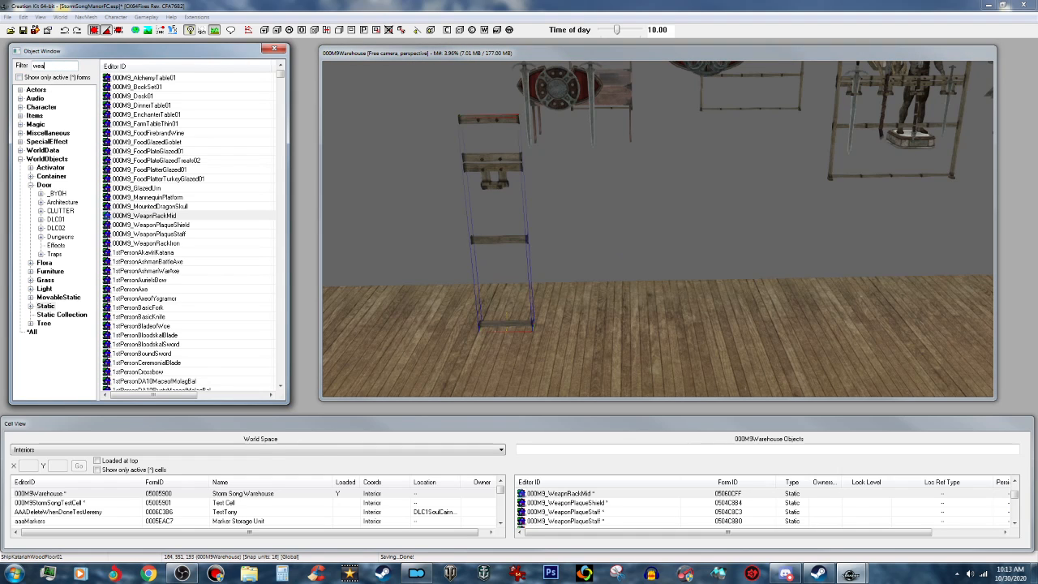
type("weapons")
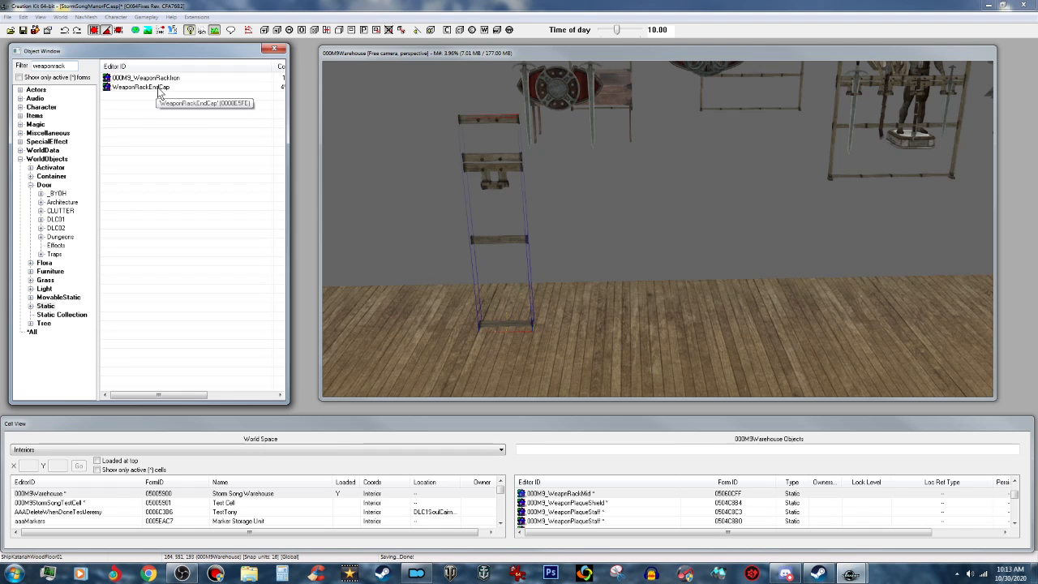
double_click(141, 86)
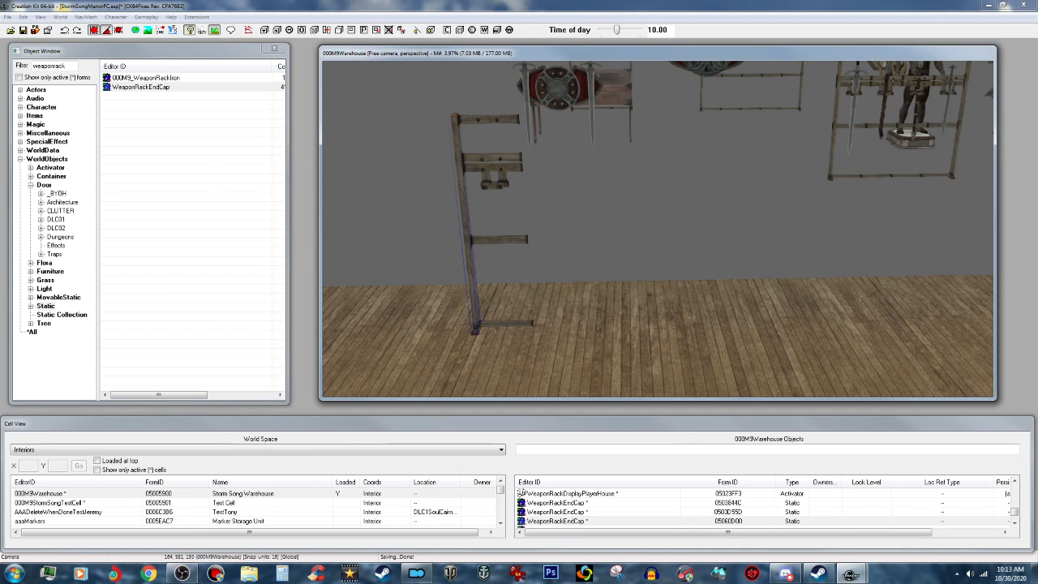
left_click(503, 236)
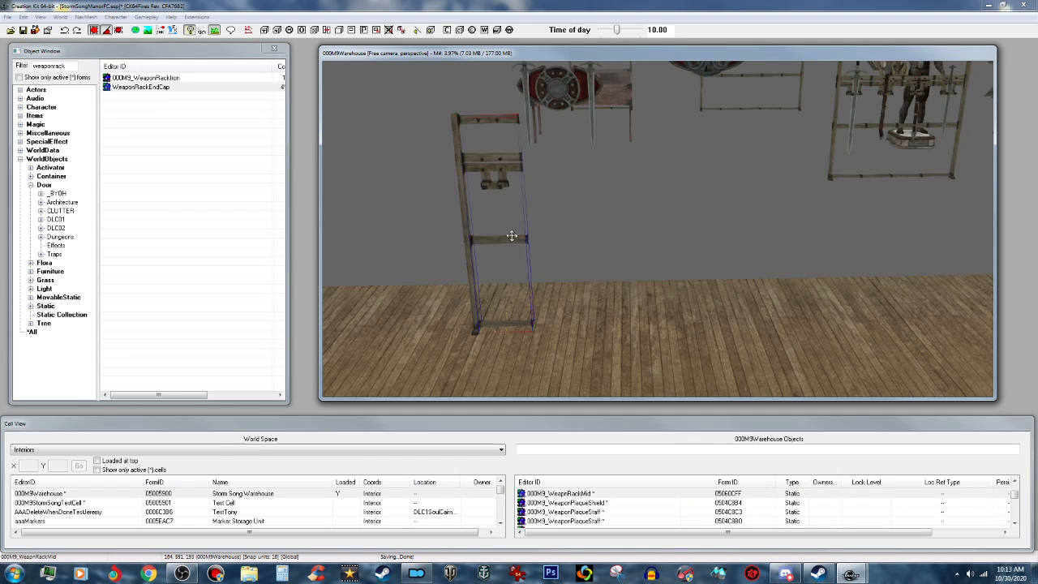
- Duplicate the middle rack section and line the copies up beside the others
right_click(512, 236)
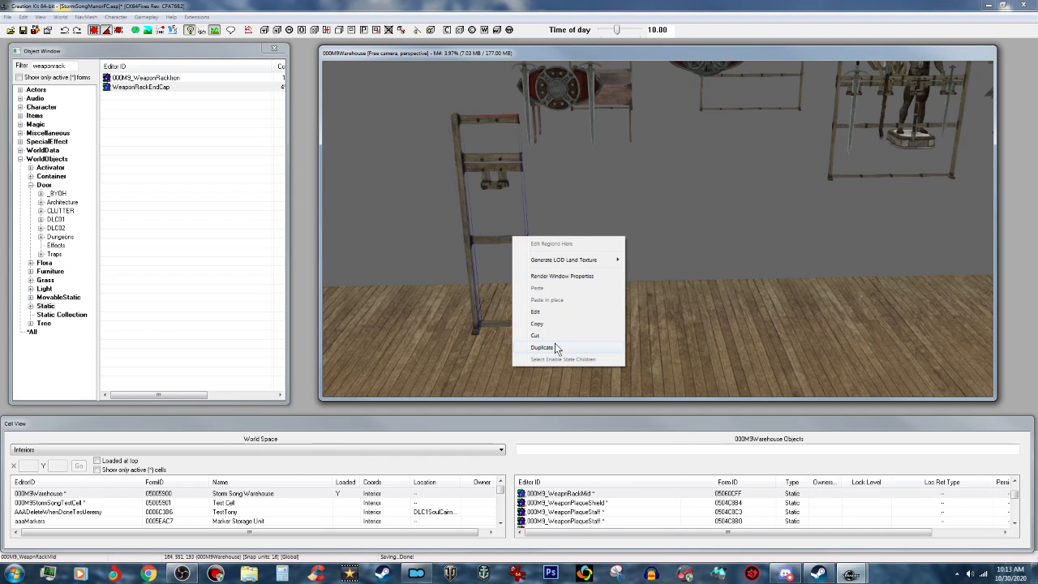
left_click(542, 347)
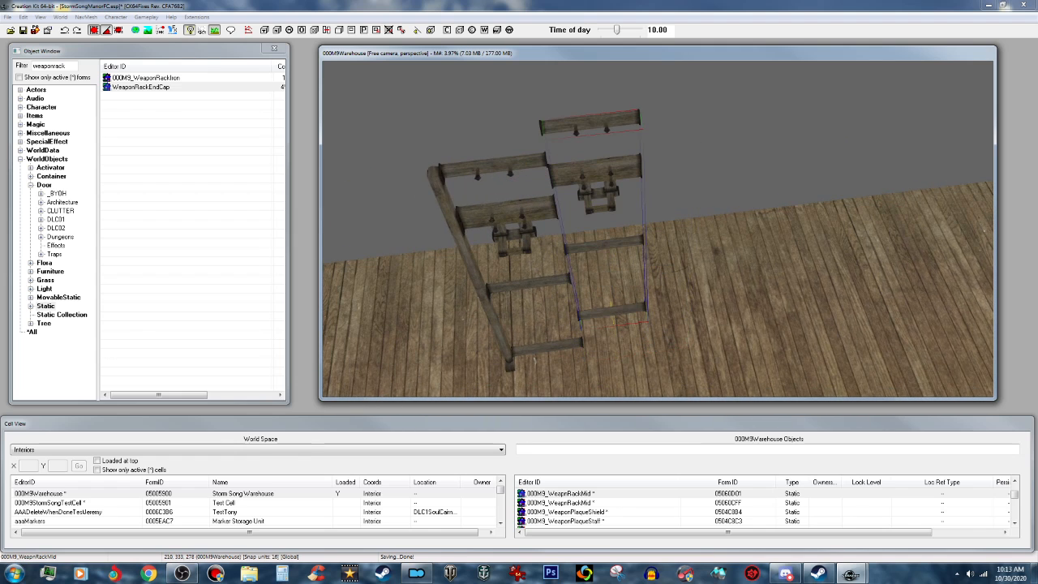
mouse_move(512, 186)
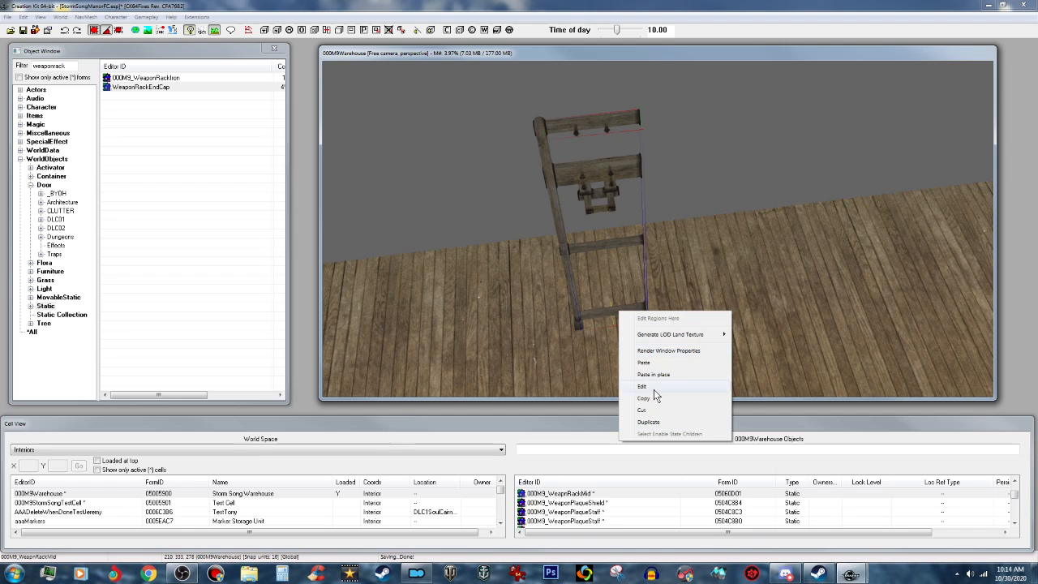
left_click(642, 386)
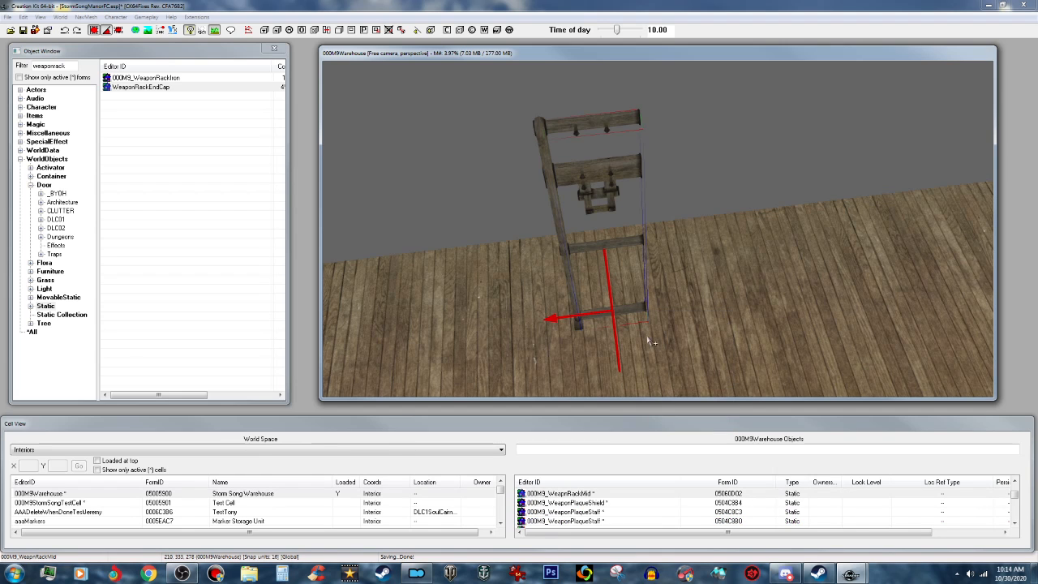
mouse_move(641, 315)
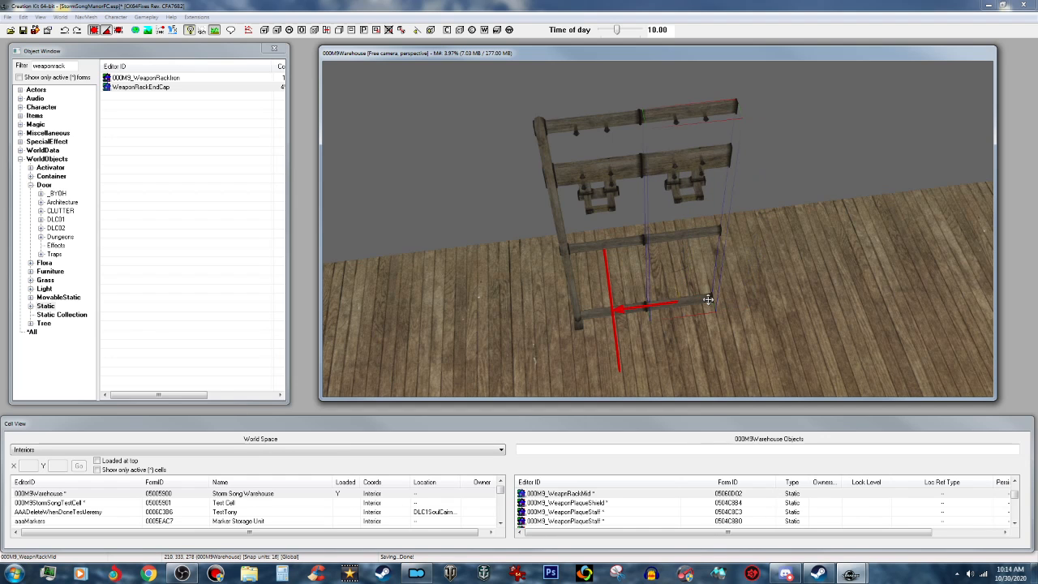
right_click(709, 301)
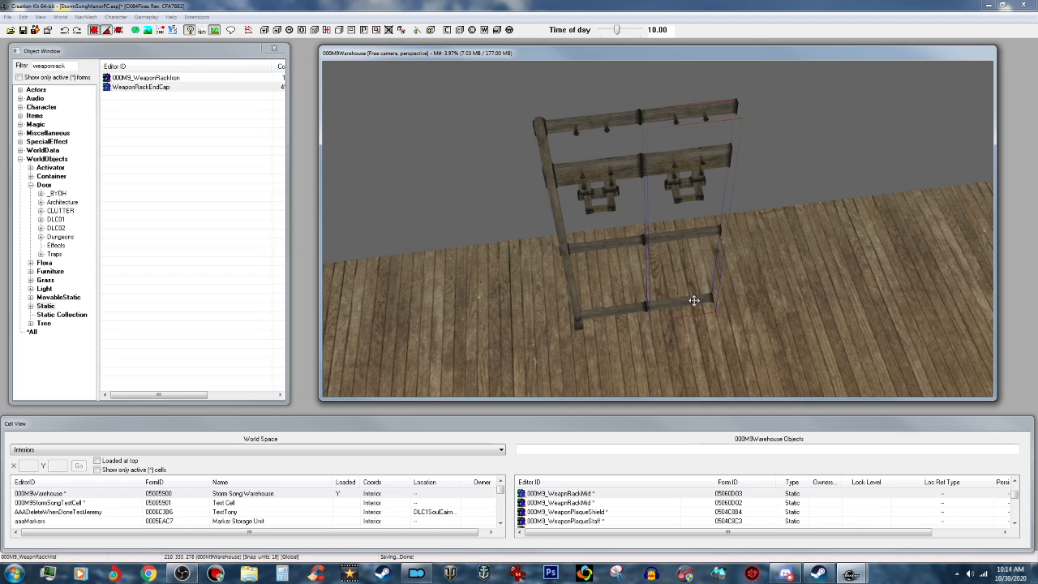
left_click_drag(694, 301, 769, 294)
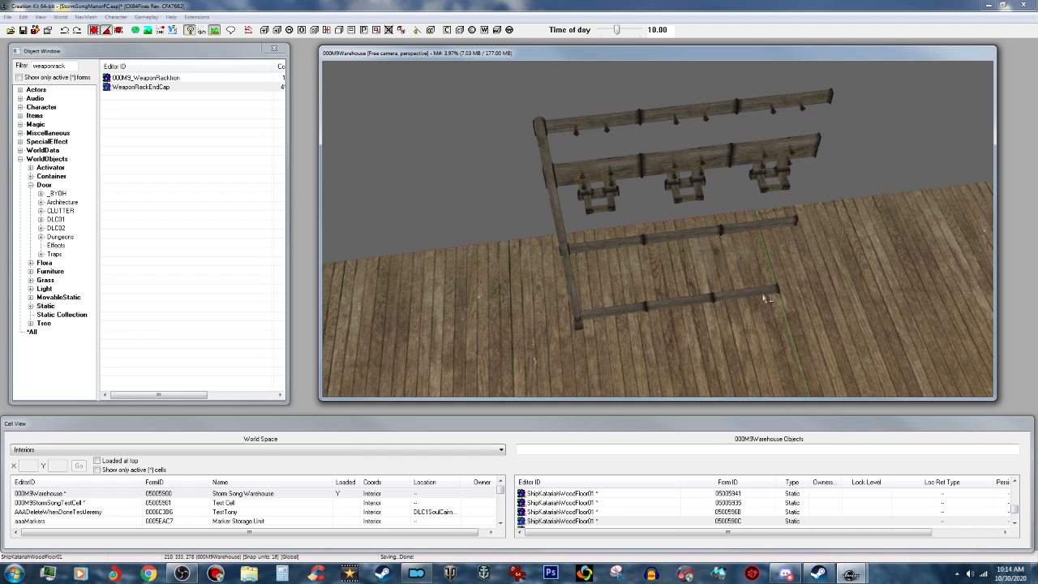
right_click(767, 300)
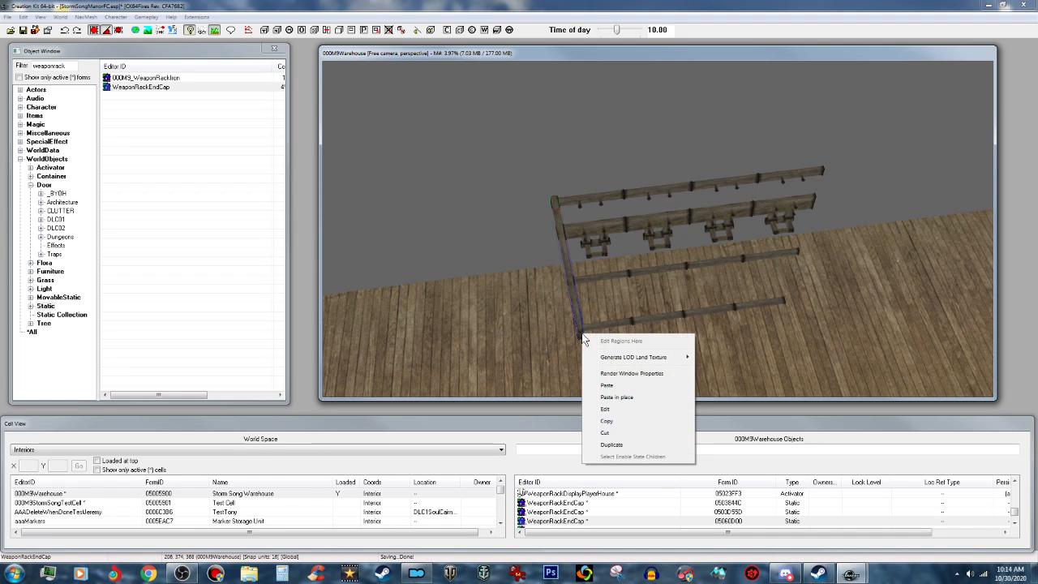
mouse_move(616, 397)
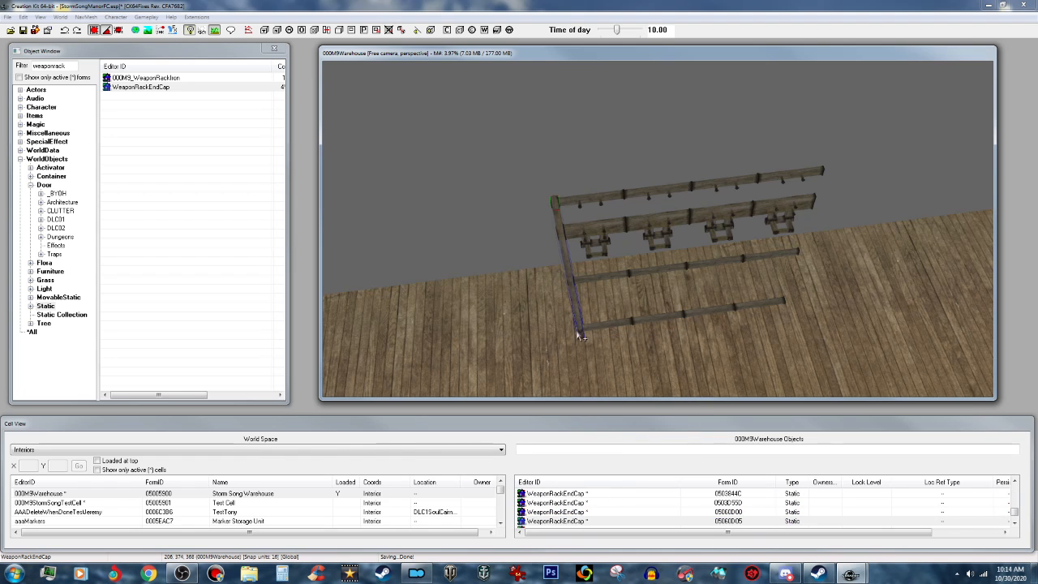
mouse_move(581, 330)
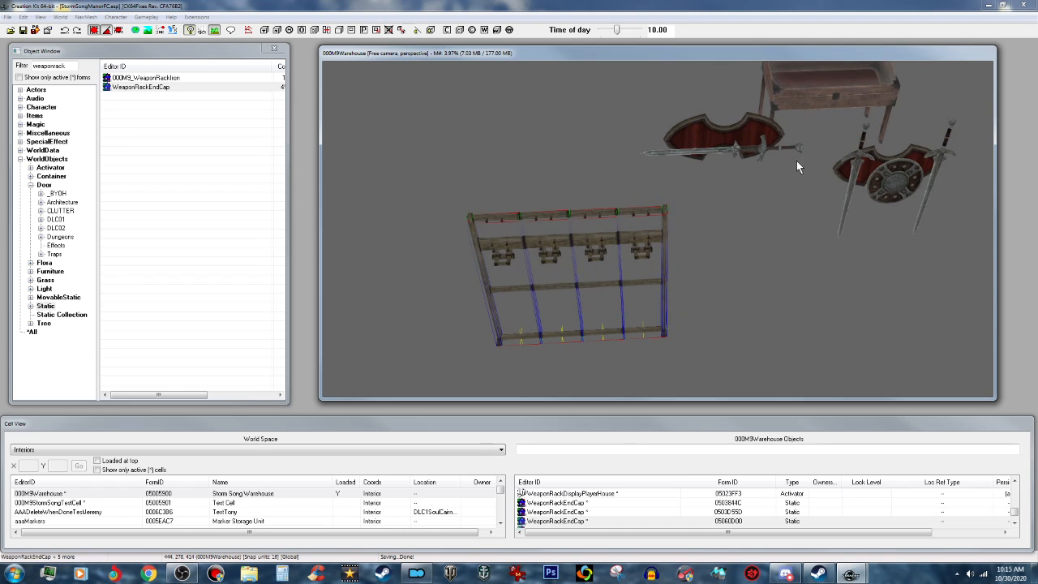
mouse_move(487, 219)
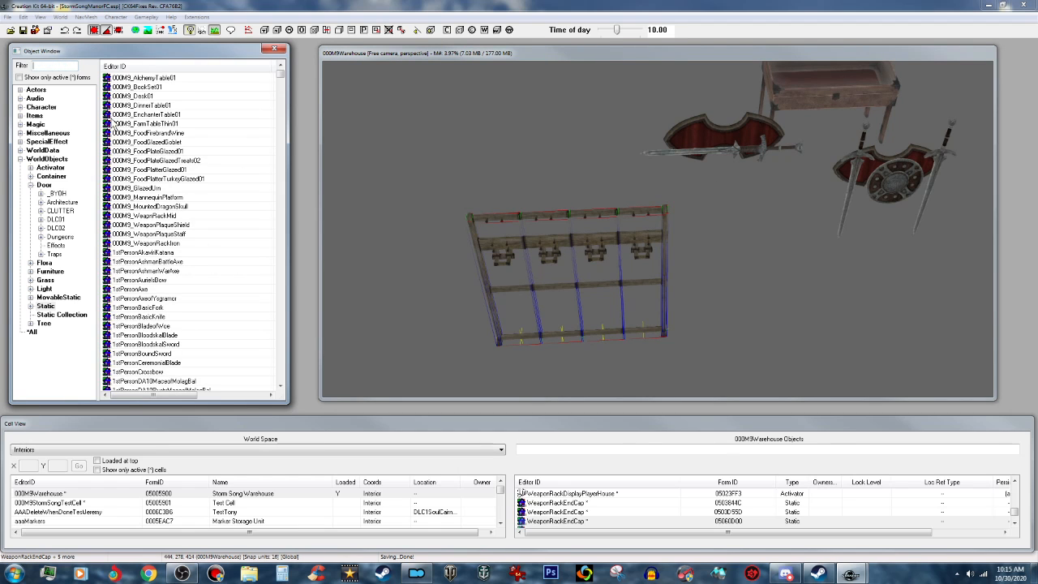
- Scroll the unfiltered list to 1stPersonIronGreatSword and preview its model
left_click(144, 307)
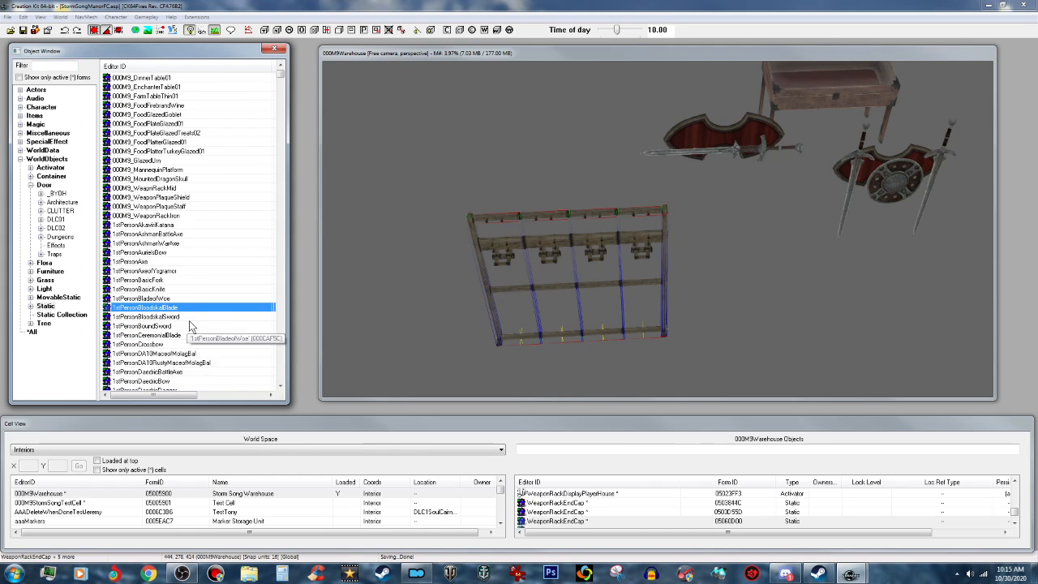
scroll("down", 3)
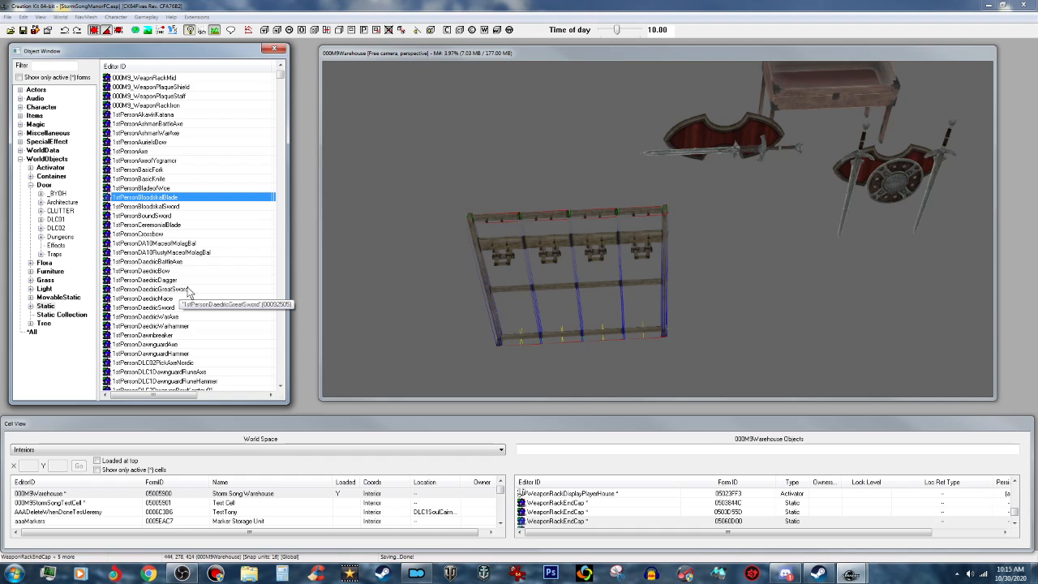
scroll("down", 3)
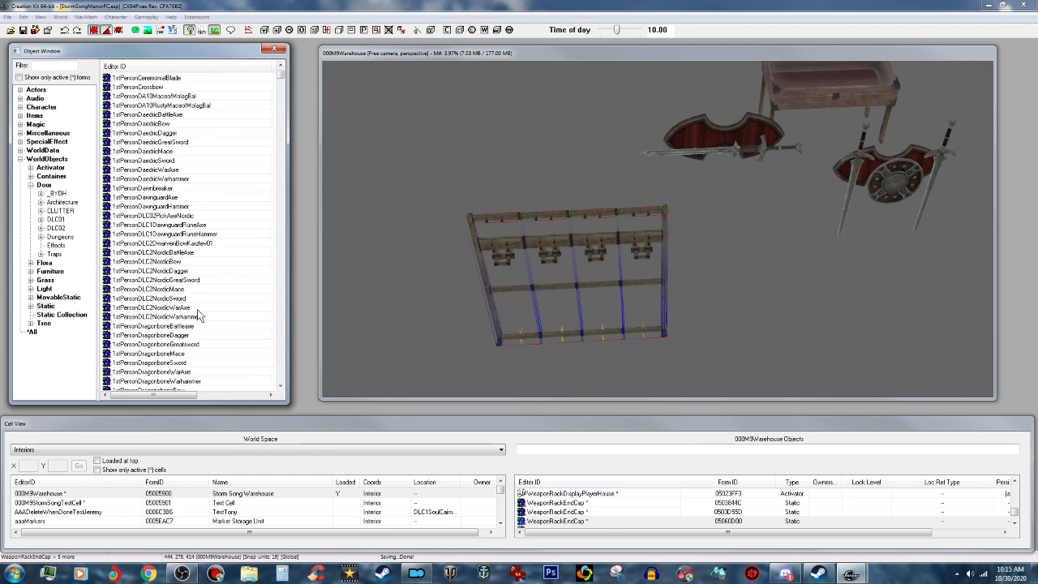
scroll("down", 3)
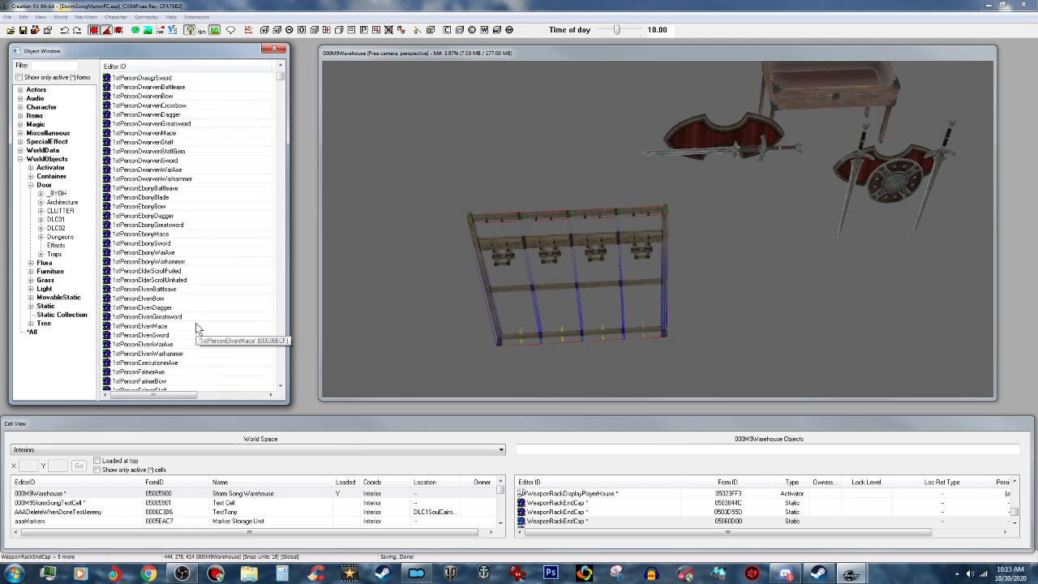
scroll("down", 3)
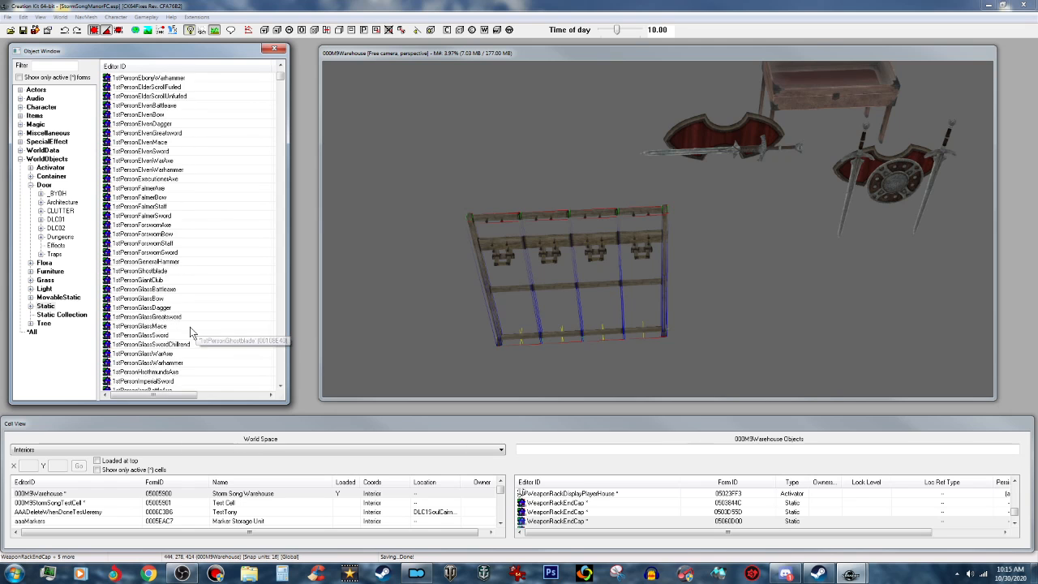
left_click(146, 325)
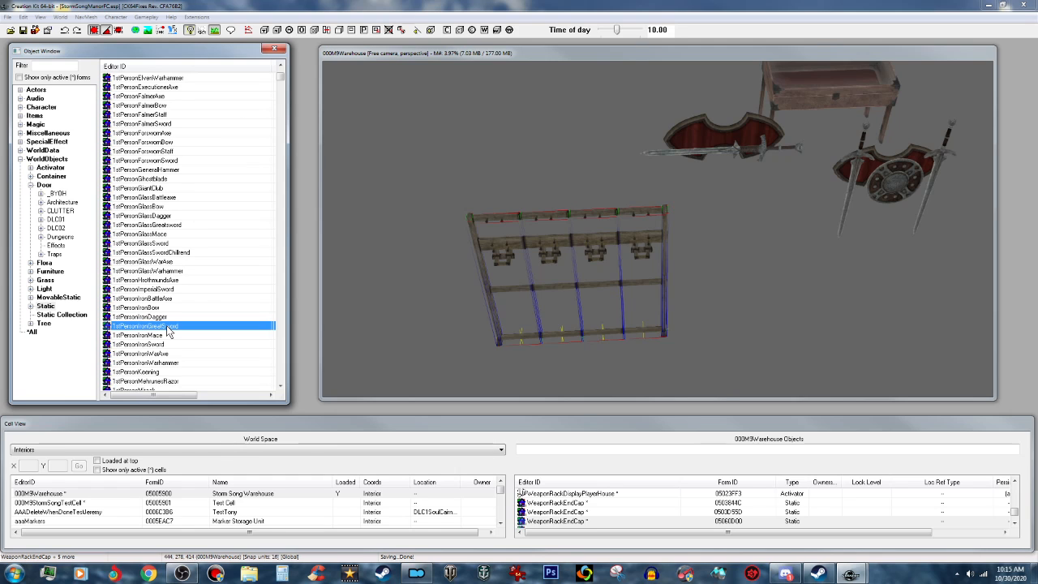
right_click(144, 325)
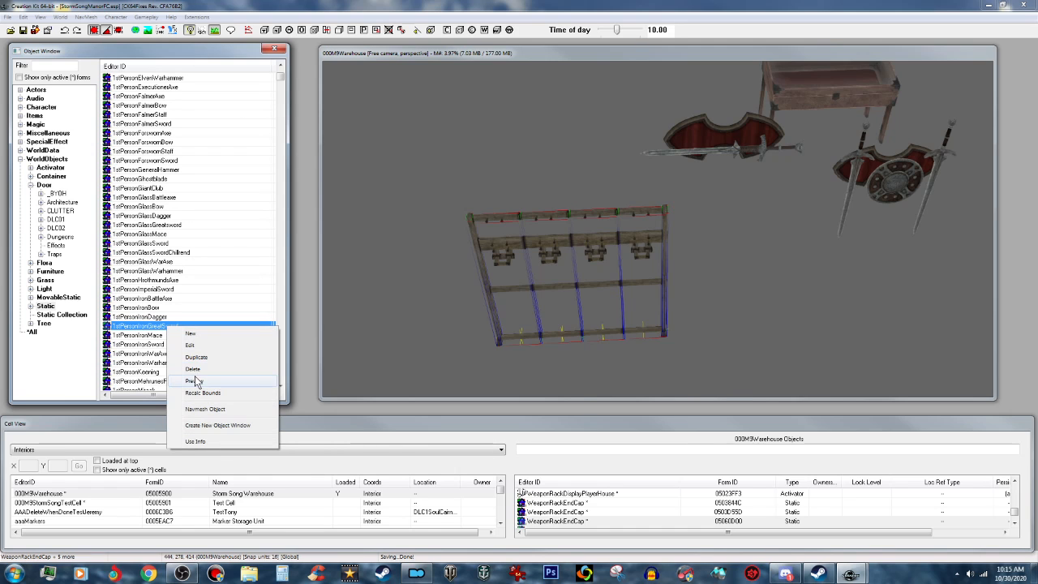
left_click(192, 380)
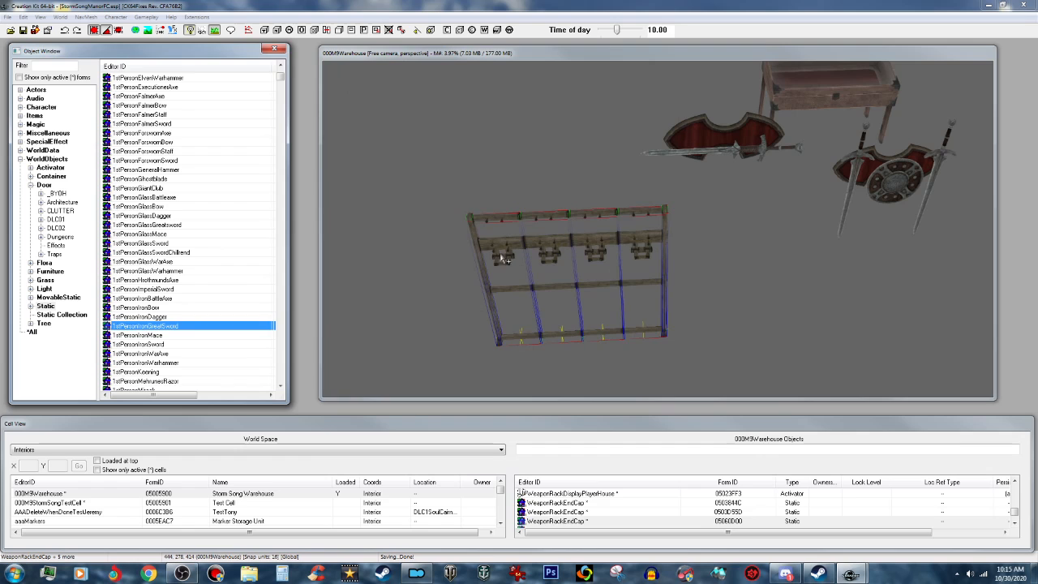
- Place the iron greatsword in the rack's first bay and adjust its position
left_click(503, 243)
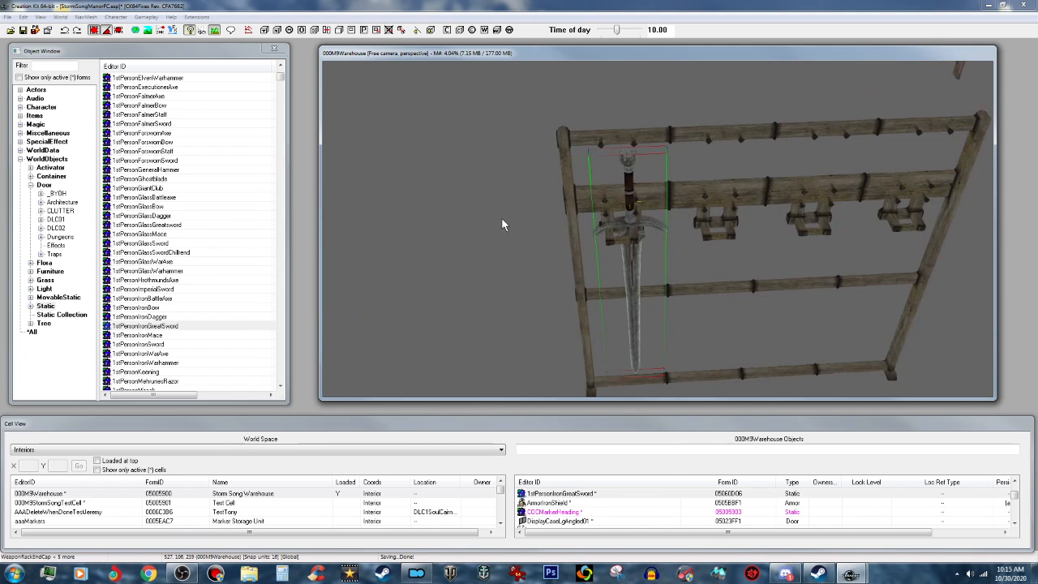
left_click_drag(503, 225, 580, 212)
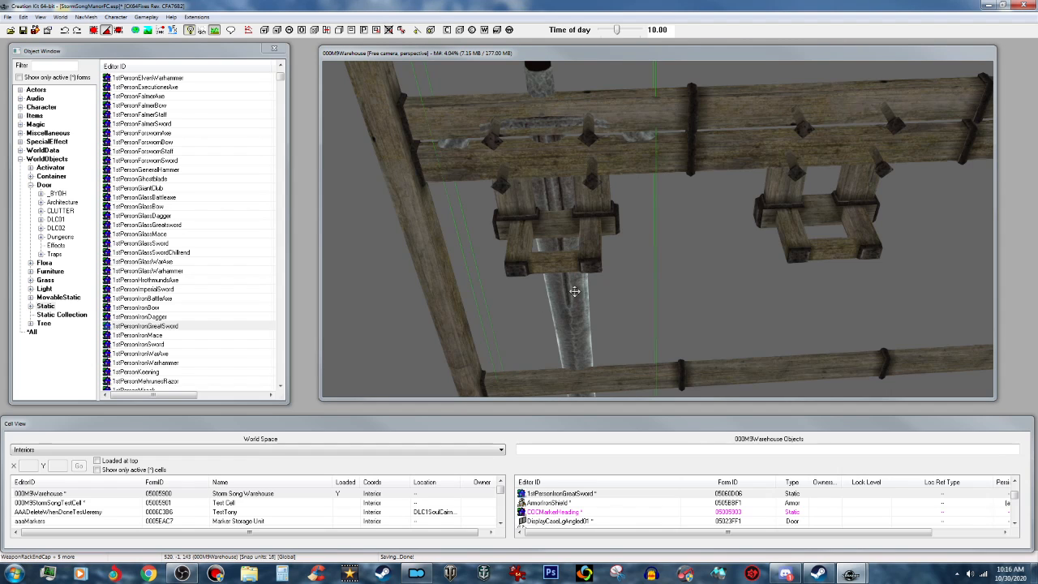
mouse_move(567, 290)
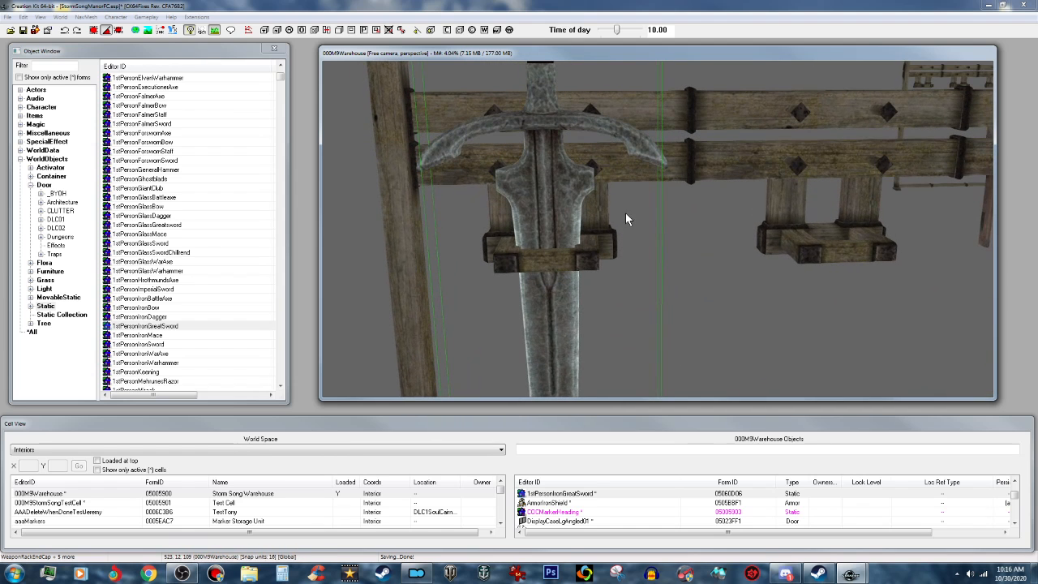
mouse_move(557, 206)
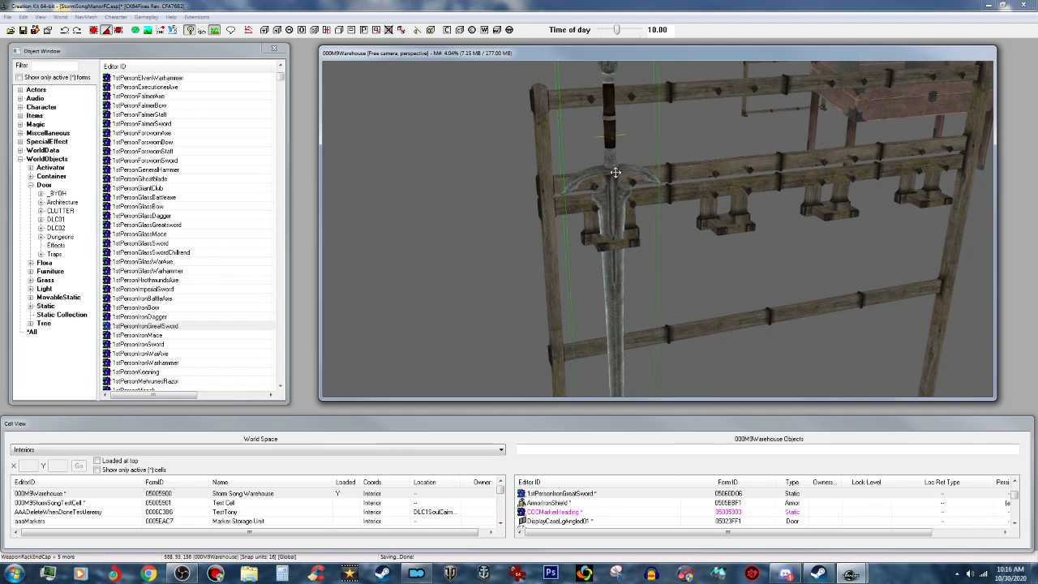
mouse_move(610, 170)
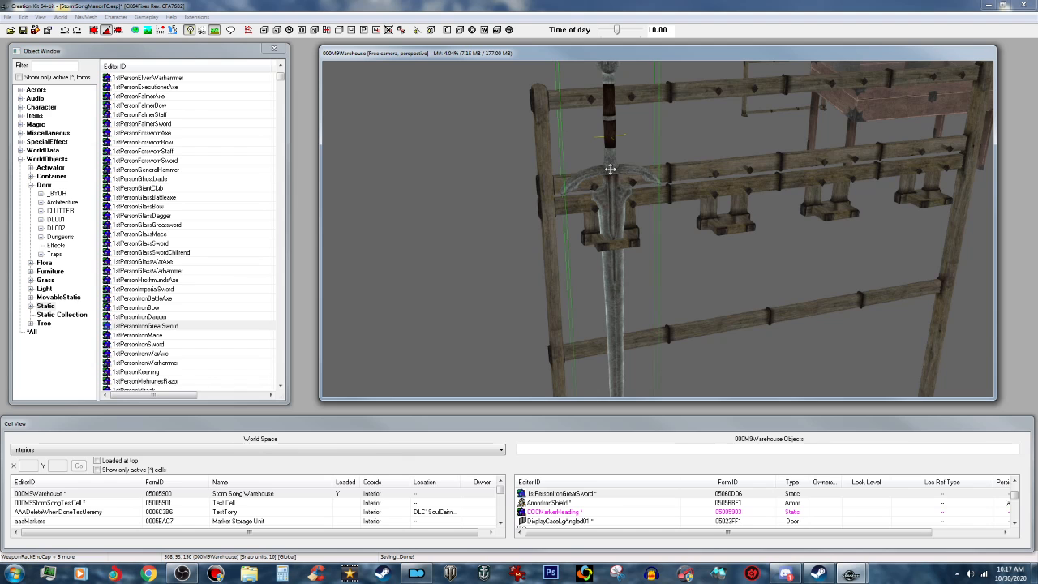
double_click(611, 169)
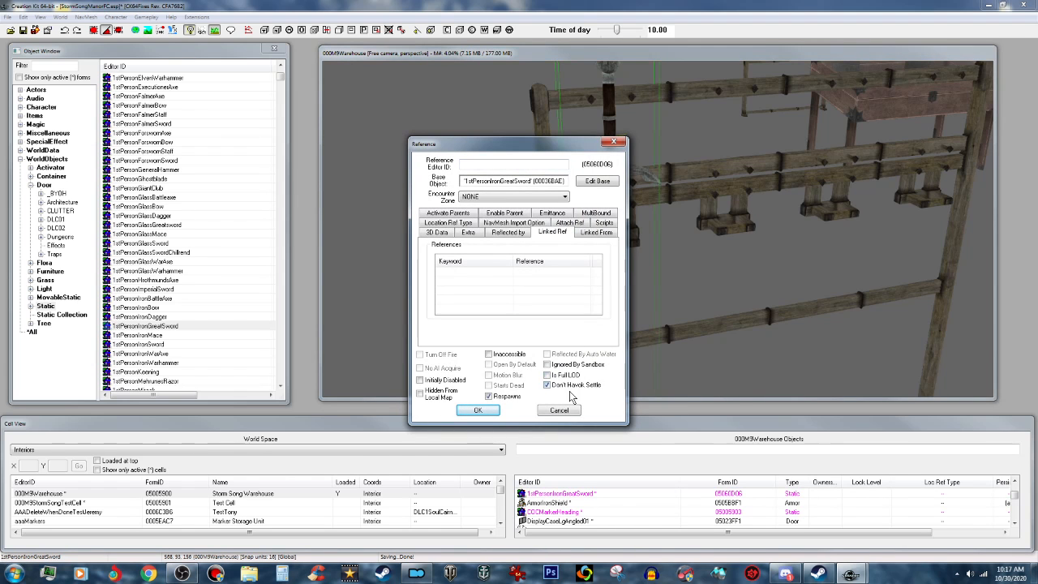
left_click(478, 410)
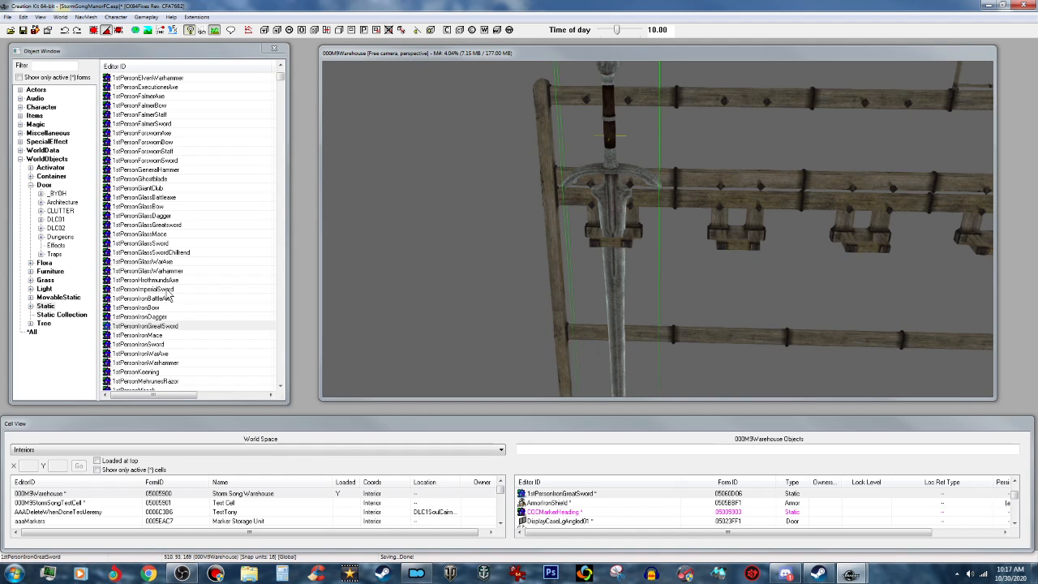
left_click(142, 299)
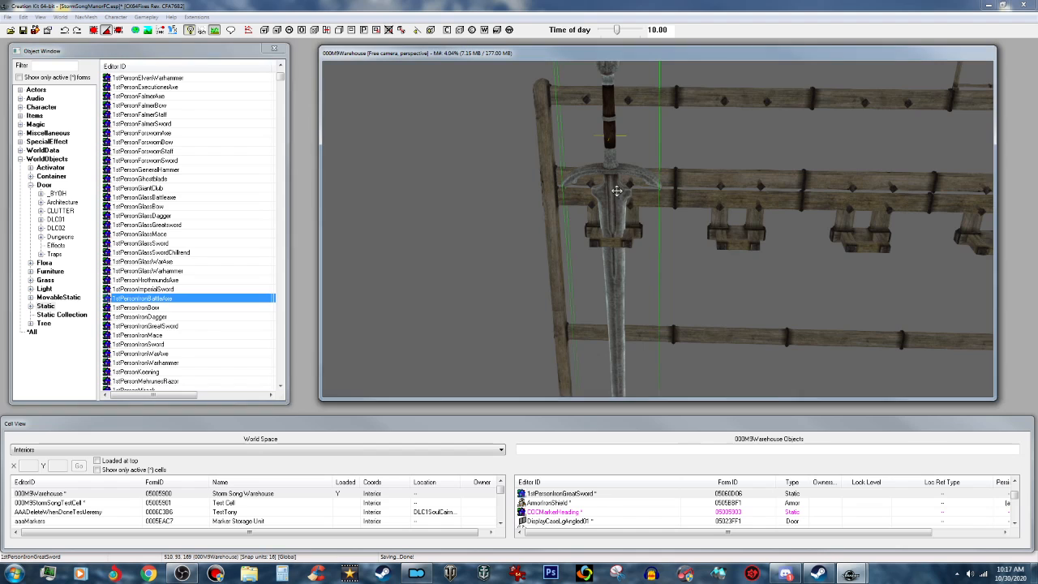
- Duplicate the greatsword, swap the copy for 1stPersonIronBattleAxe, and move it into its slot
right_click(616, 192)
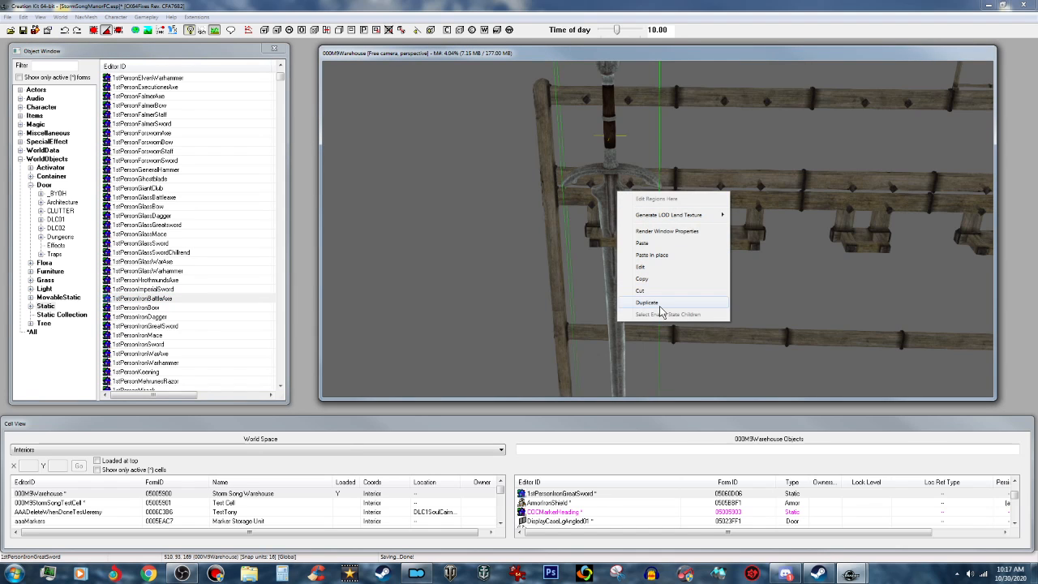
left_click(647, 303)
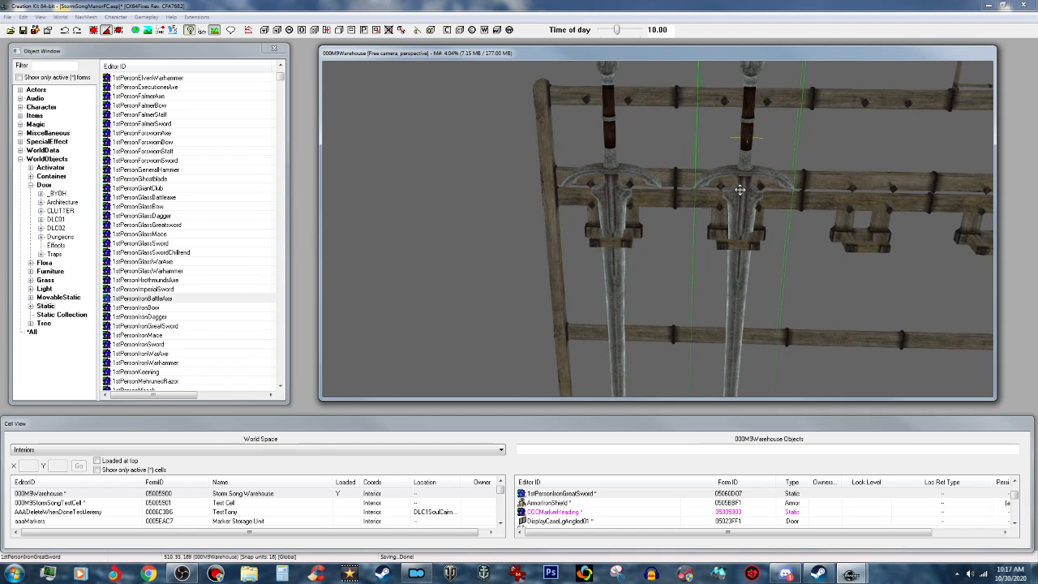
left_click(23, 17)
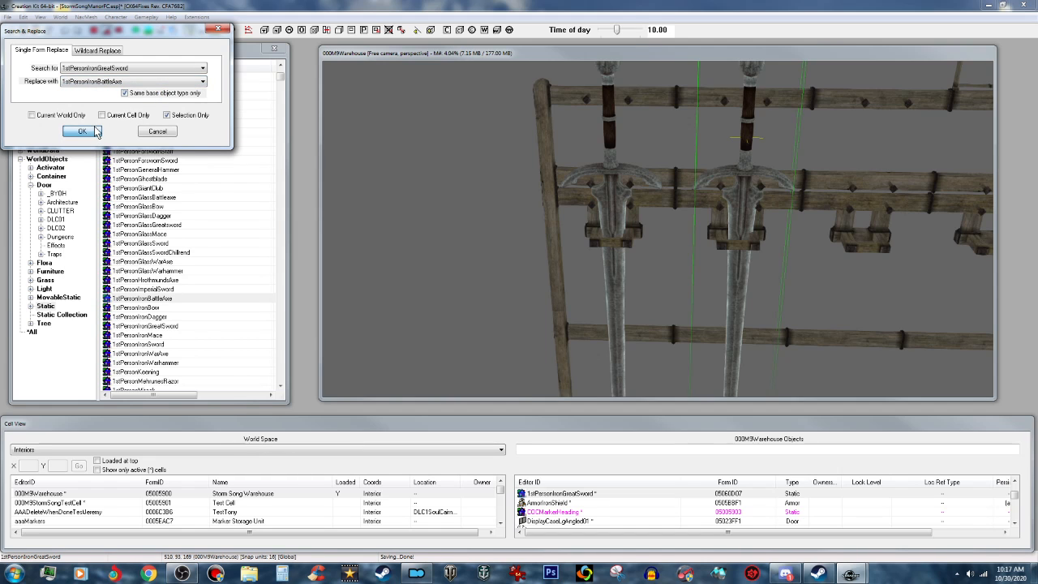
left_click(80, 131)
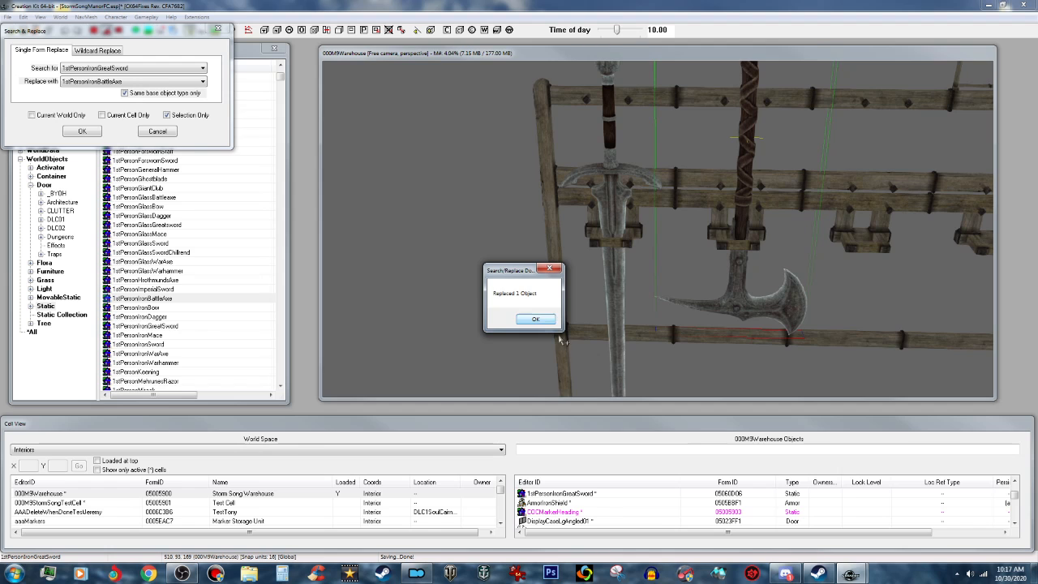
left_click(536, 318)
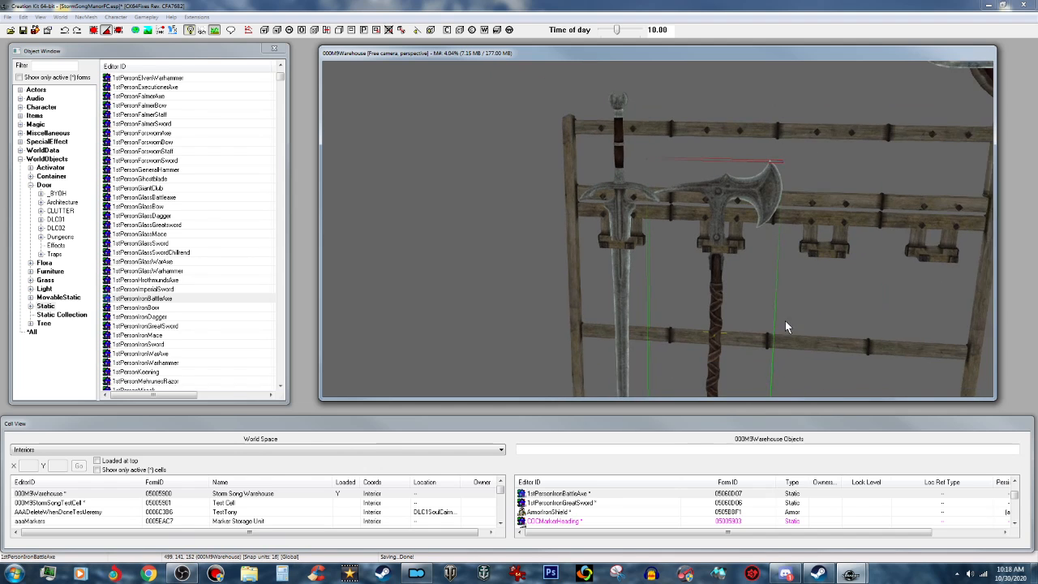
left_click_drag(787, 327, 775, 353)
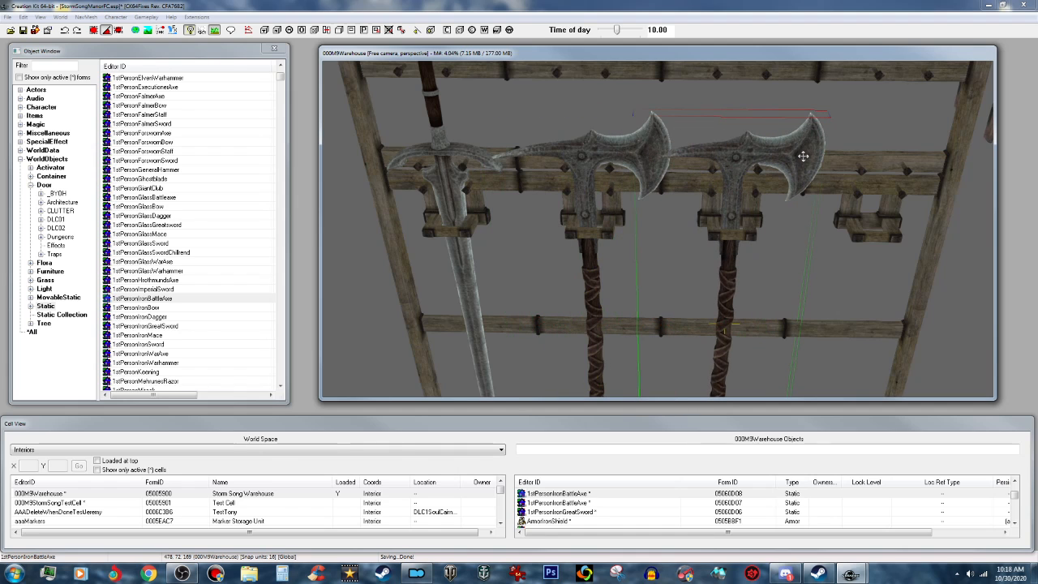
mouse_move(148, 270)
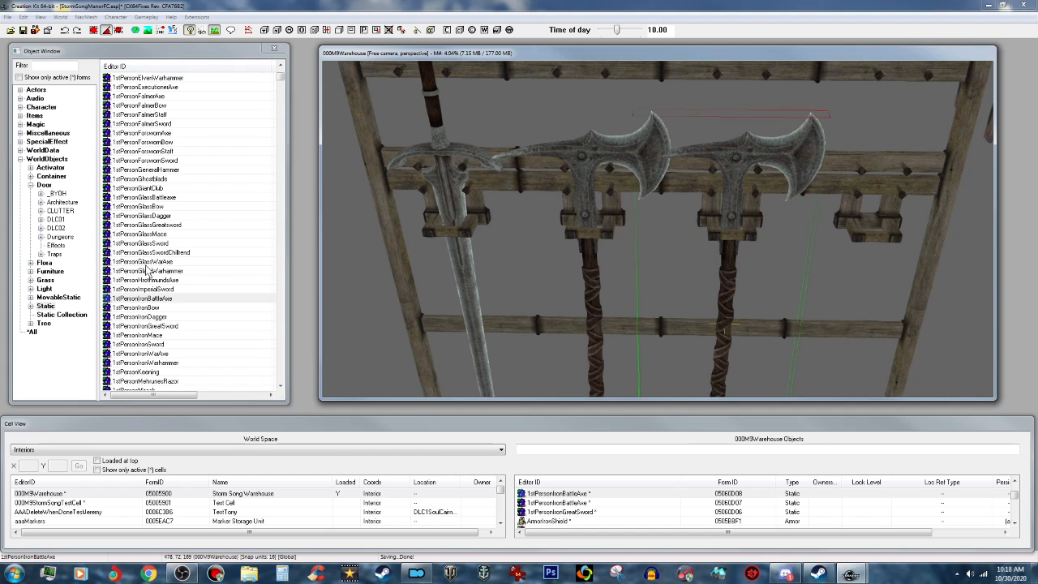
- Swap the duplicated battle axe for 1stPersonIronWarhammer and pan along the rack
left_click(23, 17)
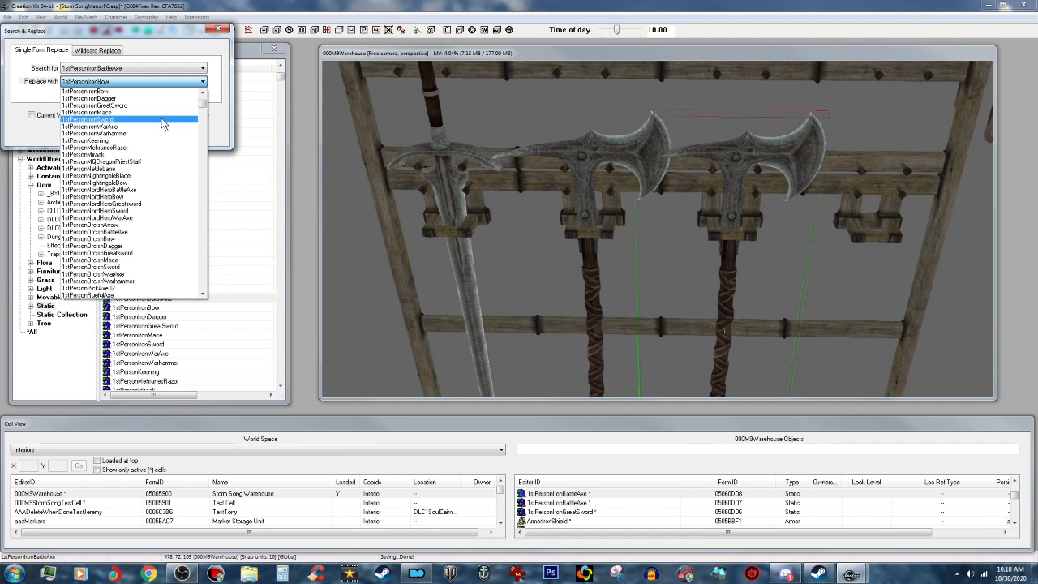
left_click(94, 133)
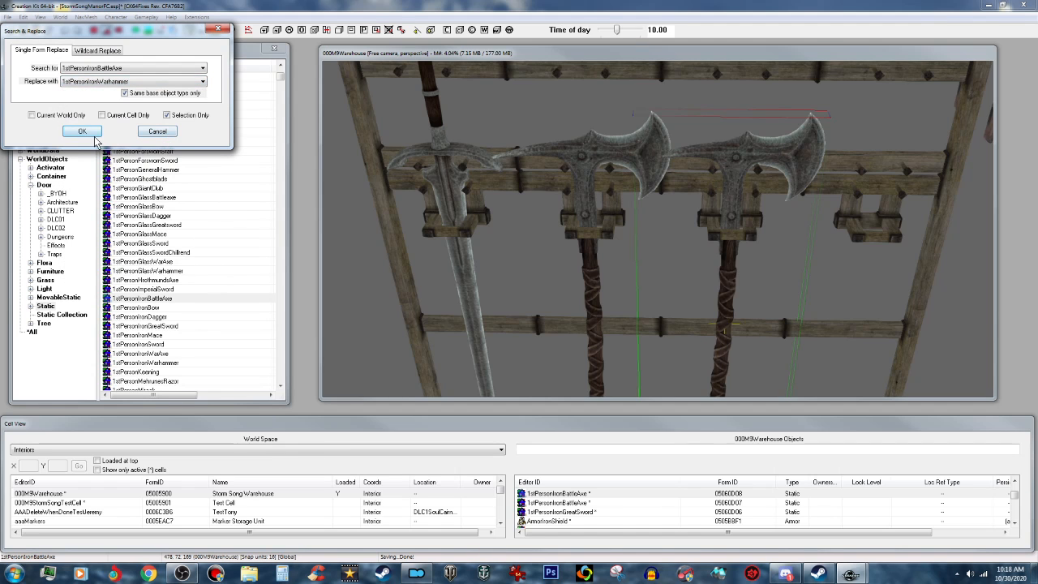
left_click(81, 131)
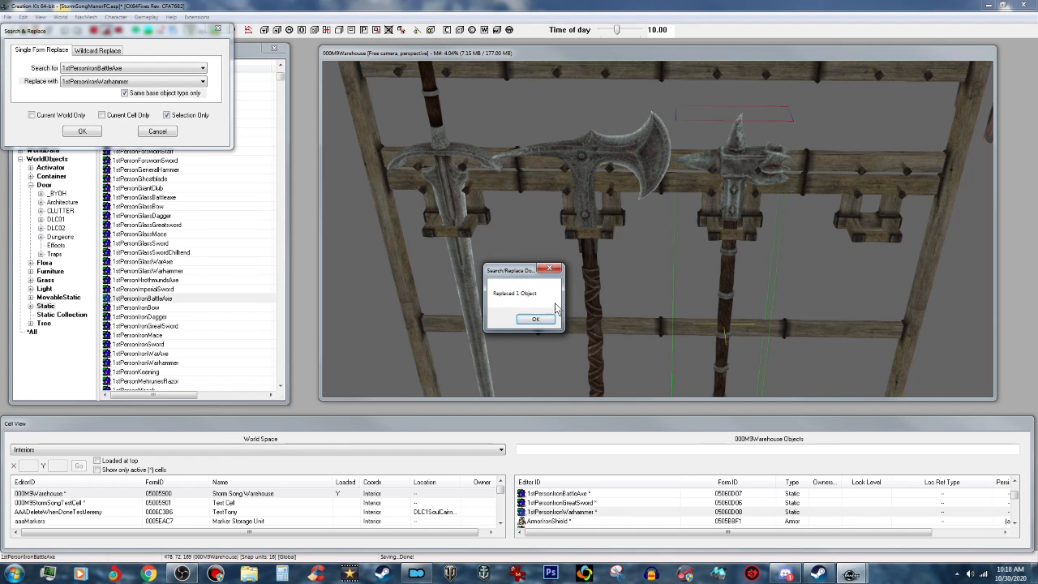
left_click(536, 319)
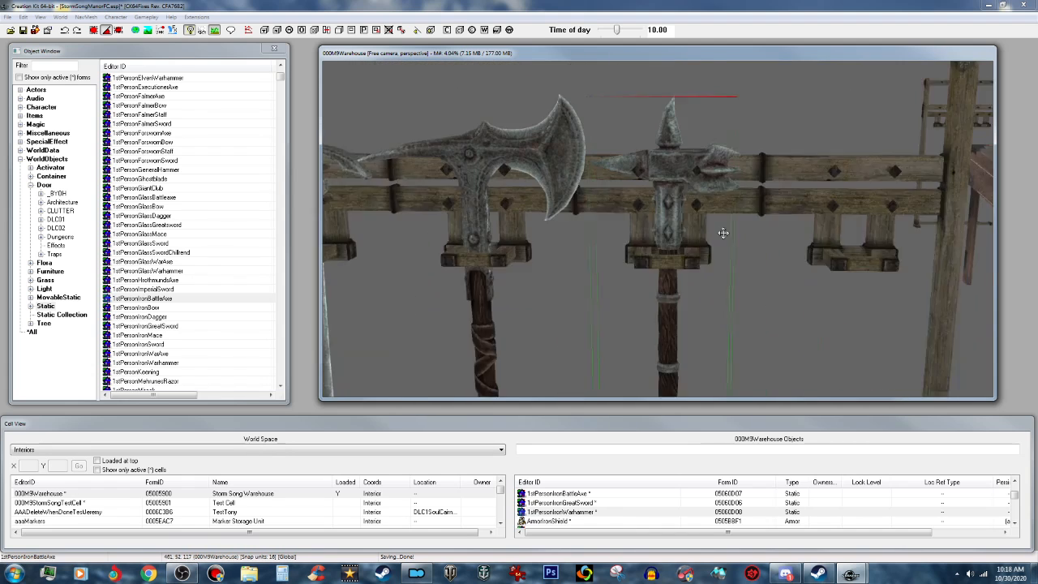
left_click_drag(723, 233, 552, 276)
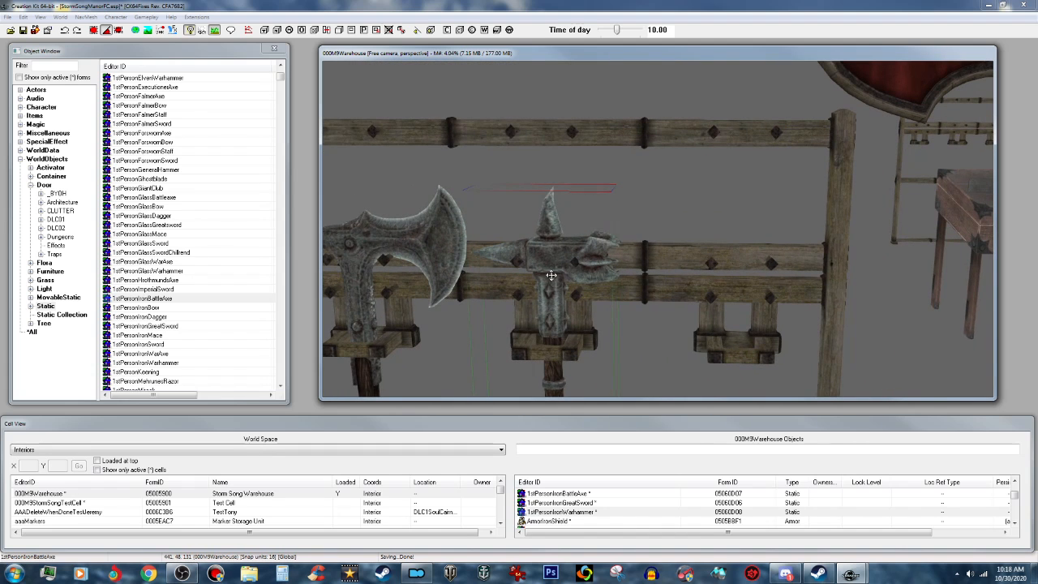
mouse_move(553, 281)
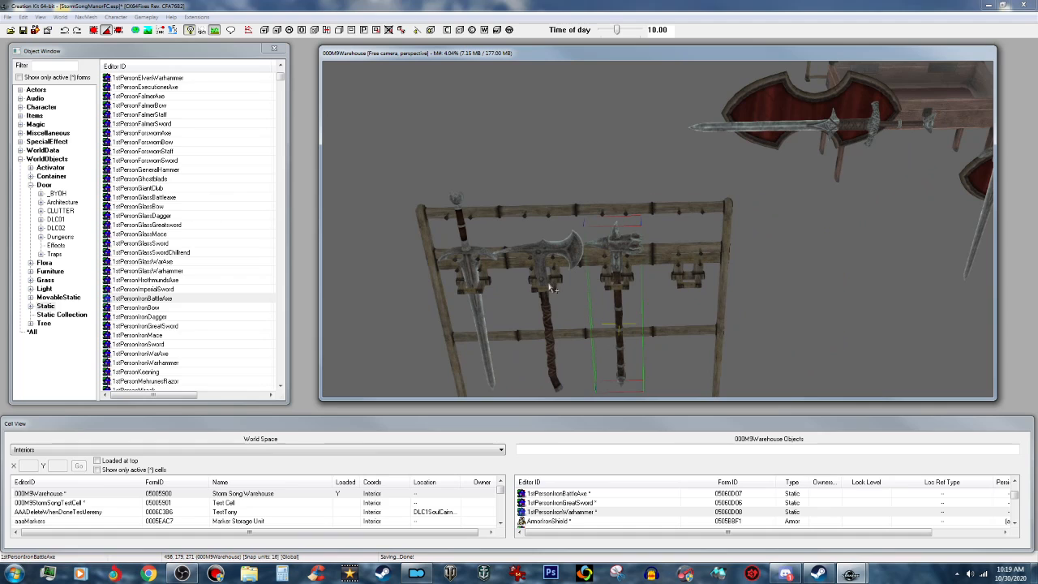
- Duplicate the warhammer on the rack and replace the copy with 1stPersonIronSword
right_click(551, 288)
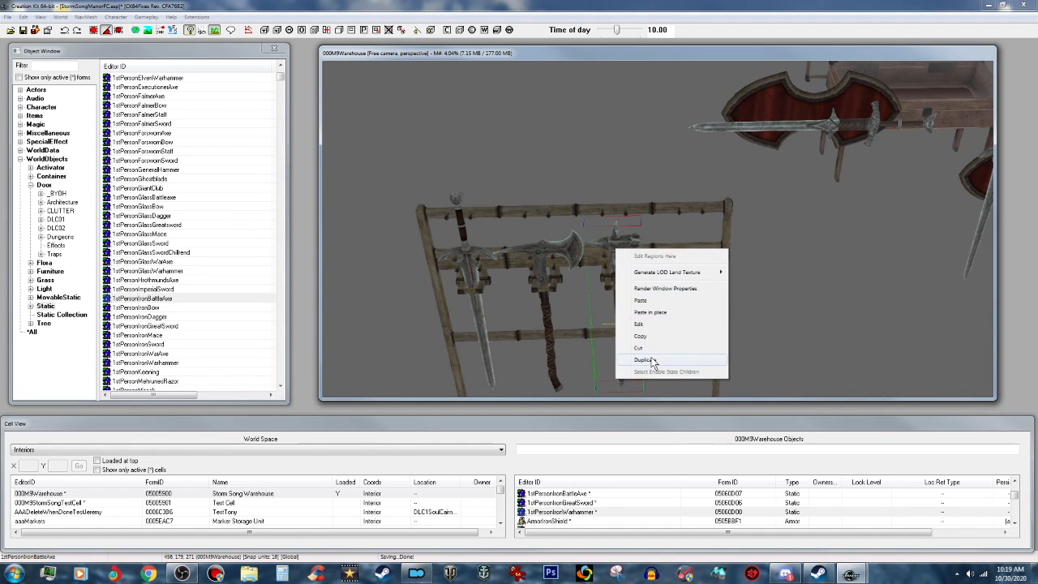
left_click(643, 359)
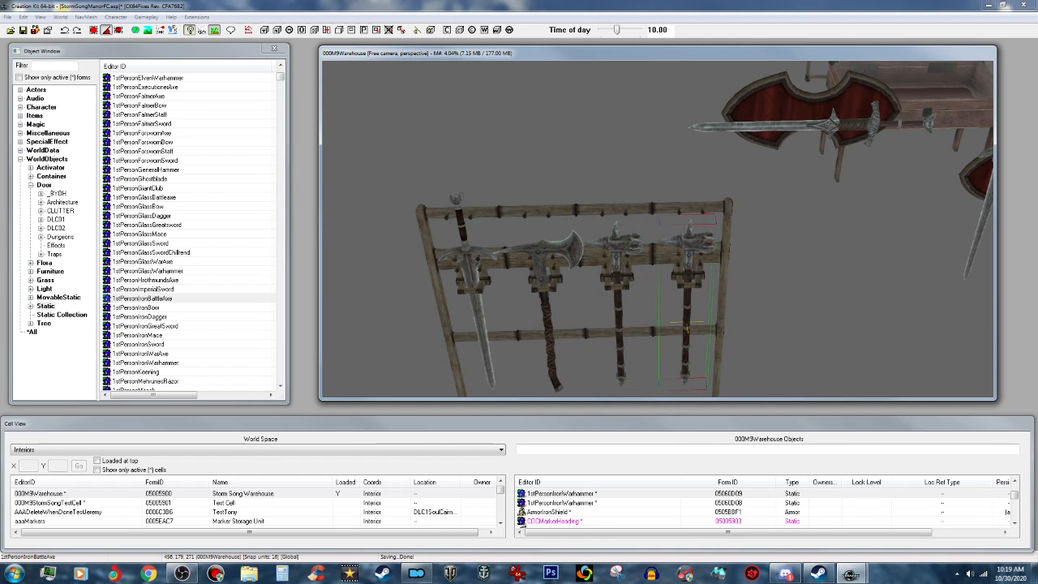
left_click(24, 16)
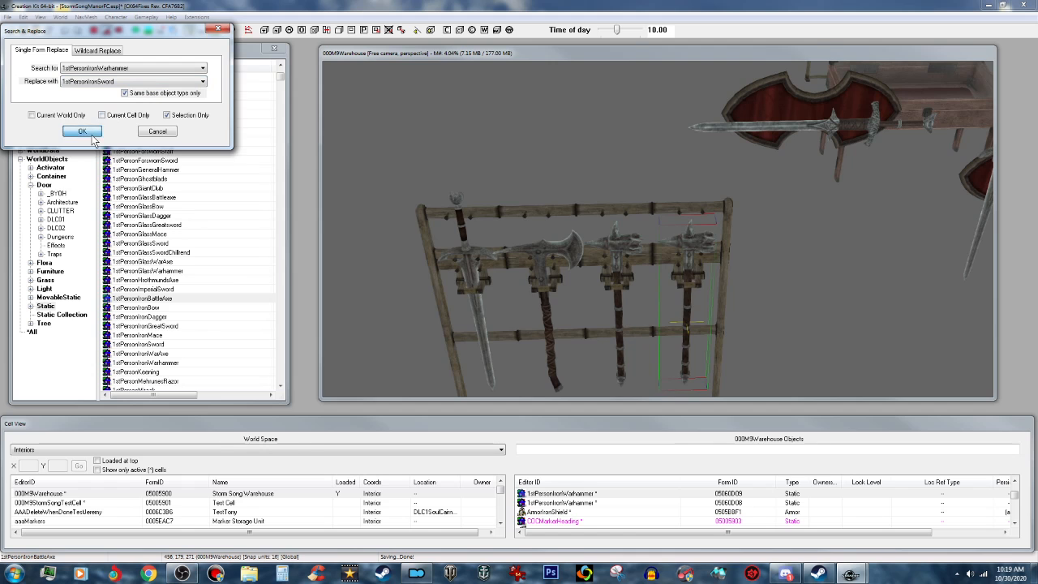
left_click(81, 131)
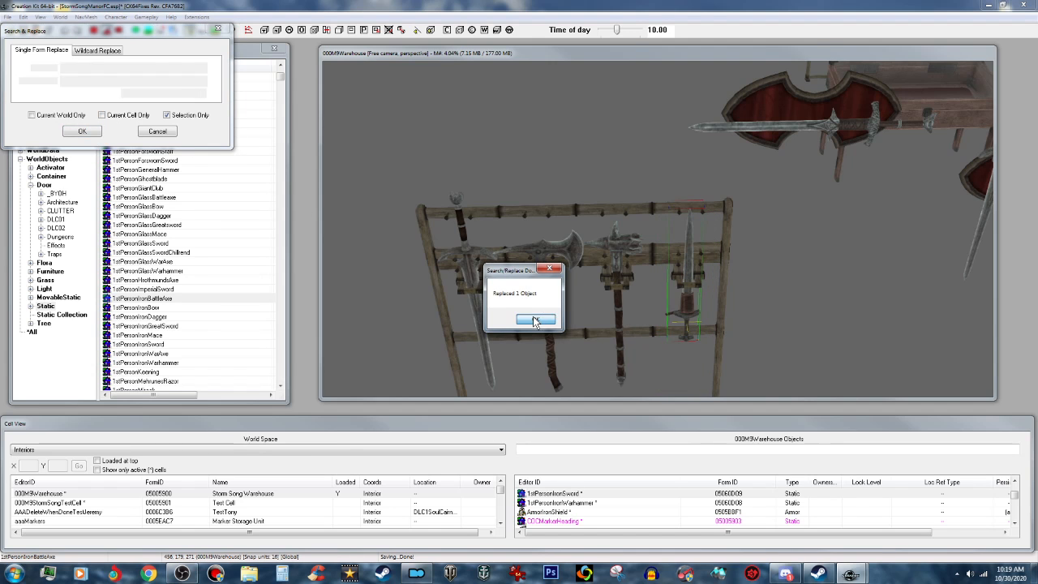
left_click(535, 318)
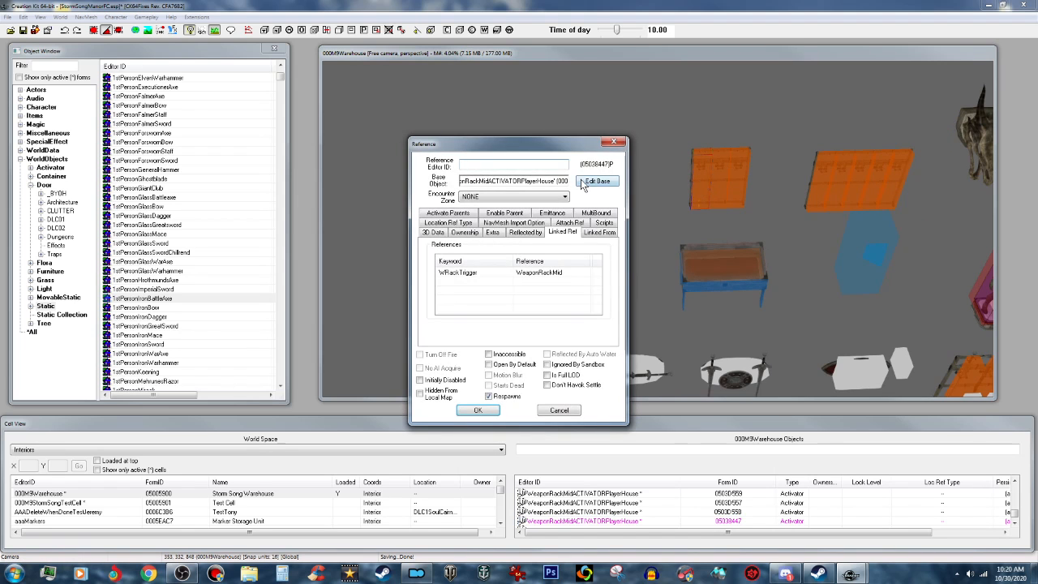
- Open the WeaponRackMidACTIVATORPlayerHouse base form and filter Container objects for 'player'
left_click(597, 180)
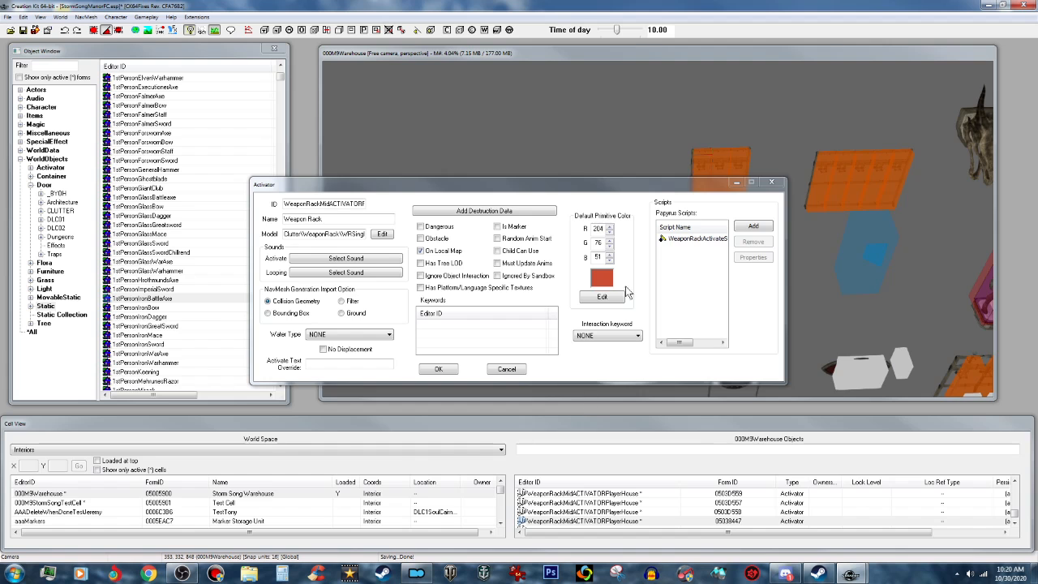
left_click_drag(263, 184, 485, 301)
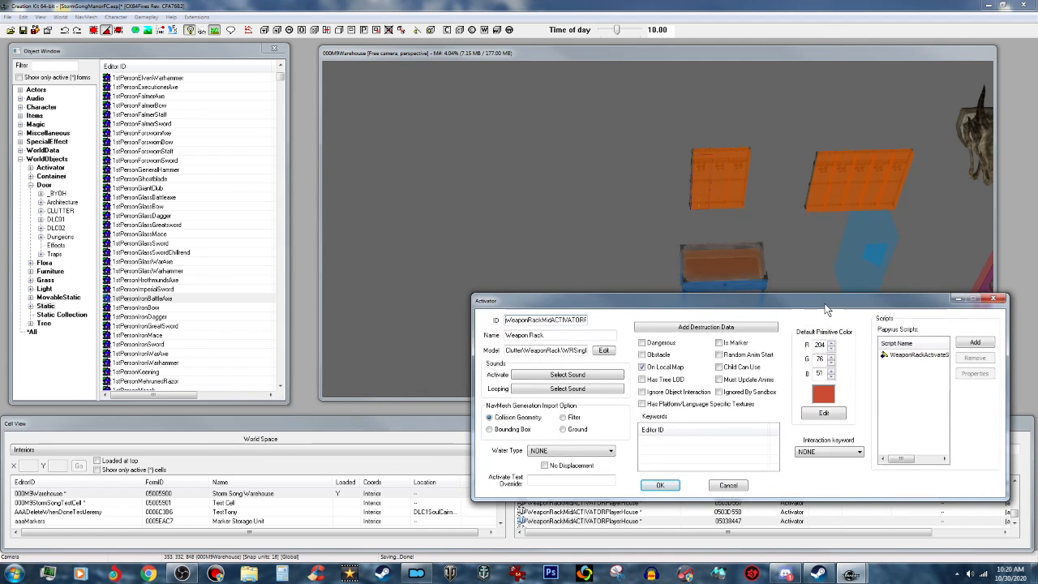
mouse_move(72, 200)
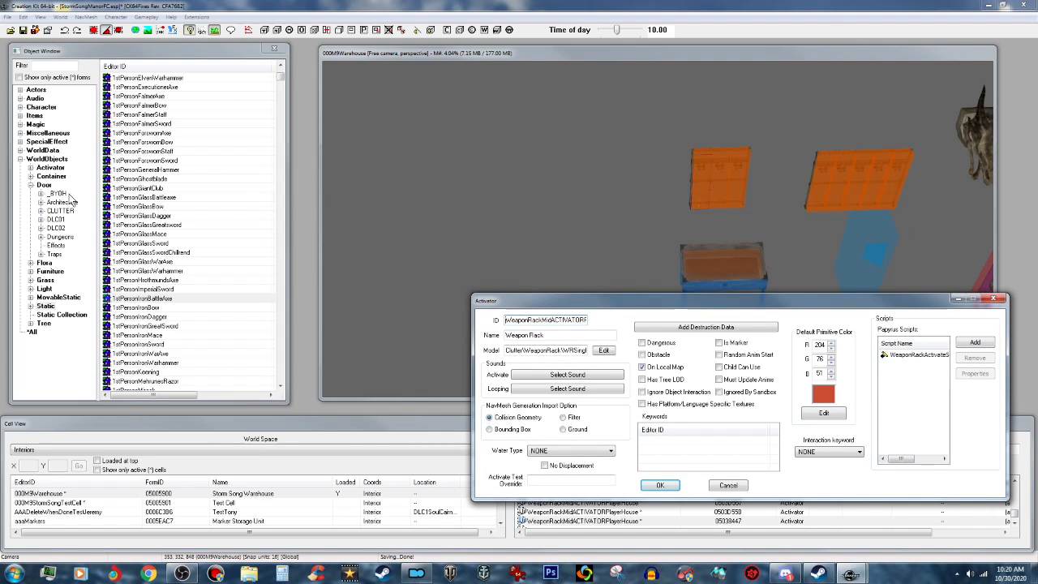
left_click(51, 176)
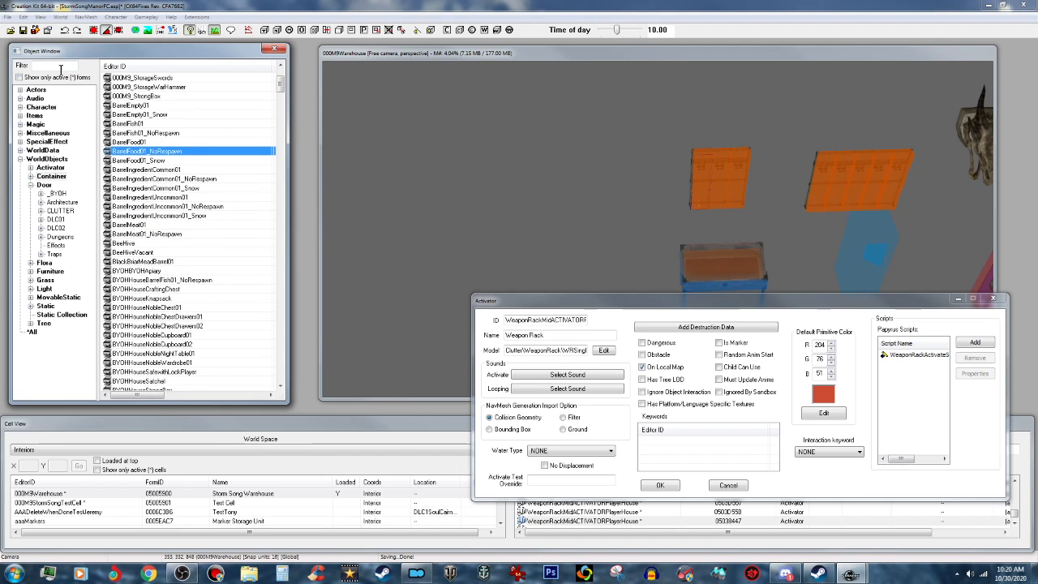
type("pl")
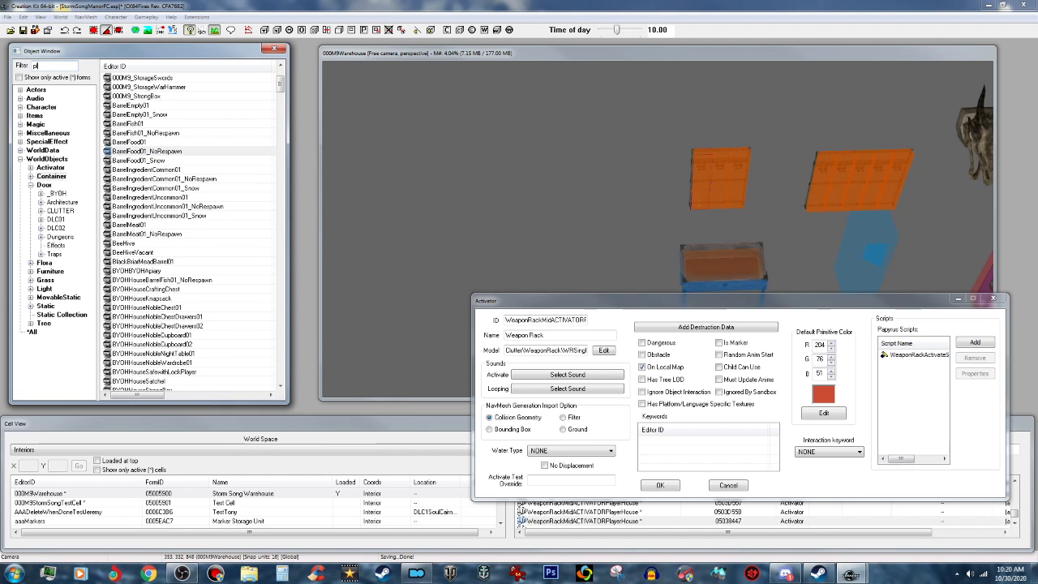
type("player")
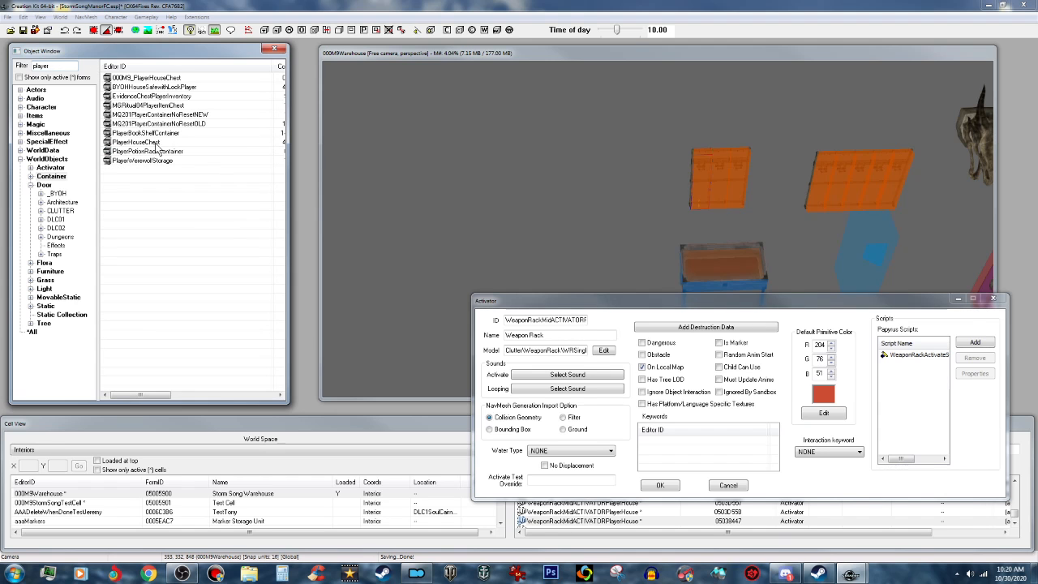
- Change PlayerHouseChest's ID to 000M9_StorageGreatsword01 and name to Greatswords (Safe Storage)
double_click(137, 142)
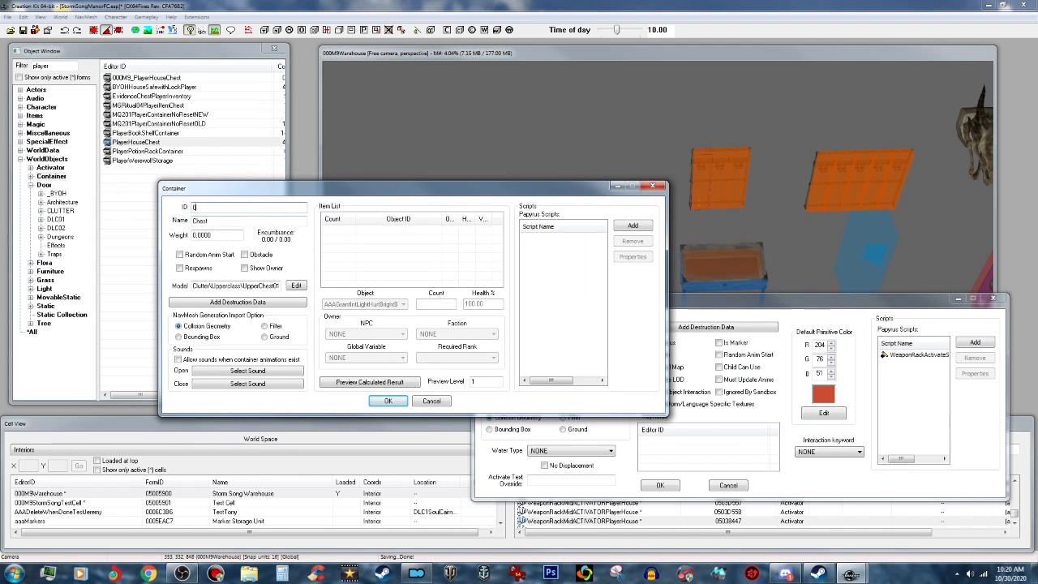
type("000M9_StorageGe")
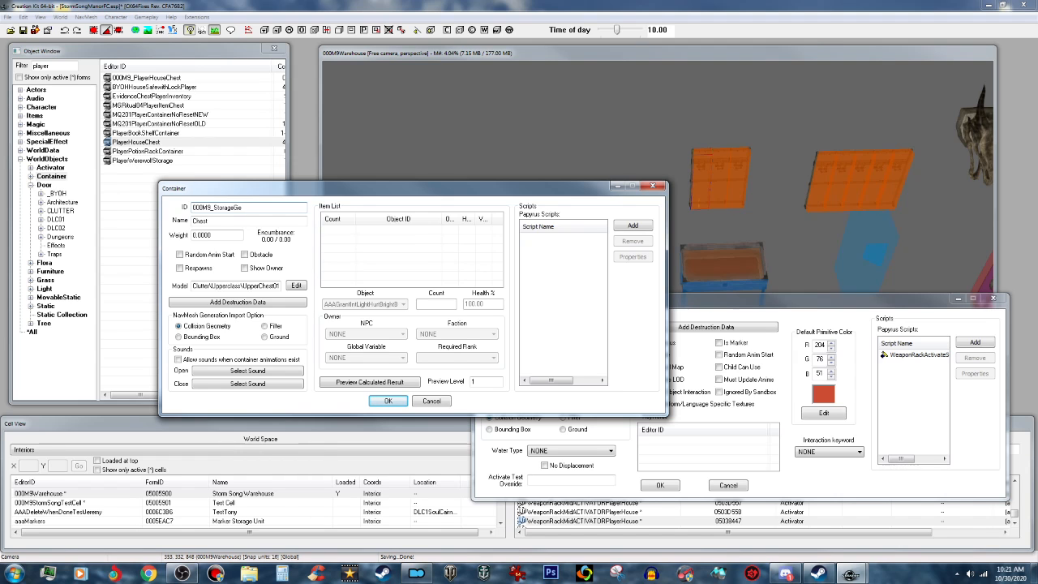
type("a")
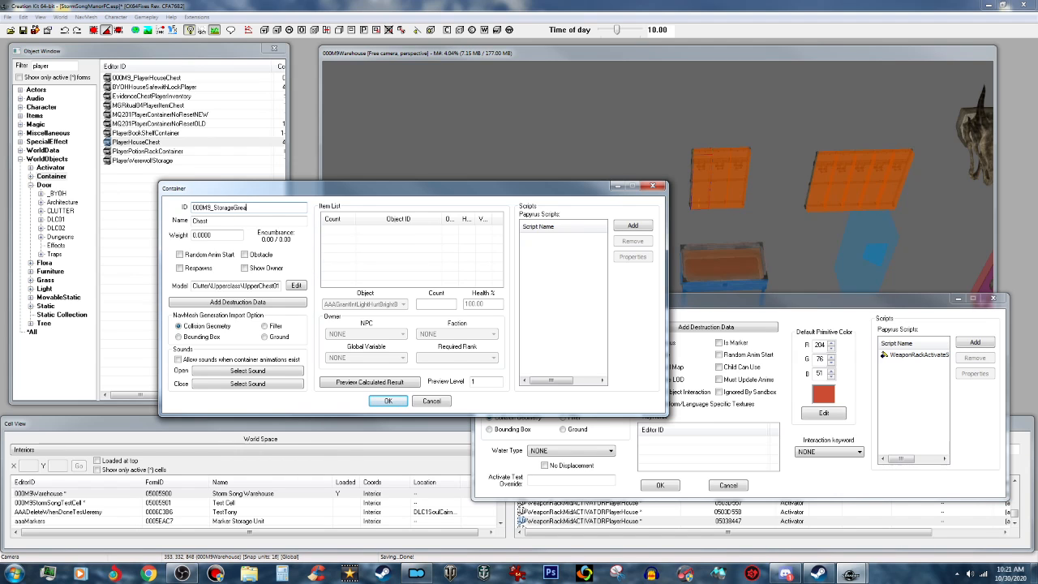
type("tsword01")
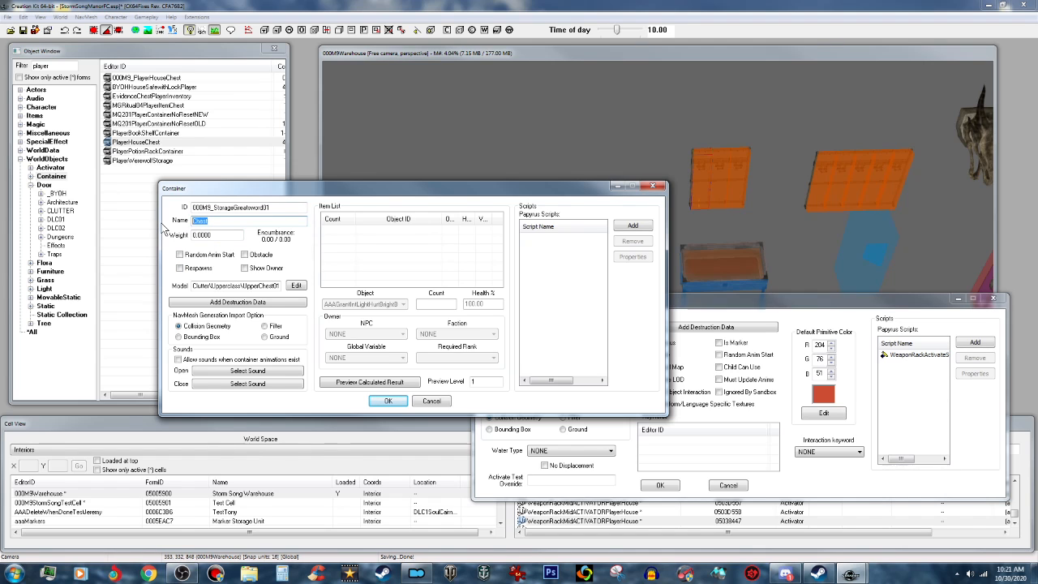
type("Greatswords")
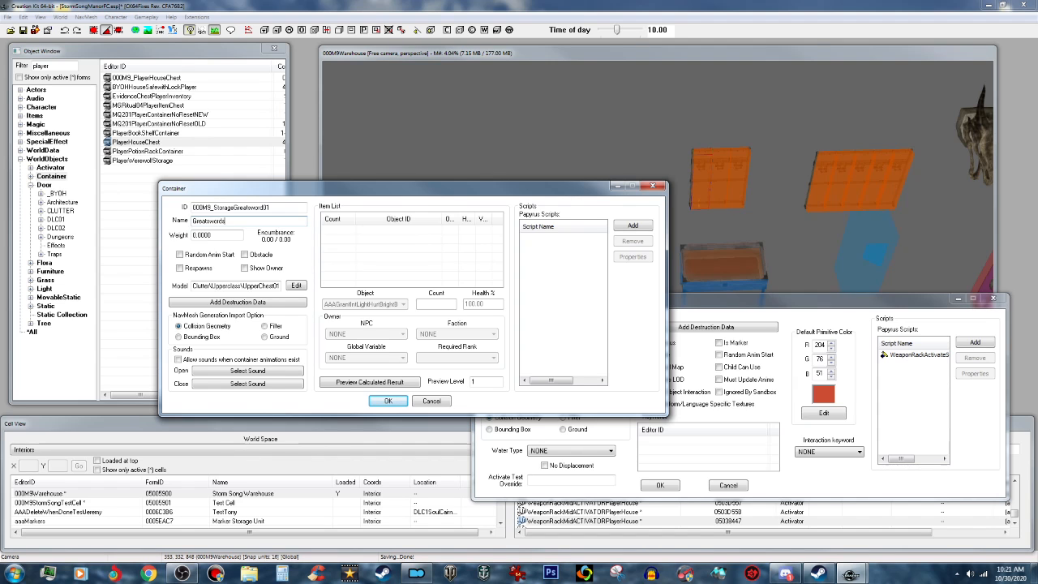
left_click(227, 221)
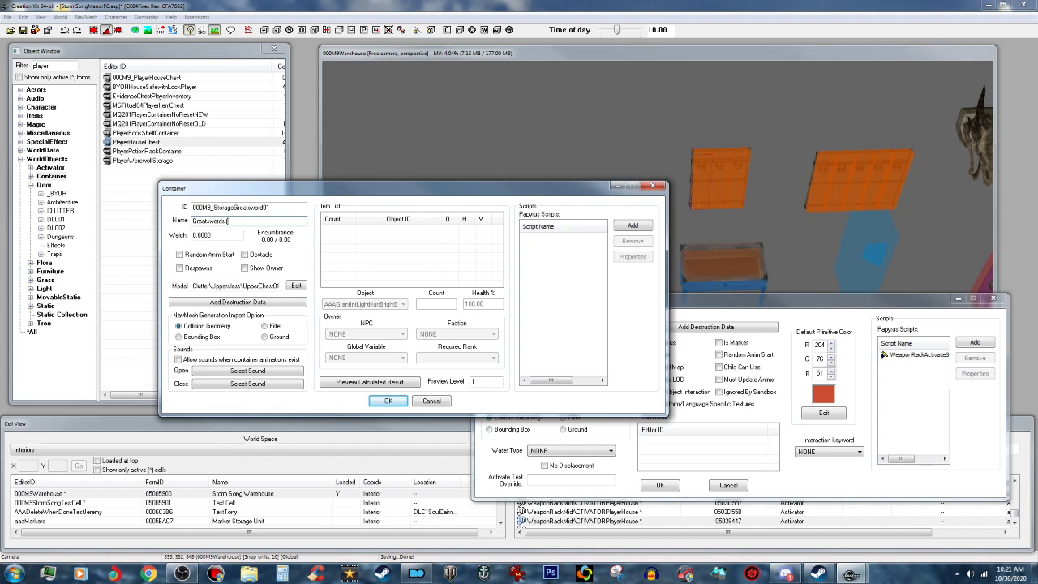
type("Safe Storage)")
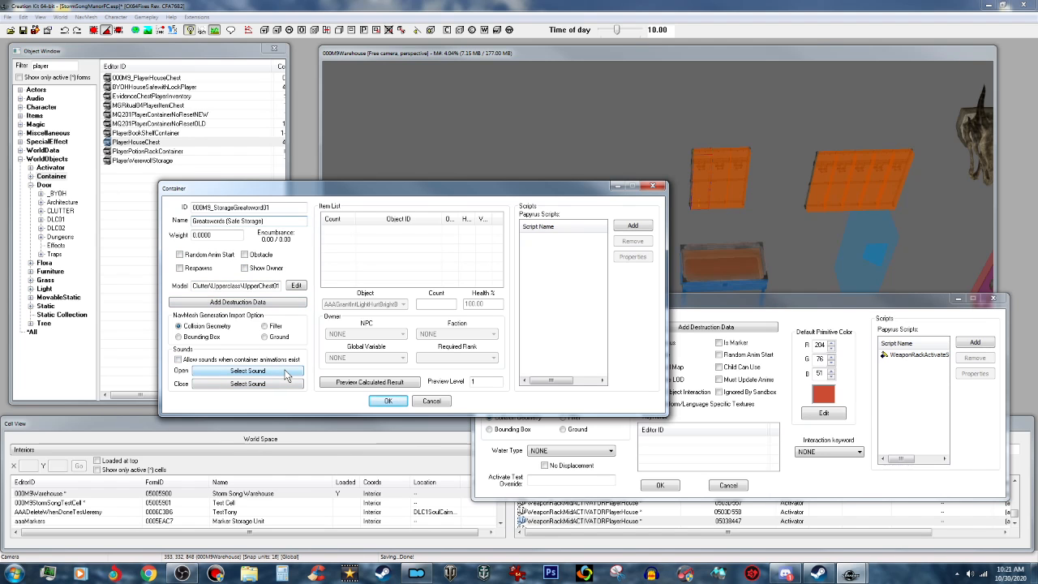
- Set DRScBarrelOpenSD and DRScBarrelCloseSD as the container's open and close sounds
left_click(246, 370)
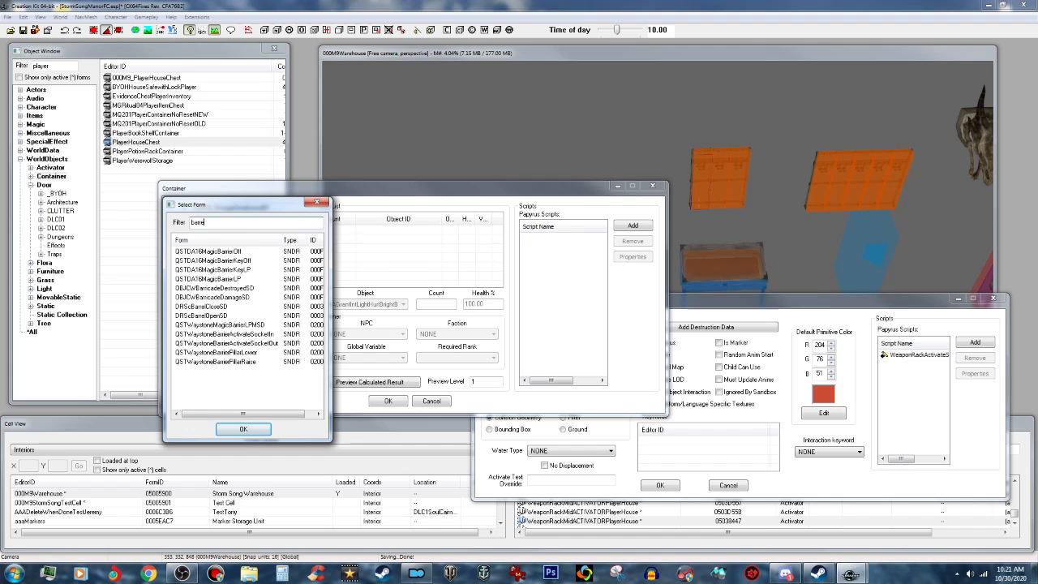
type("barrel")
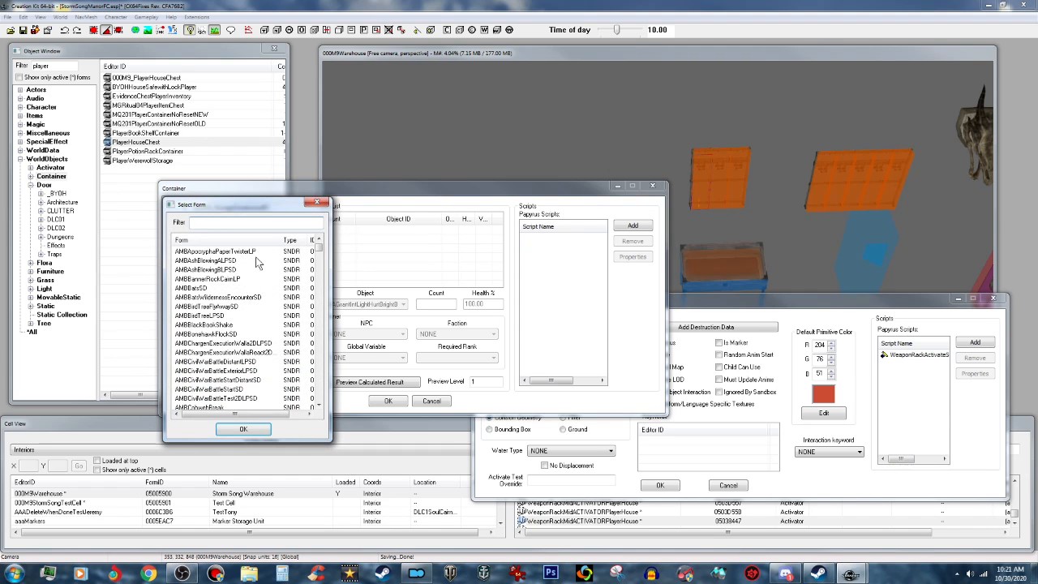
type("u")
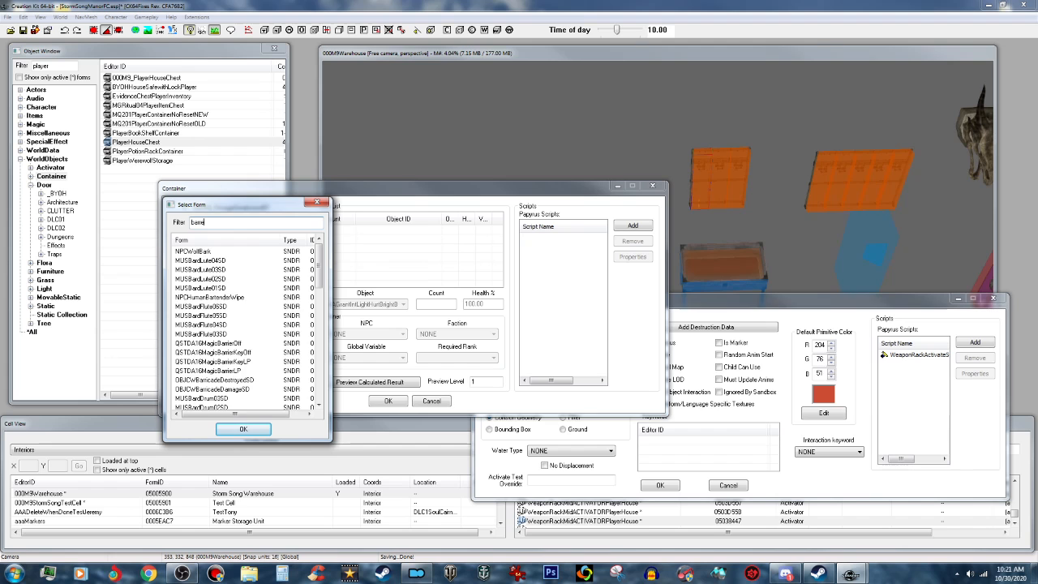
type("barrel")
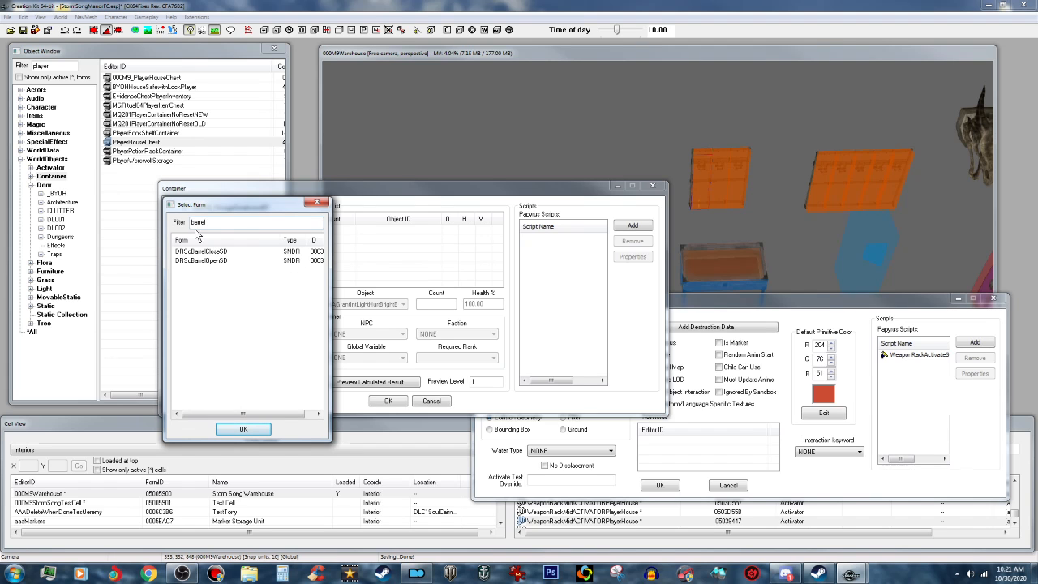
left_click(243, 428)
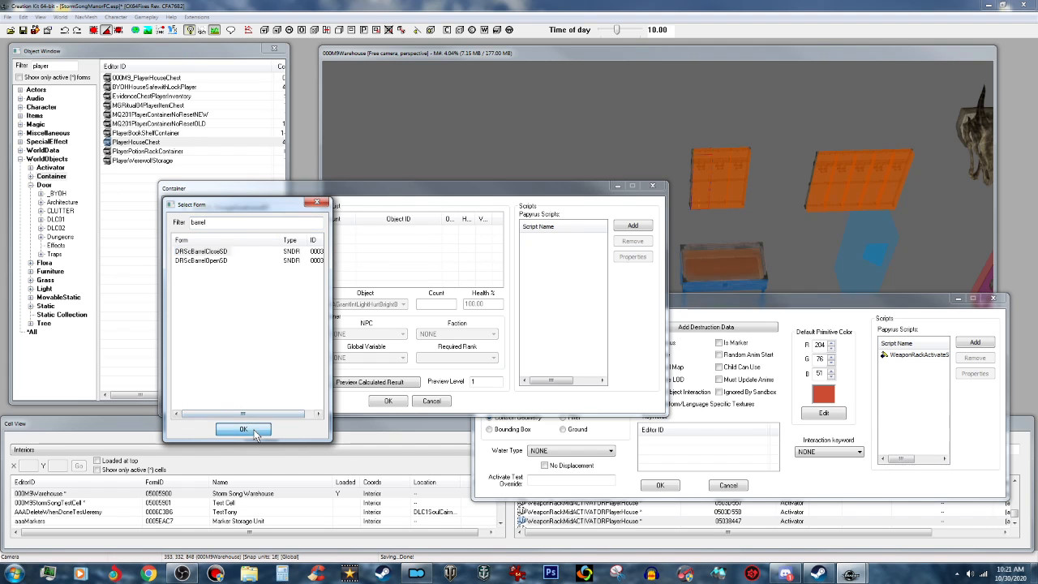
left_click(244, 428)
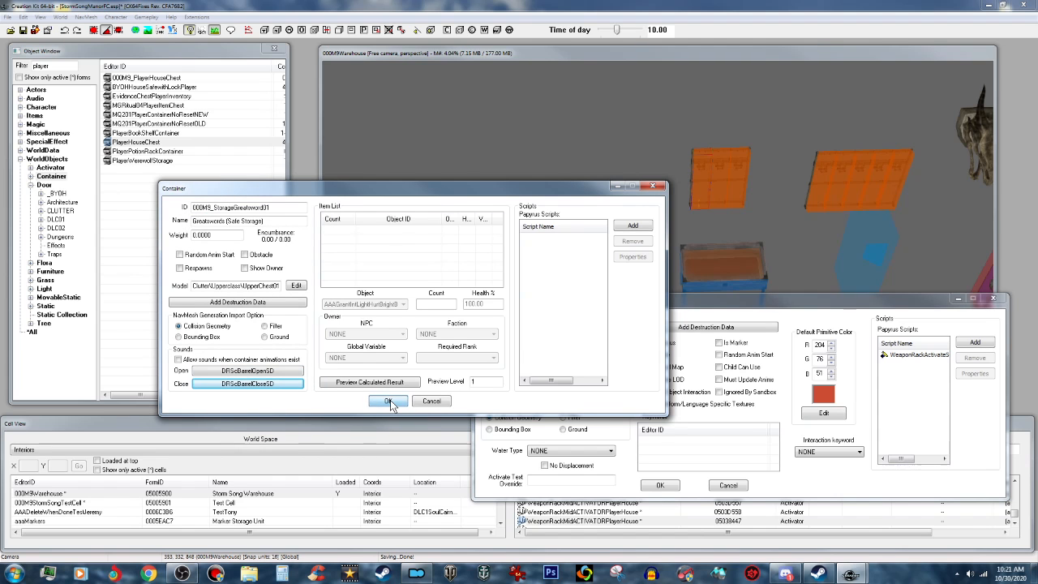
left_click(388, 402)
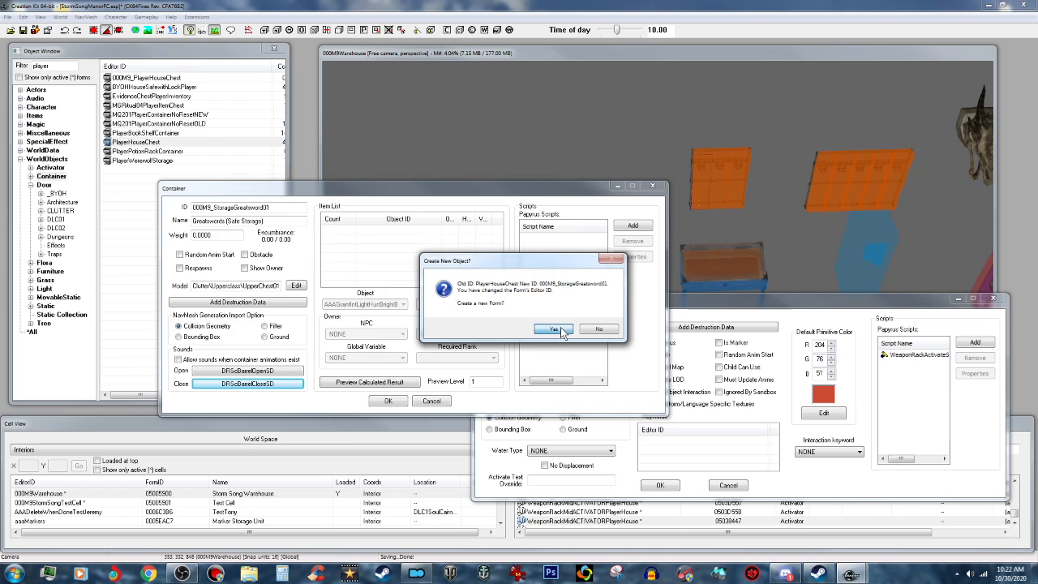
- Create 000M9_StorageGreatsword01 as a new form and reopen it from the unfiltered list
left_click(554, 328)
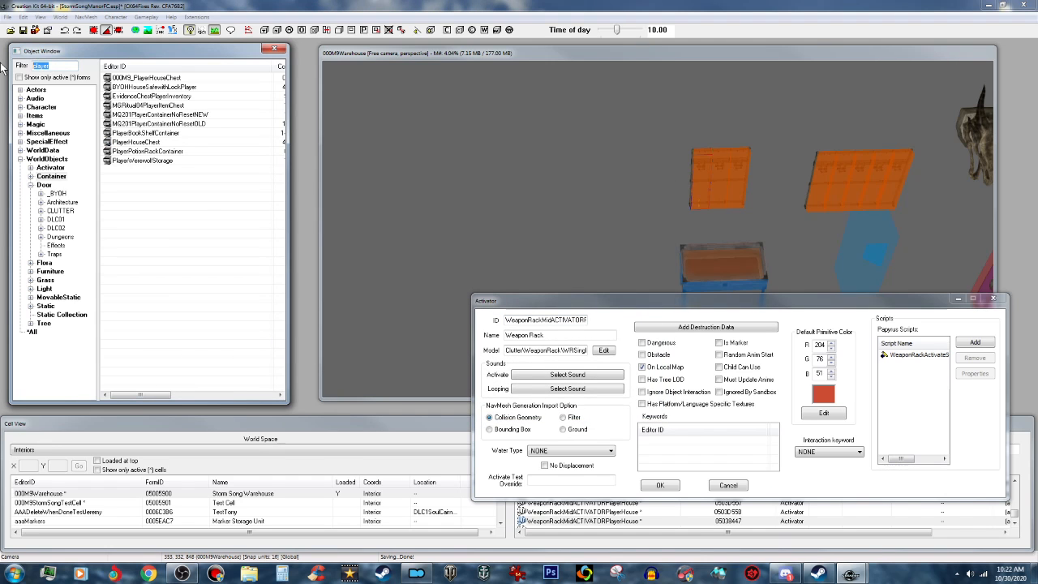
left_click(45, 65)
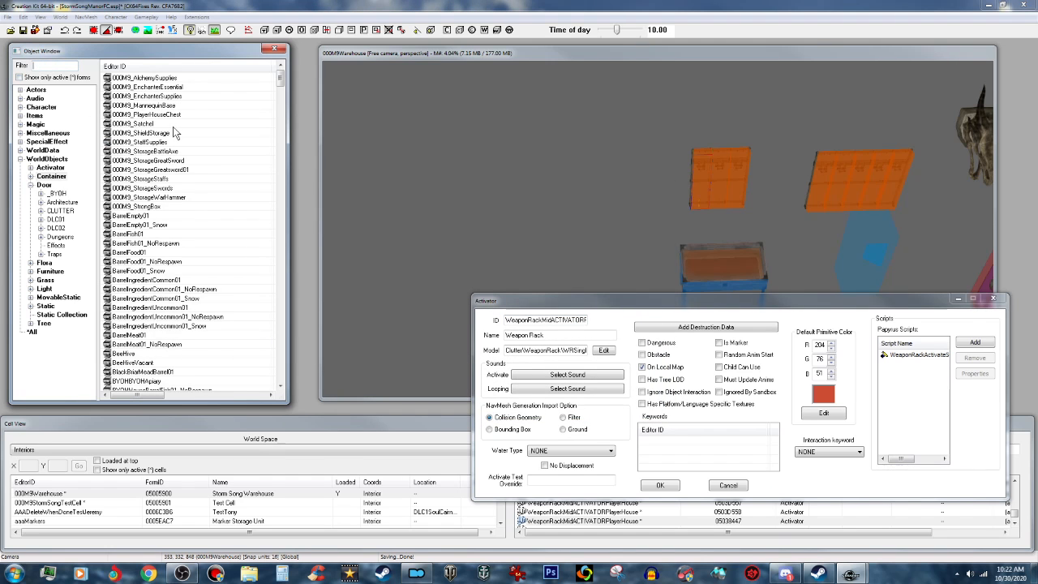
left_click(151, 170)
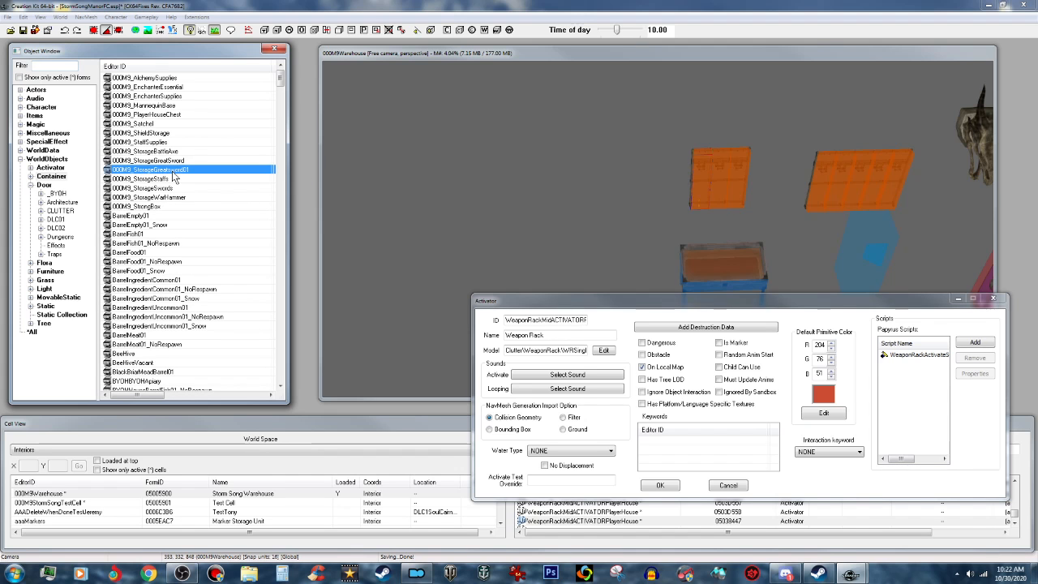
double_click(150, 170)
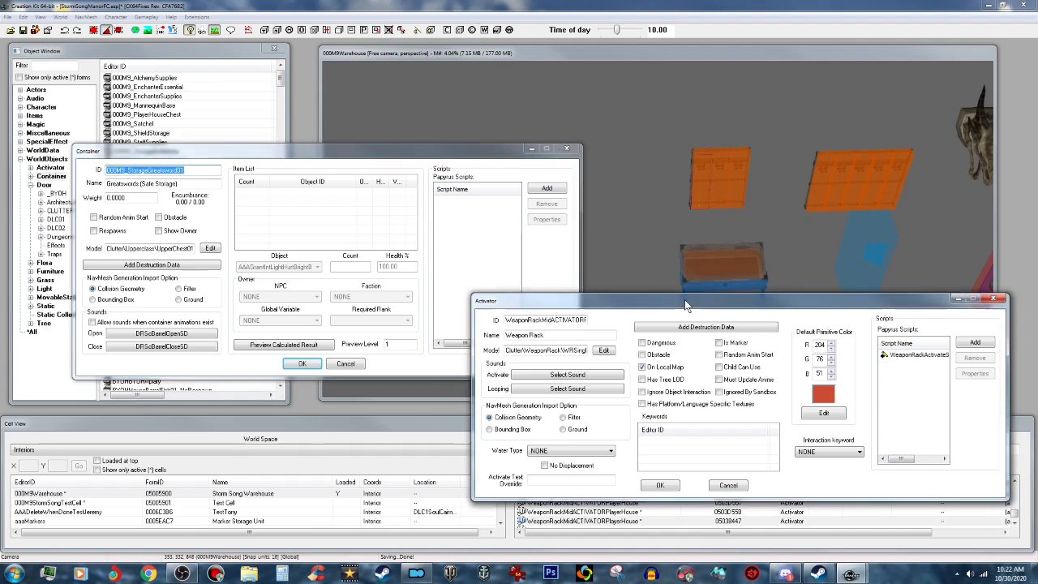
- Close the weapon rack properties and inspect the container's model settings
right_click(555, 349)
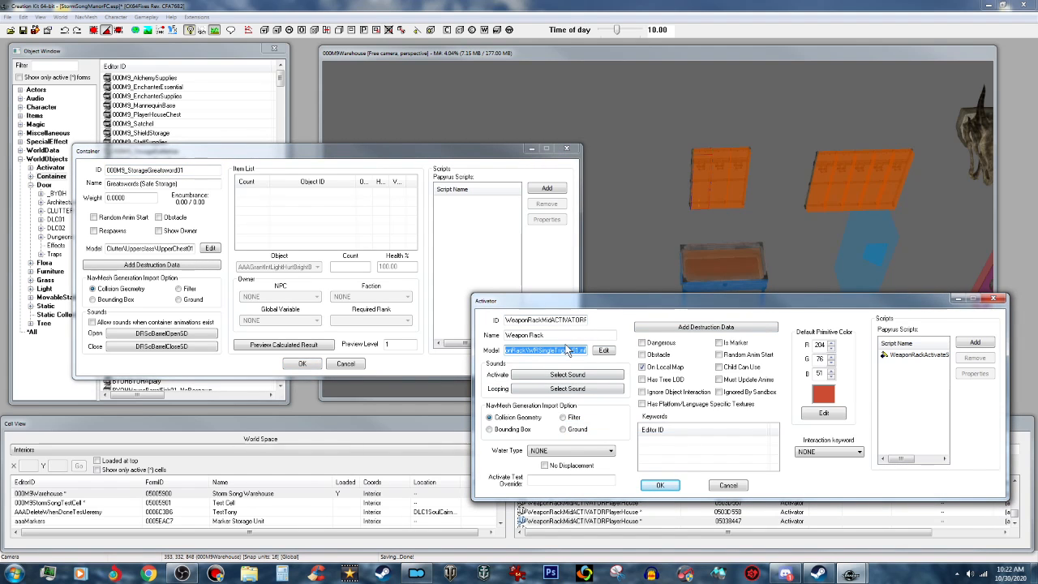
right_click(544, 349)
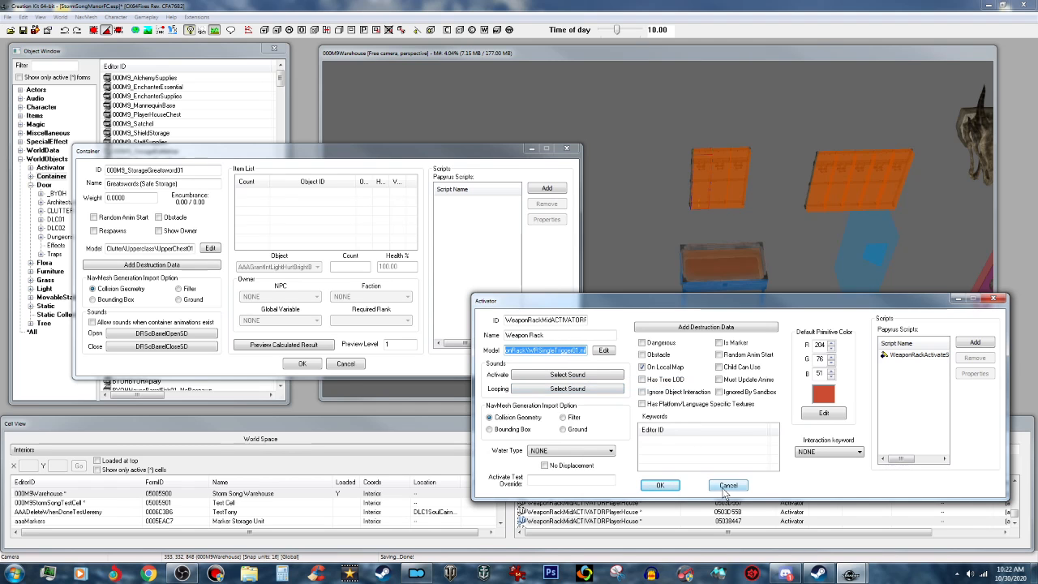
left_click(727, 485)
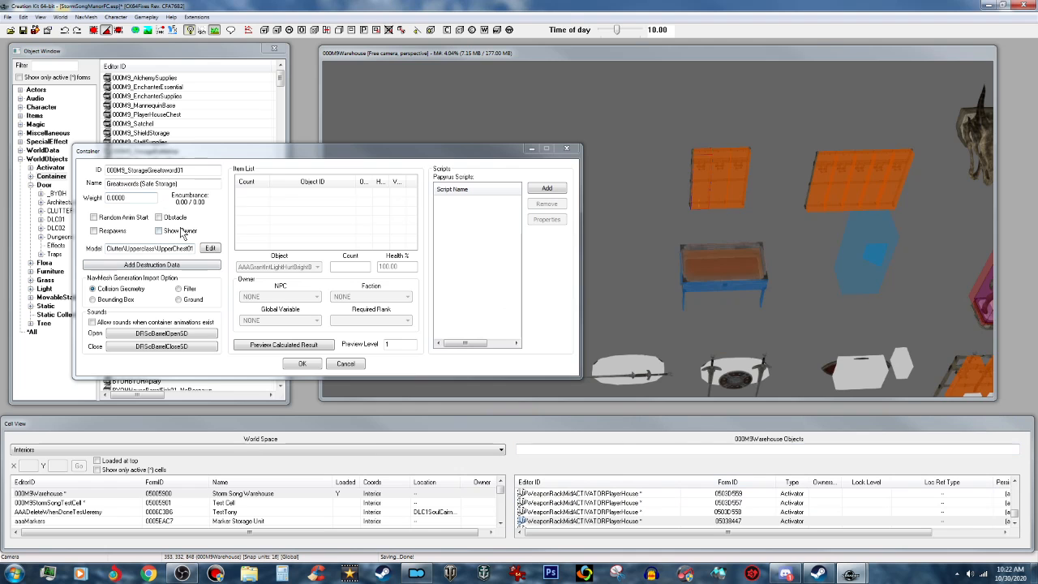
left_click(210, 249)
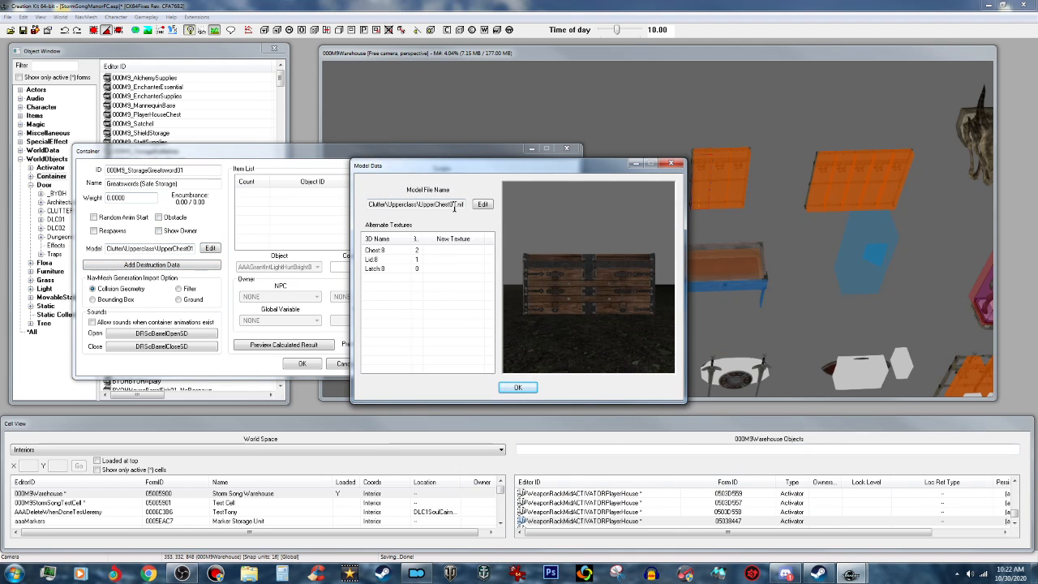
left_click(482, 204)
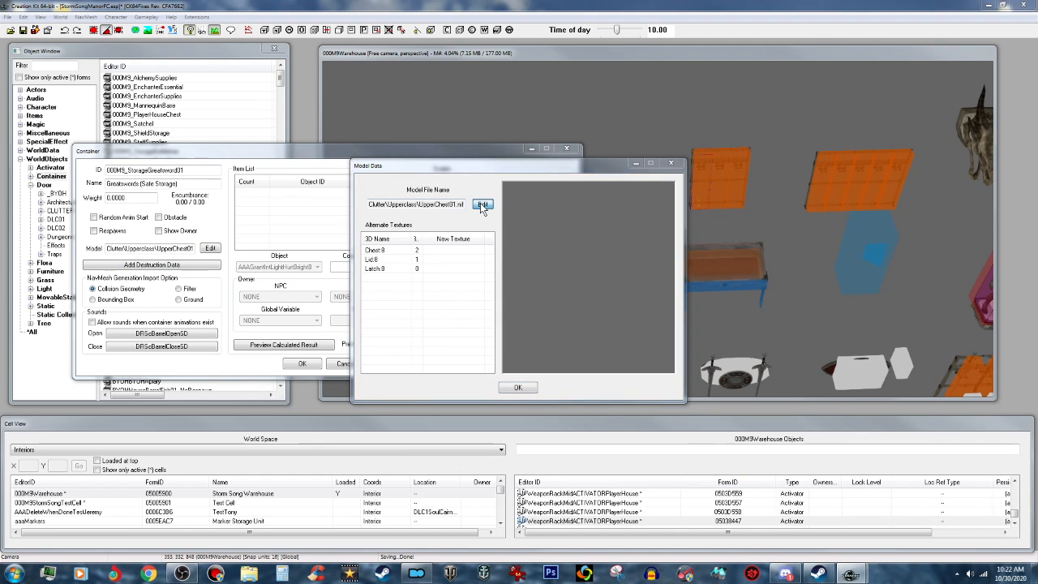
left_click(483, 204)
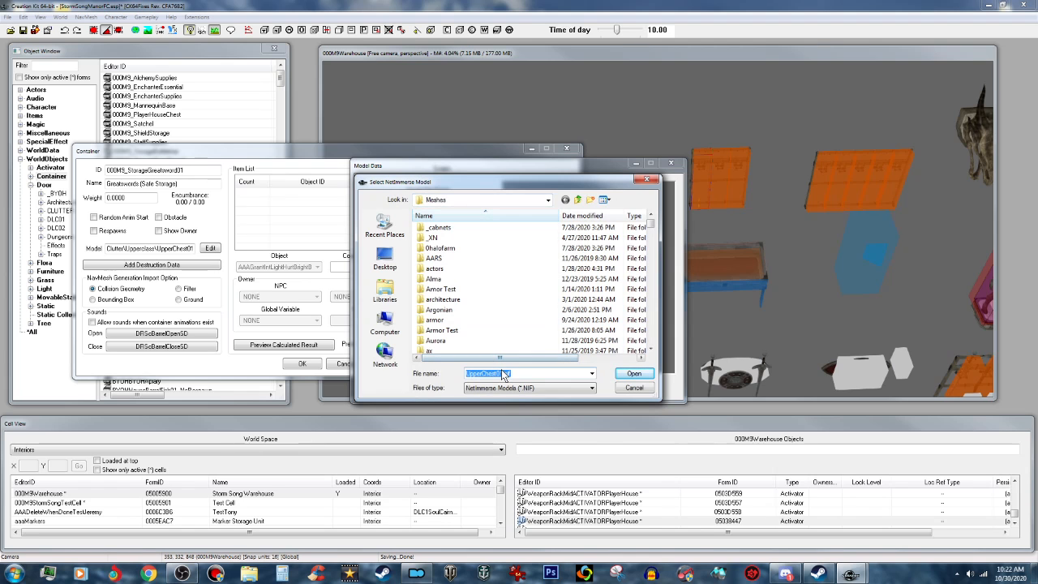
right_click(503, 374)
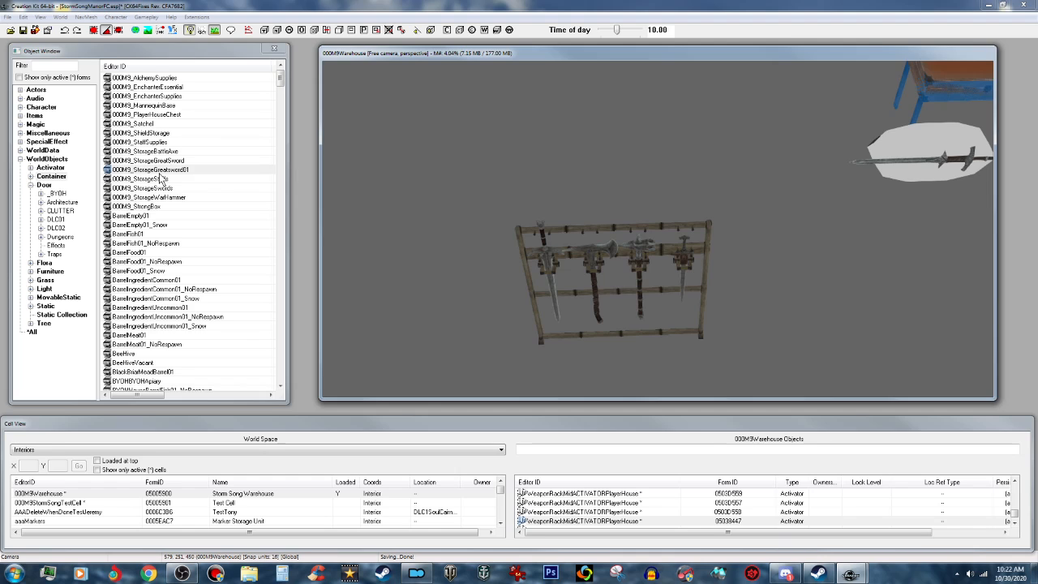
- Place 000M9_StorageGreatsword01 in the cell over the rack's greatsword bay
left_click(150, 169)
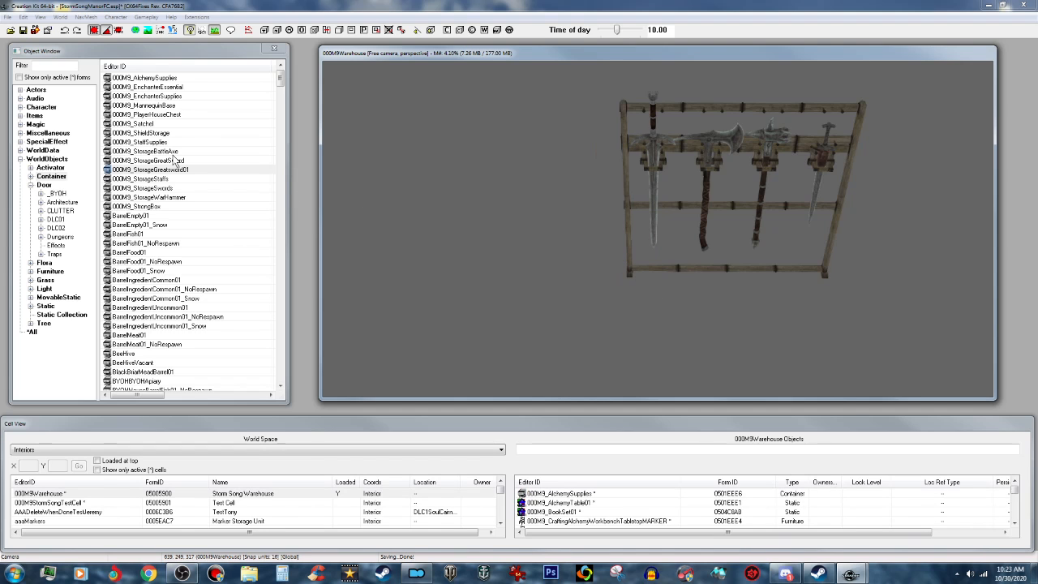
left_click(149, 170)
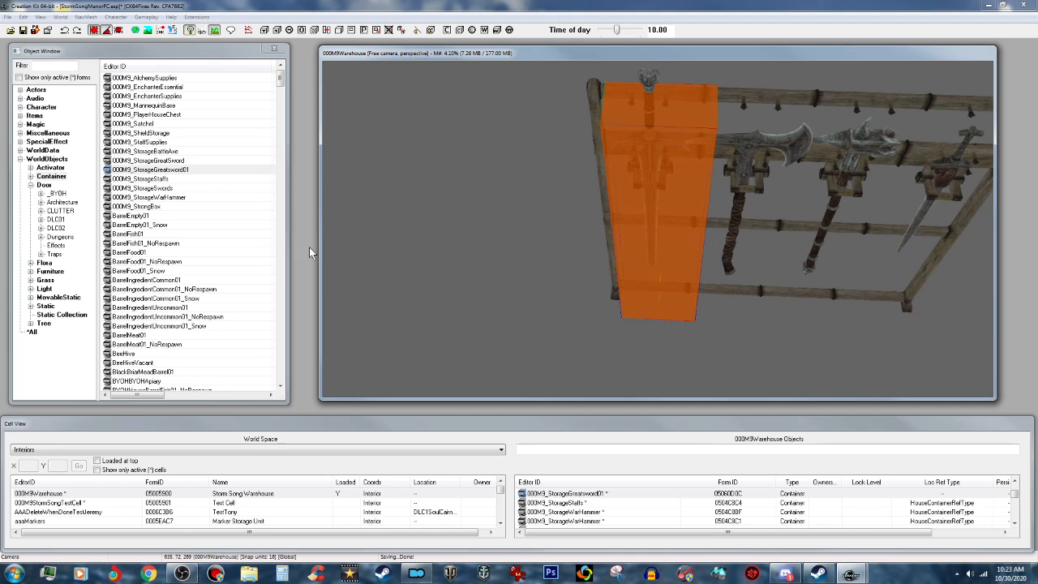
- Copy the greatsword container as new form 000M9_StorageBattleAxe01, Battle Axes (Safe Storage)
left_click(151, 170)
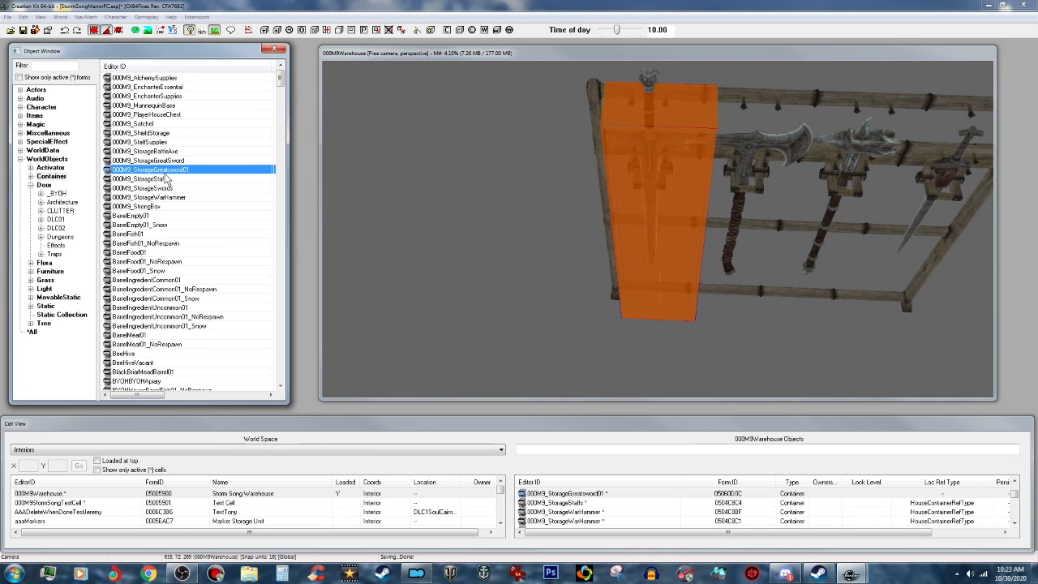
double_click(150, 170)
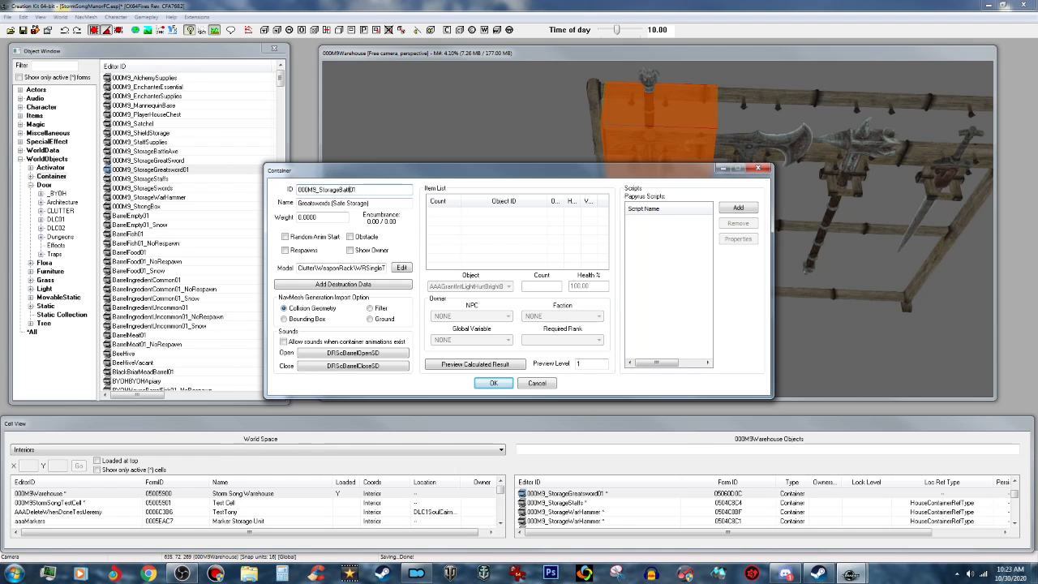
type("000M9_StorageBattleAxe01")
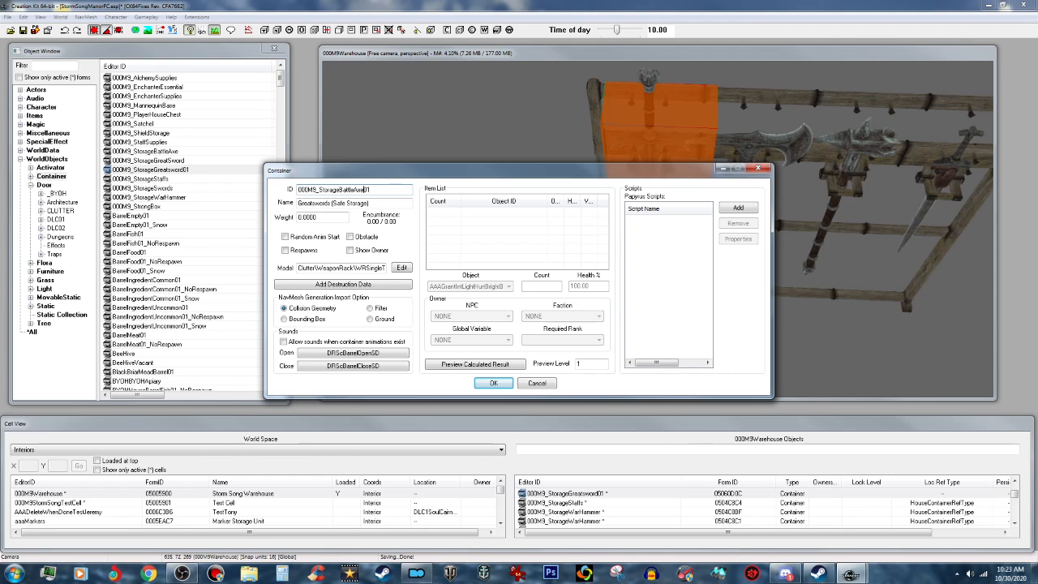
double_click(312, 203)
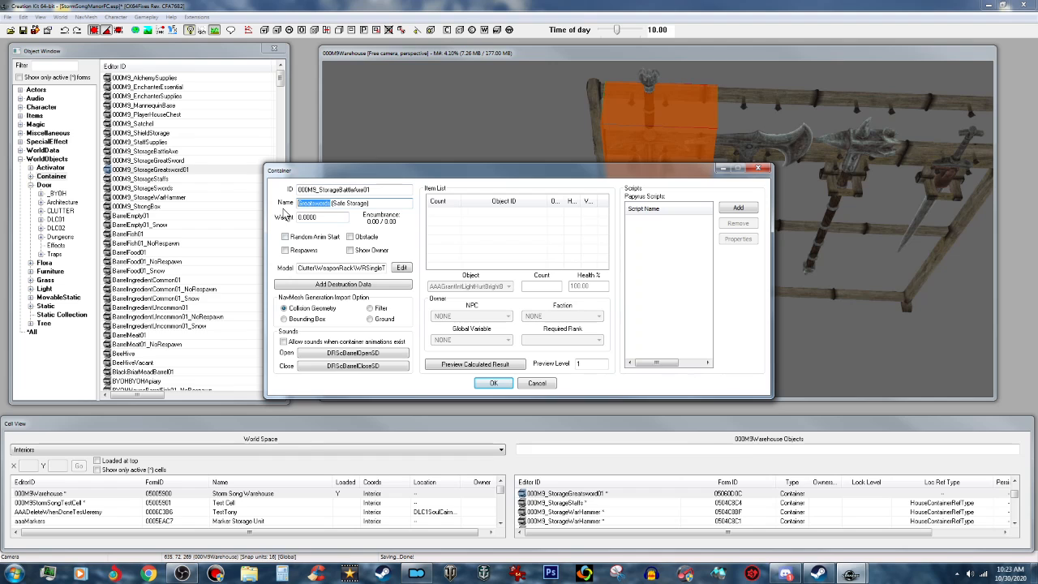
type("Battle Axe")
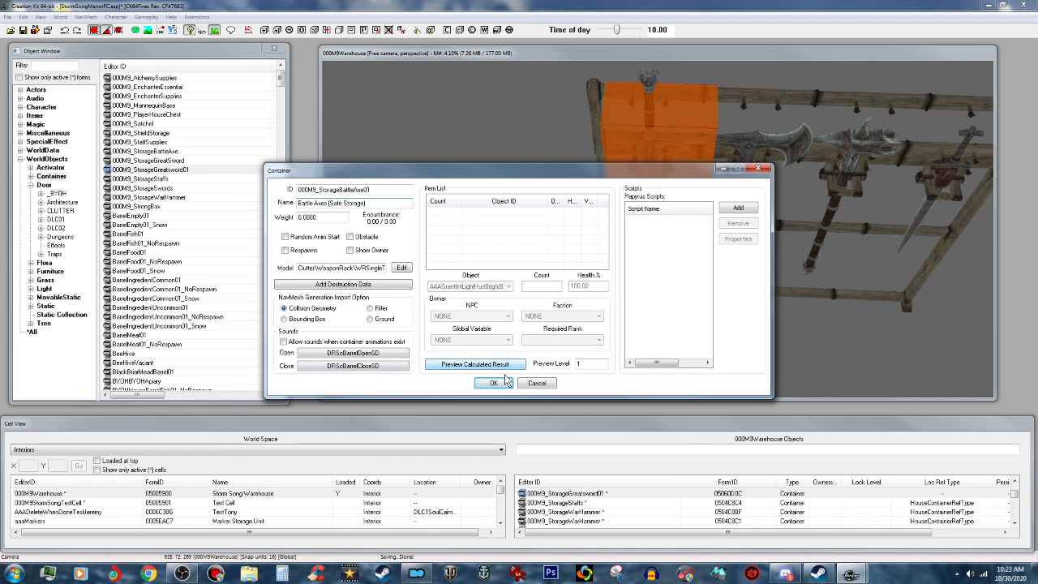
left_click(493, 382)
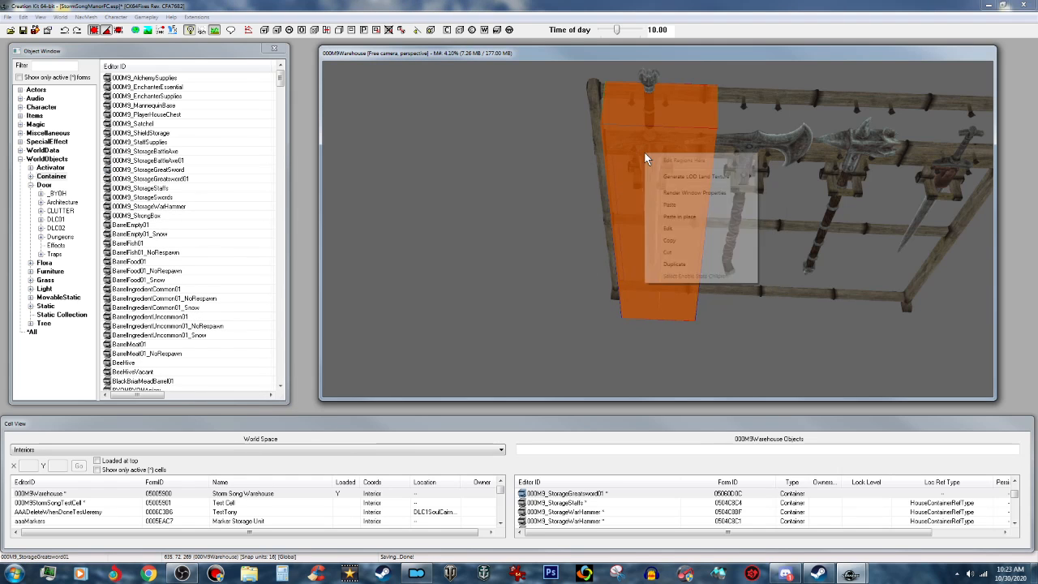
- Duplicate the storage box and swap the copy to 000M9_StorageBattleAxe01 via Search & Replace
left_click(670, 240)
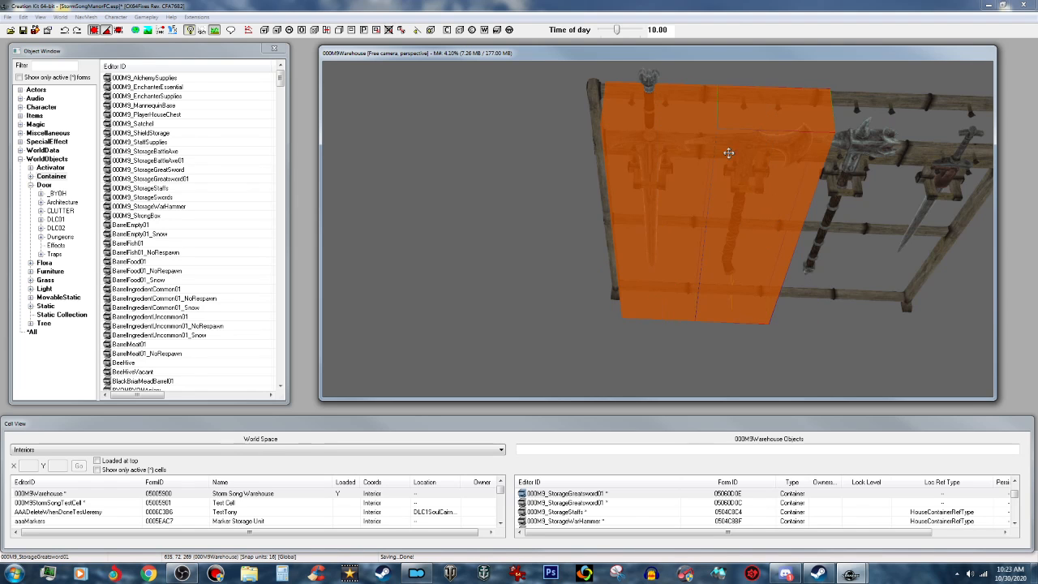
left_click(23, 17)
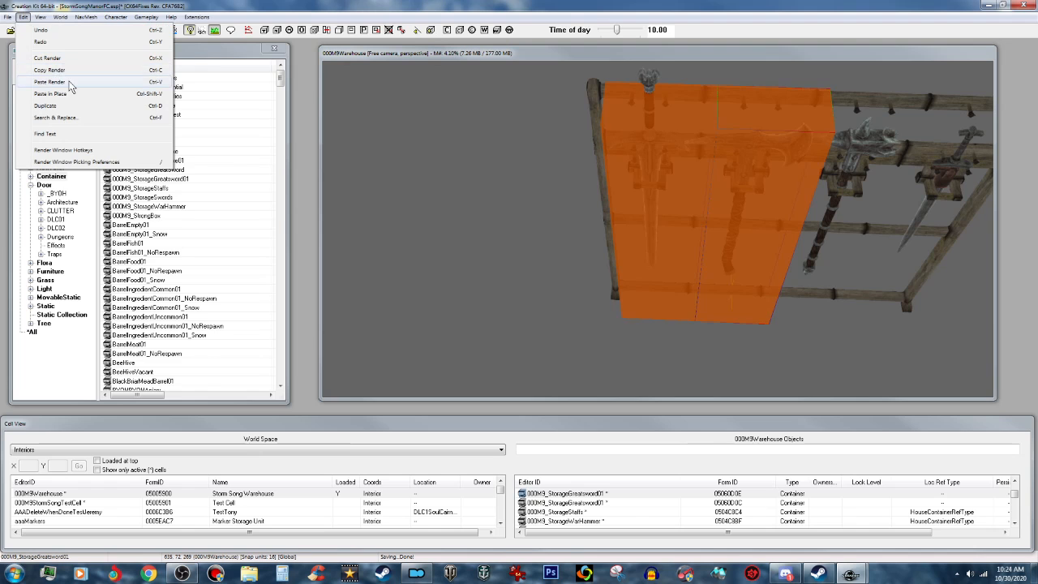
left_click(55, 117)
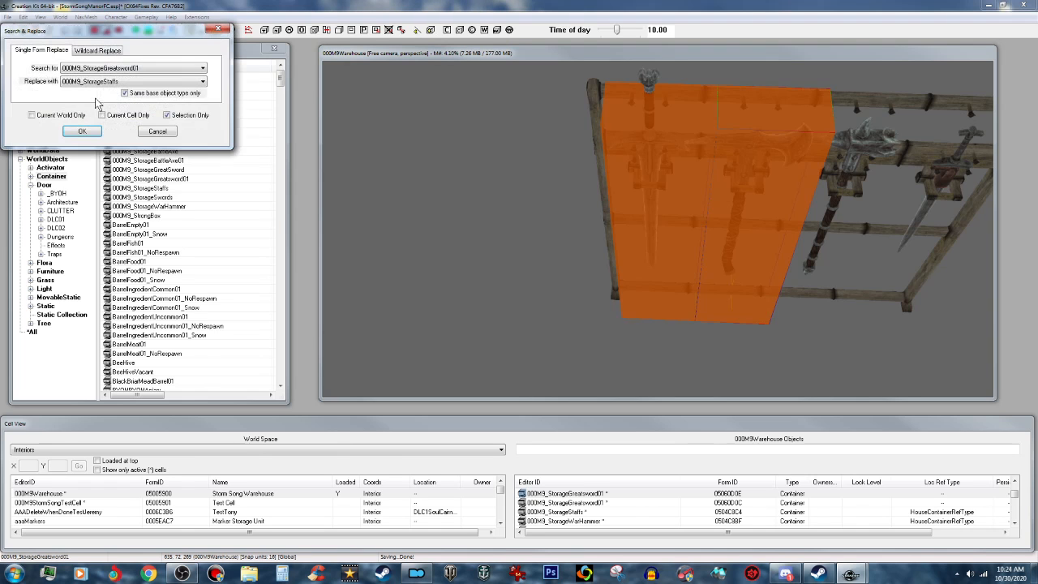
left_click(202, 81)
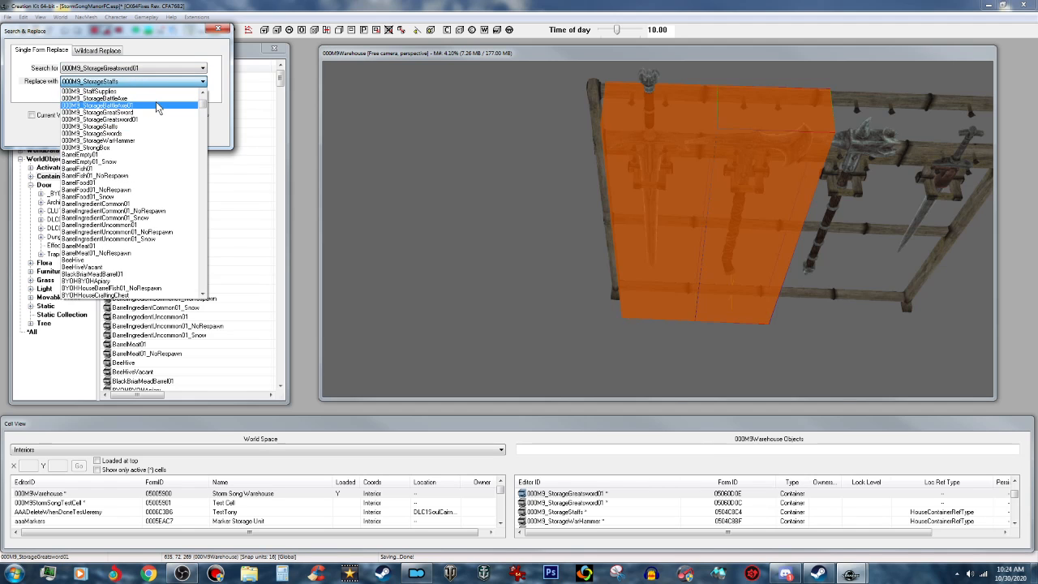
left_click(81, 131)
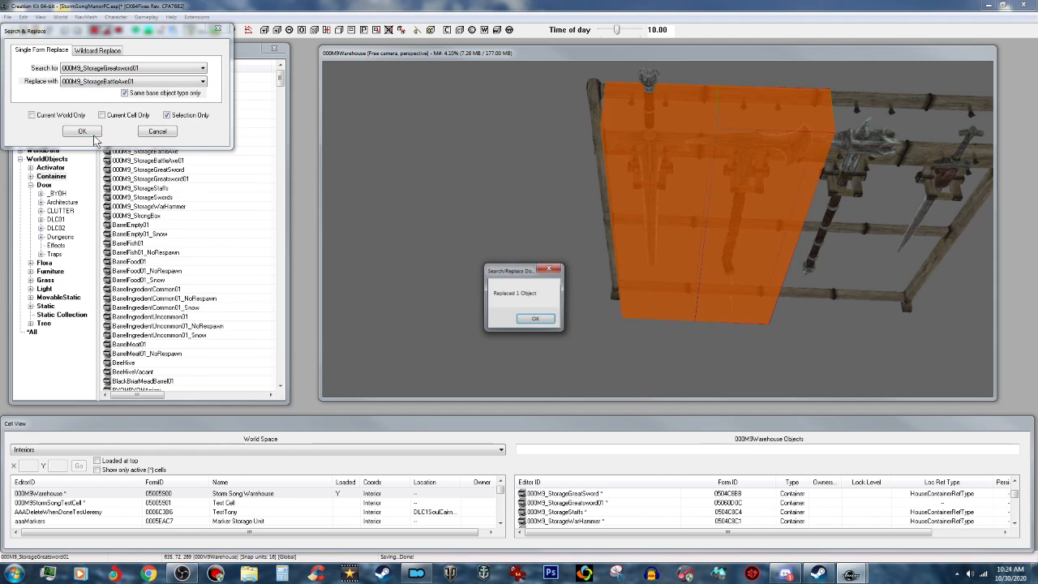
left_click(536, 318)
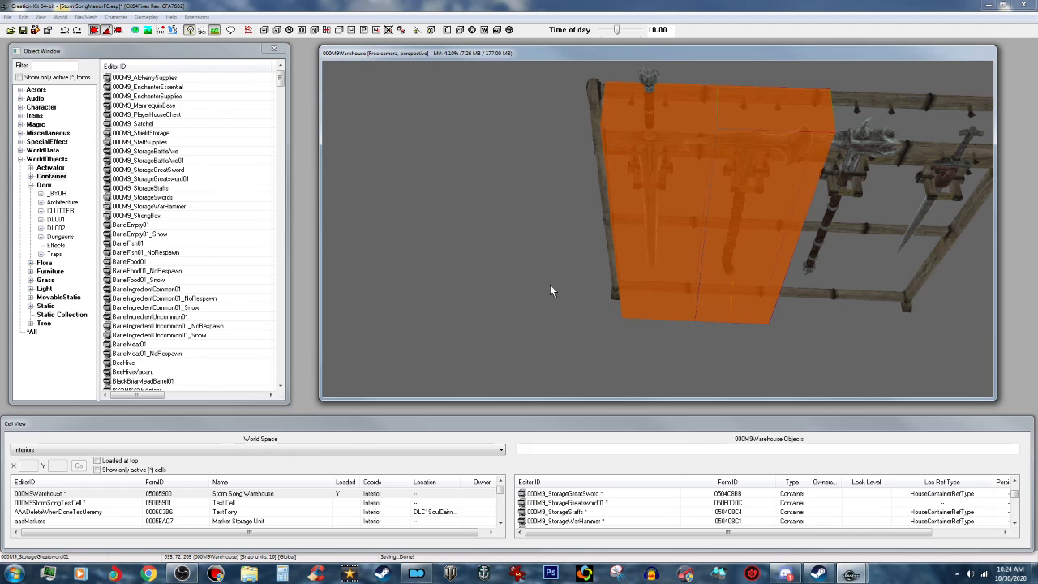
mouse_move(185, 193)
type("000M9_StorageWarHammer01")
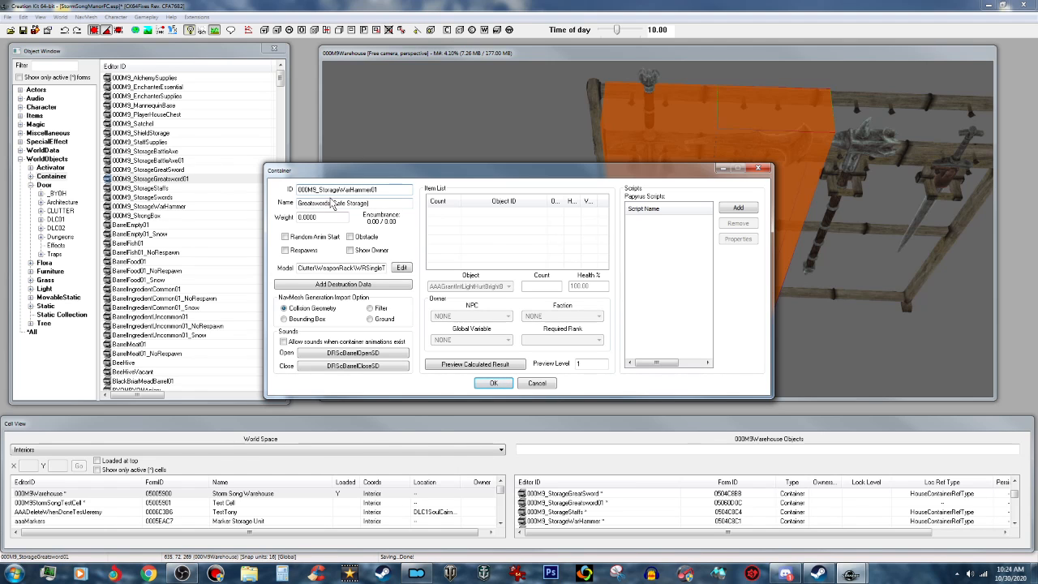
- Save the edited container as new form 000M9_StorageWarHammer01, WarHammer (Safe Storage)
double_click(314, 203)
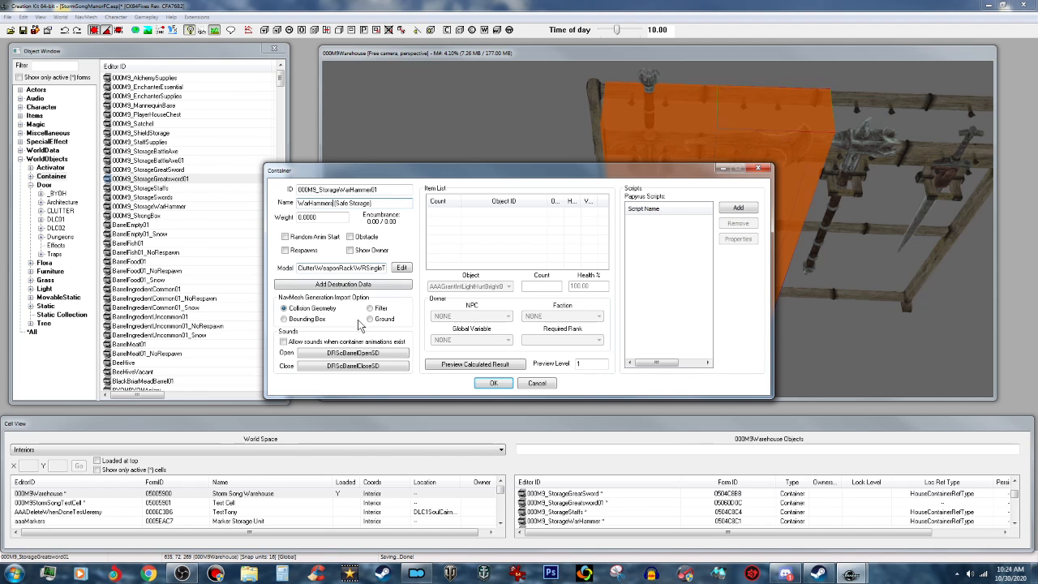
left_click(493, 382)
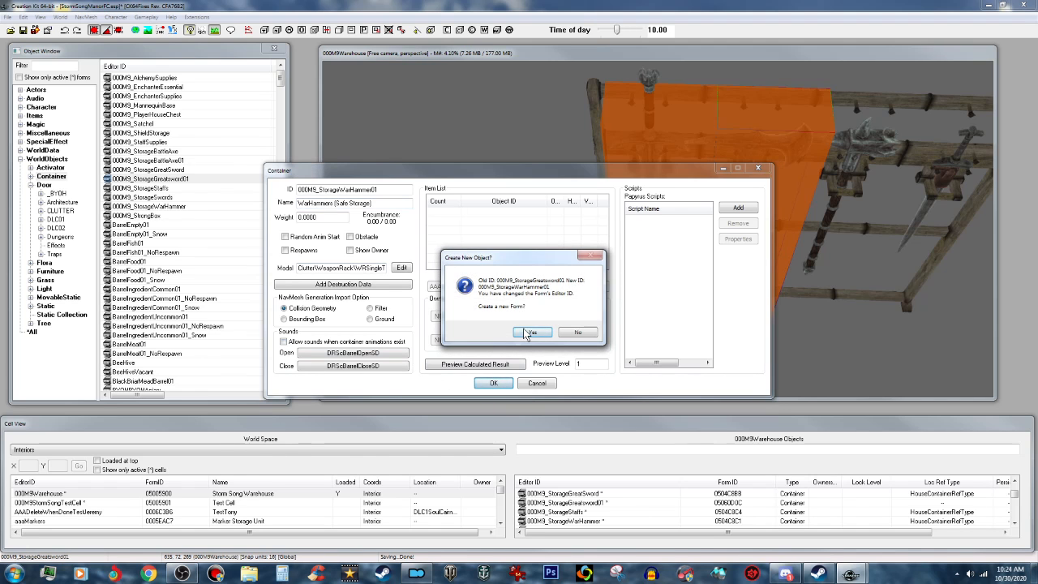
left_click(531, 332)
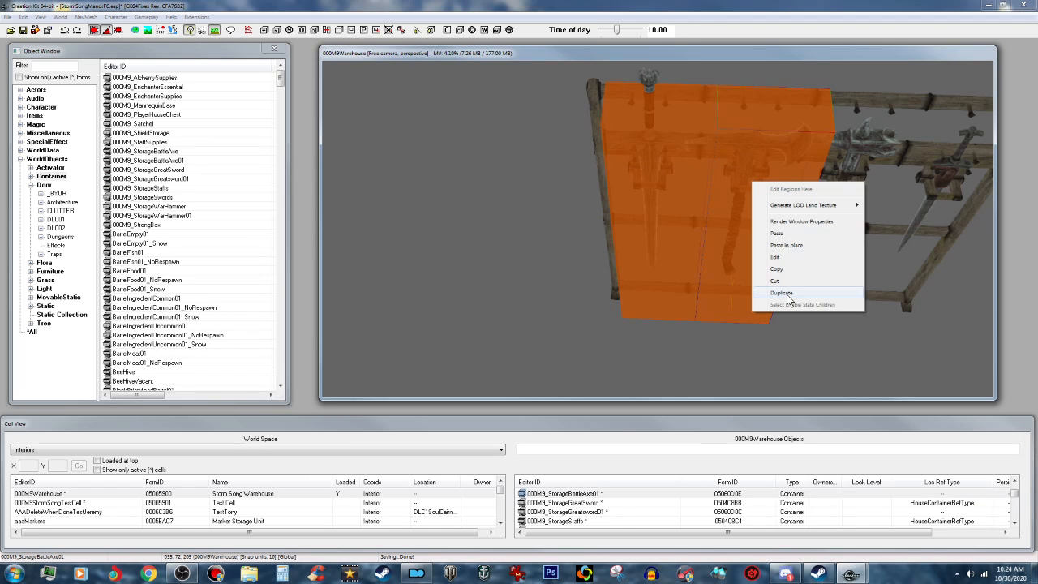
- Duplicate the battle axe box and replace the copy with 000M9_StorageWarHammer01
left_click(781, 293)
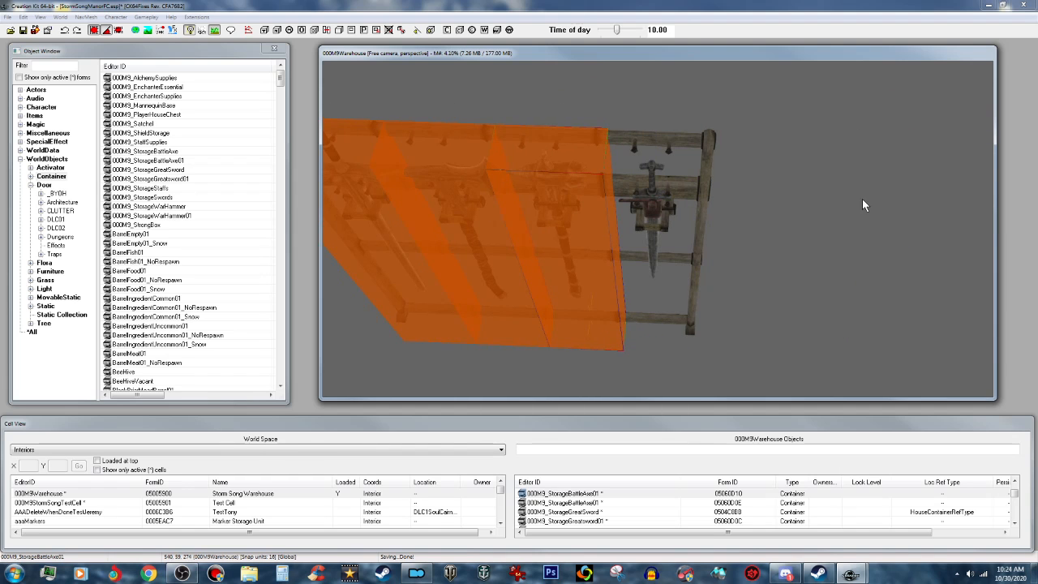
left_click(23, 17)
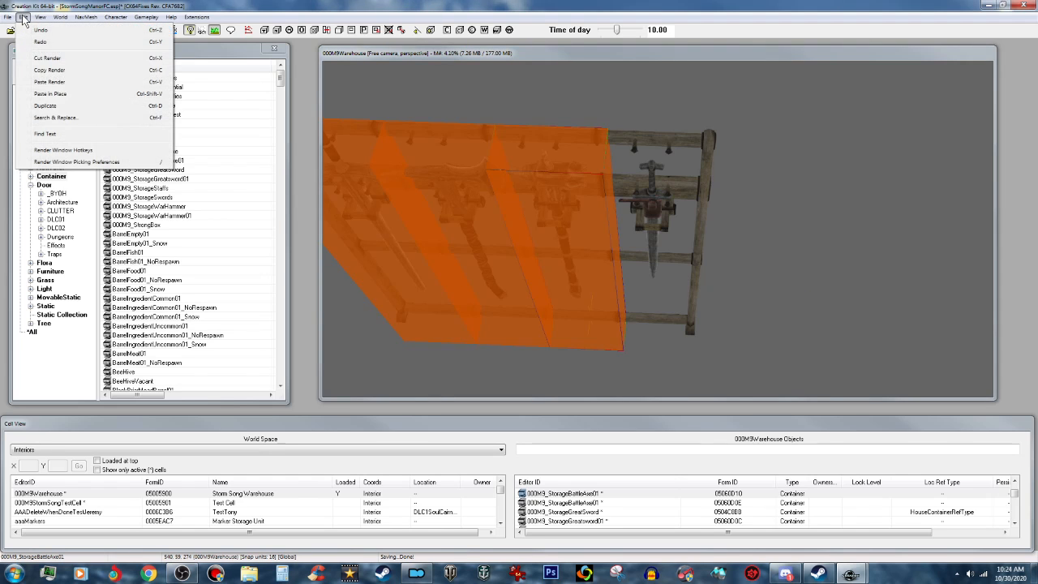
left_click(55, 116)
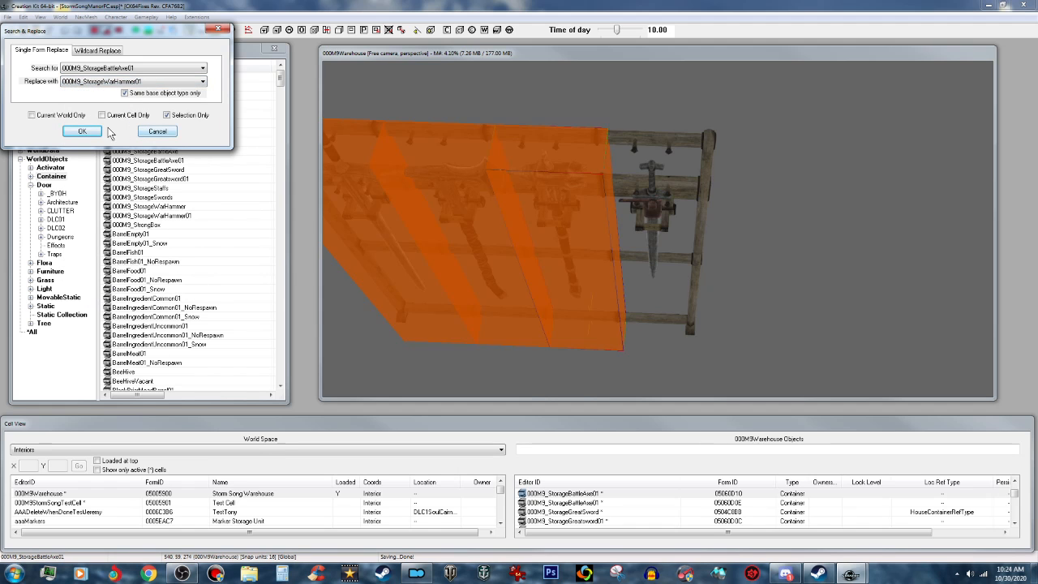
left_click(81, 131)
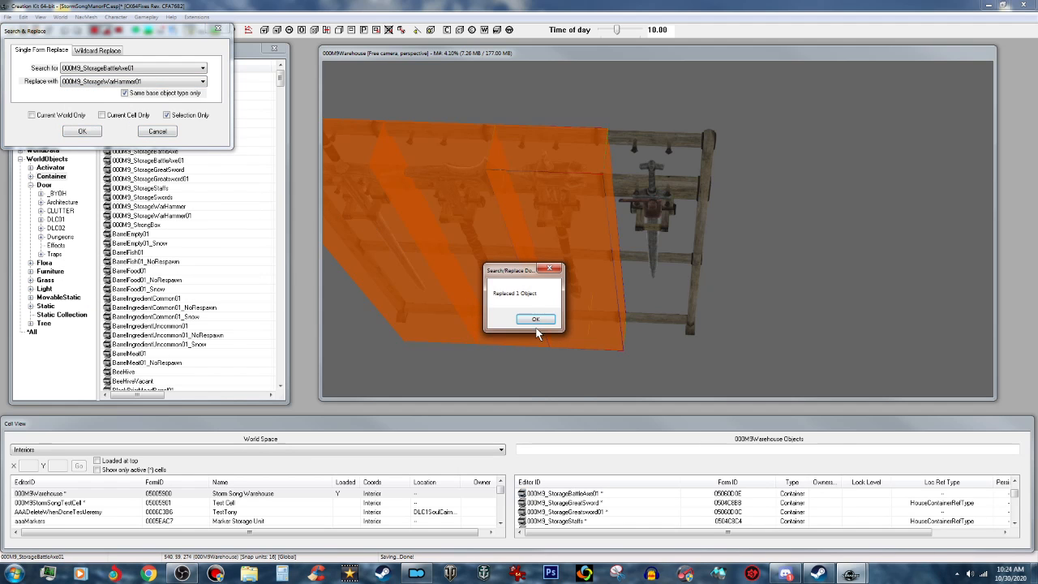
left_click(536, 318)
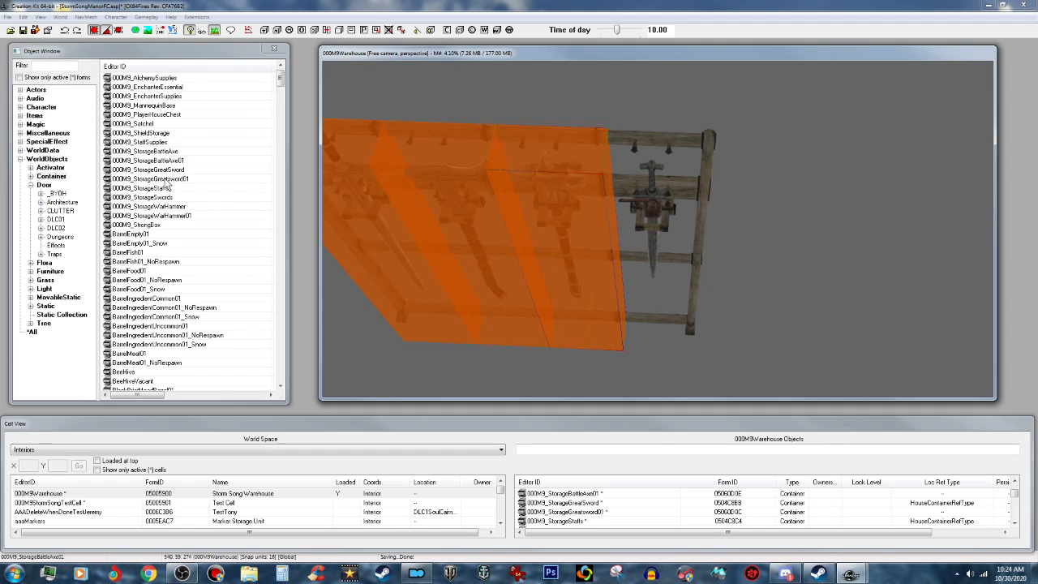
- Copy the greatsword container as new form 000M9_StorageSword01, Swords (Safe Storage)
double_click(149, 179)
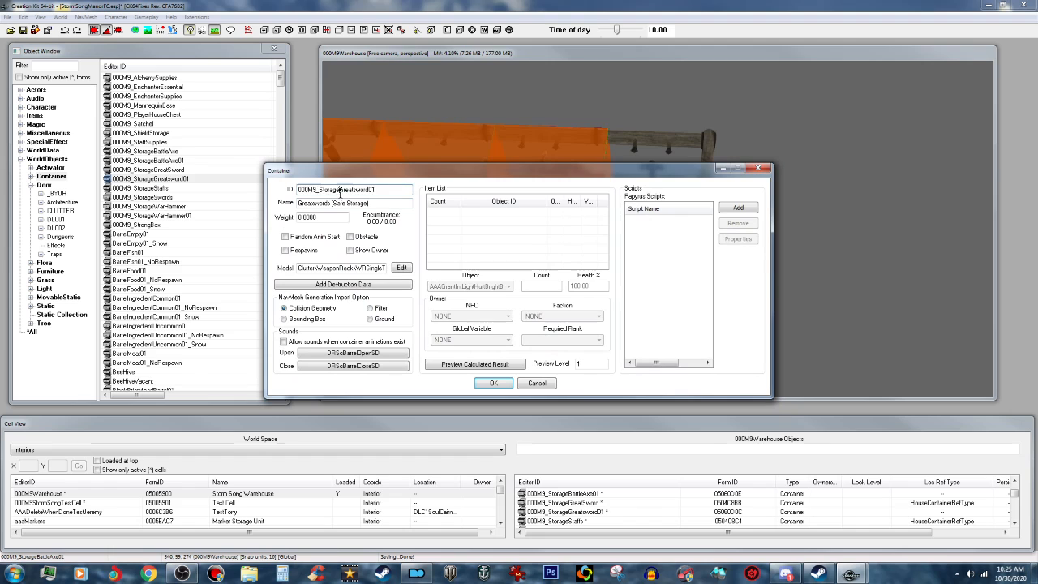
double_click(353, 189)
type("S")
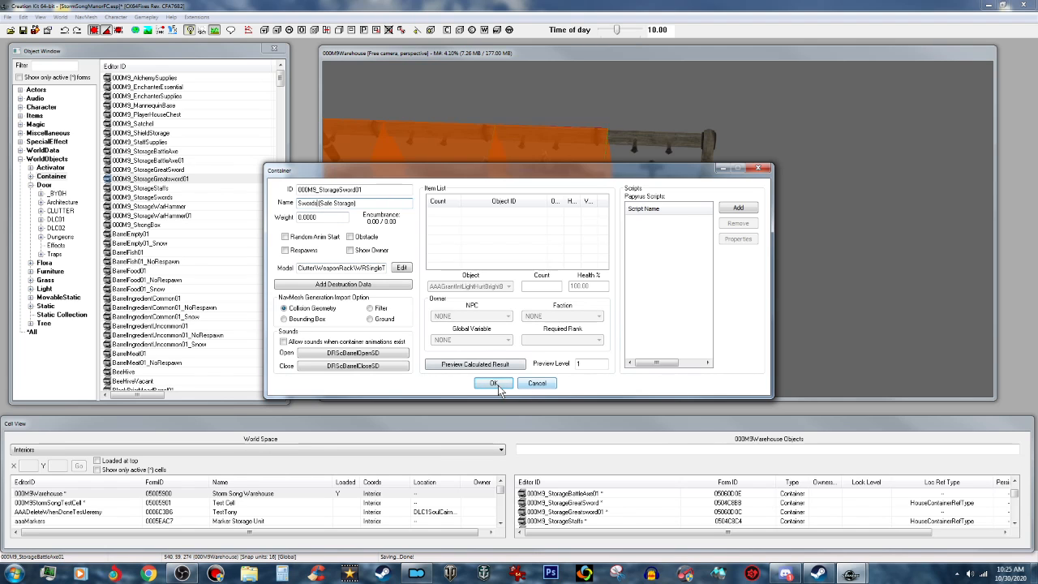
left_click(493, 383)
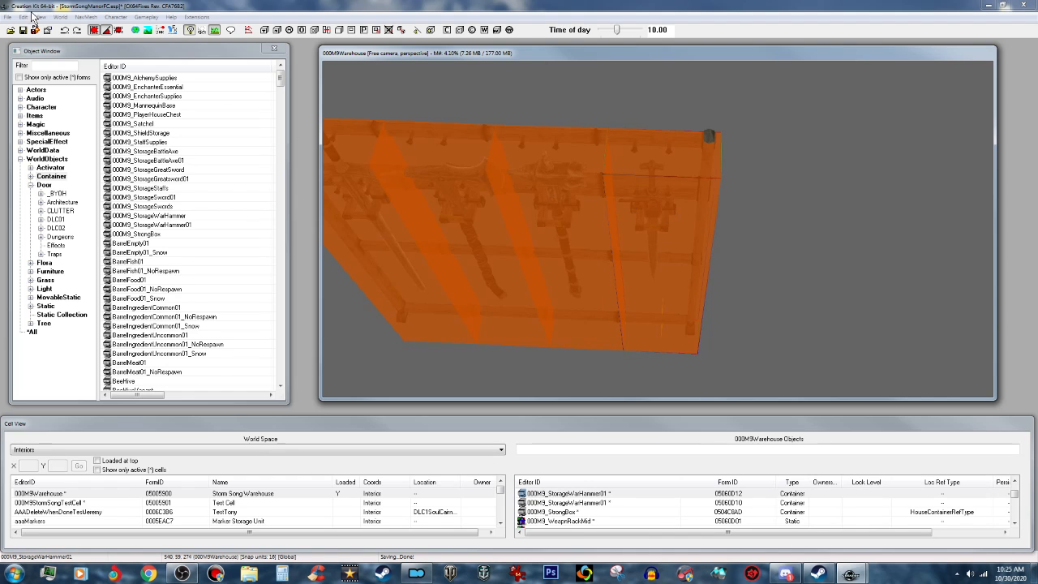
- Replace the selected storage box with 000M9_StorageSword01 using Search & Replace
left_click(40, 17)
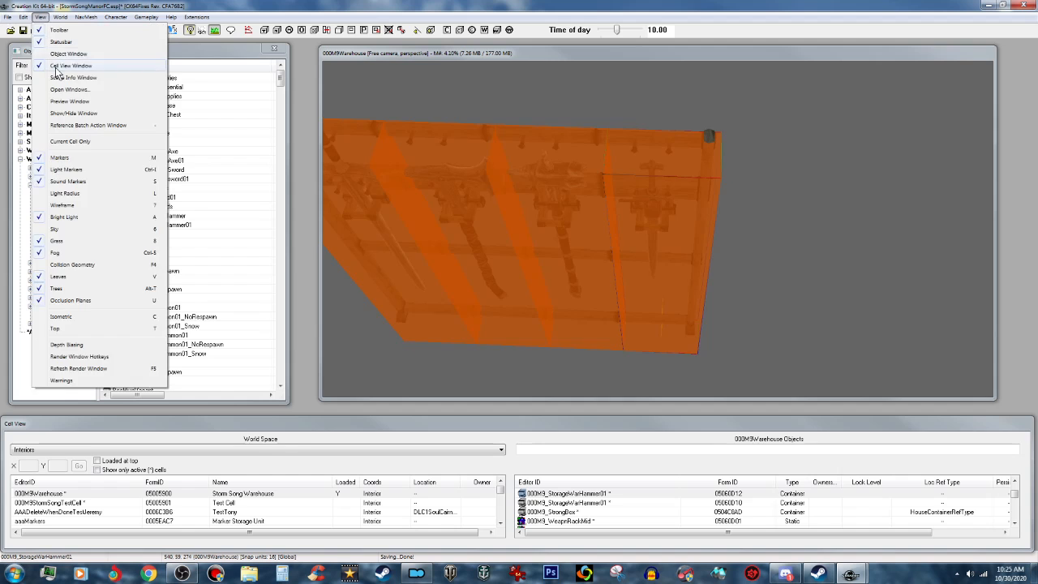
left_click(24, 17)
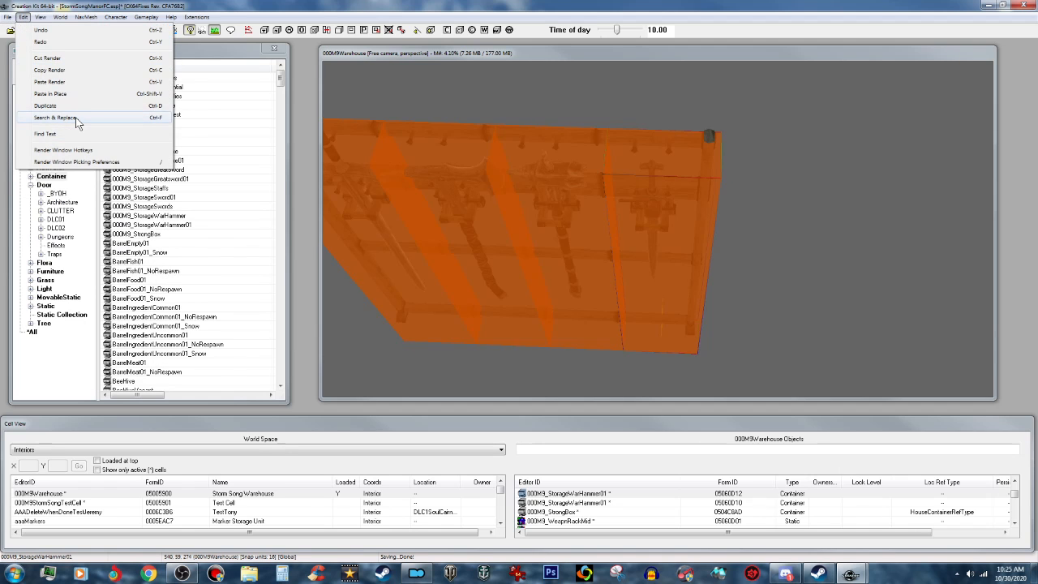
left_click(54, 118)
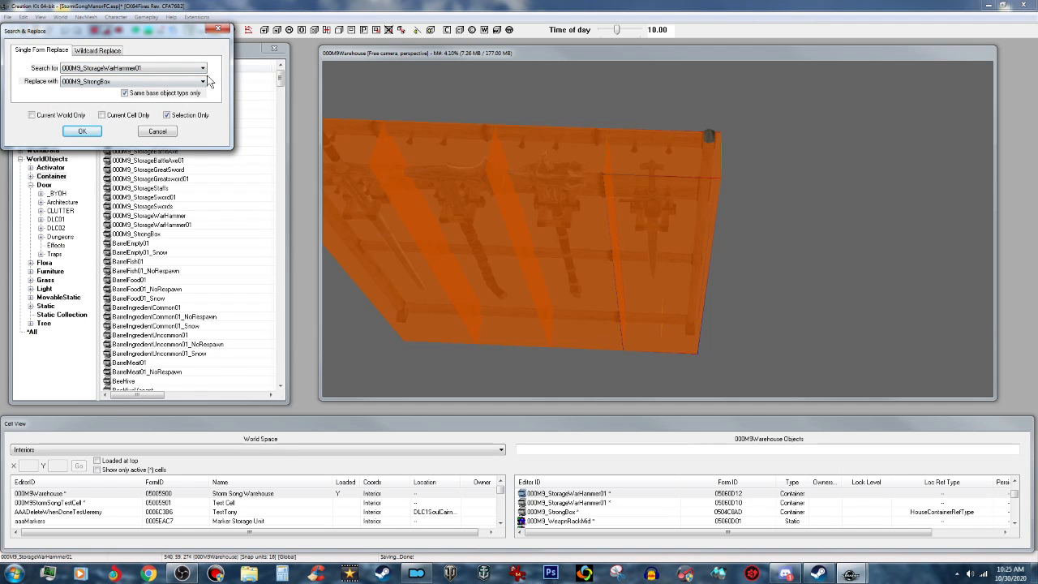
left_click(202, 80)
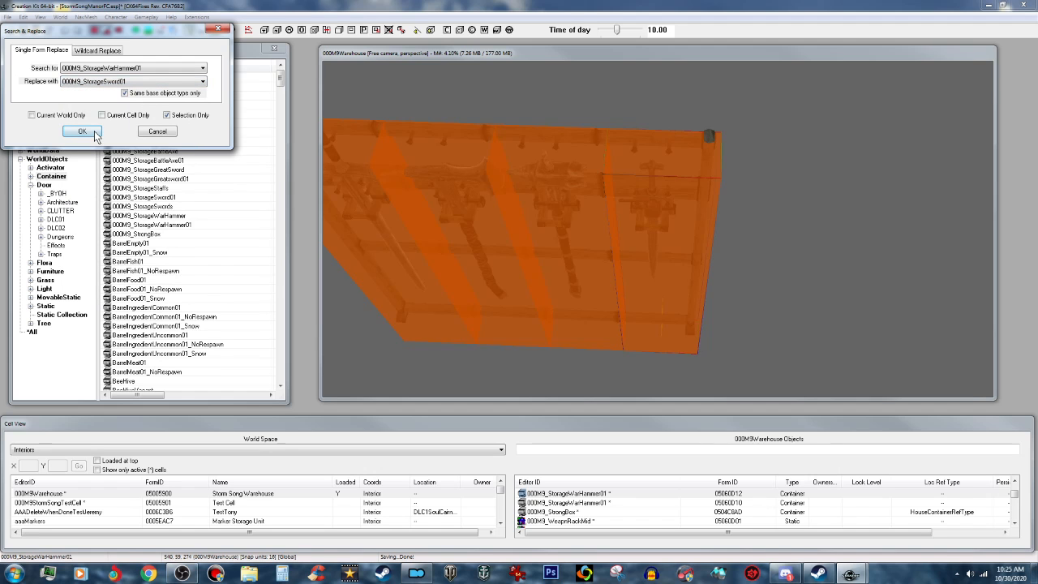
left_click(81, 131)
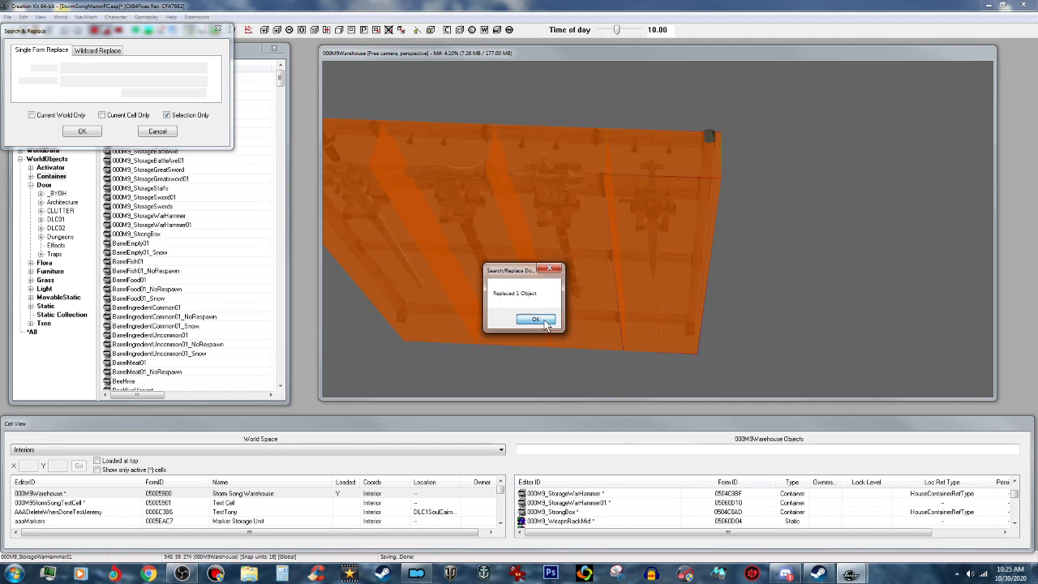
left_click(535, 319)
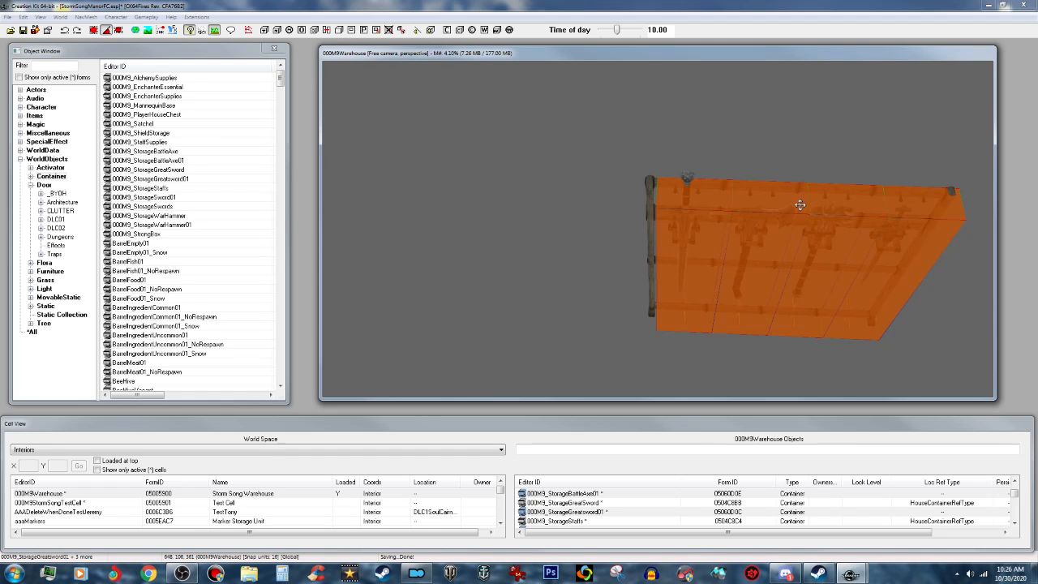
- Ctrl-click the last stacked storage container to complete the four-container selection
left_click(799, 205)
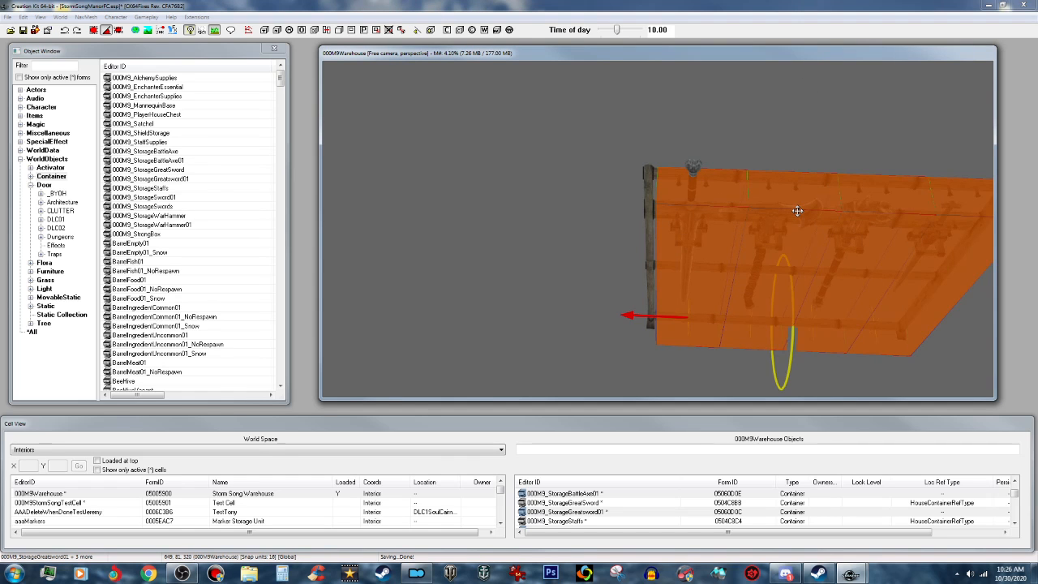
mouse_move(800, 218)
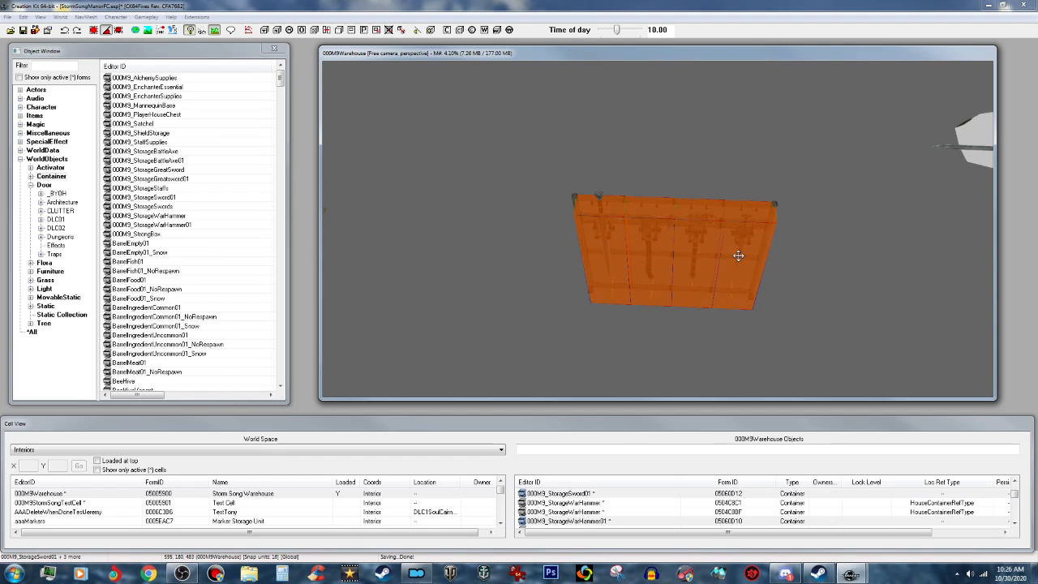
mouse_move(680, 255)
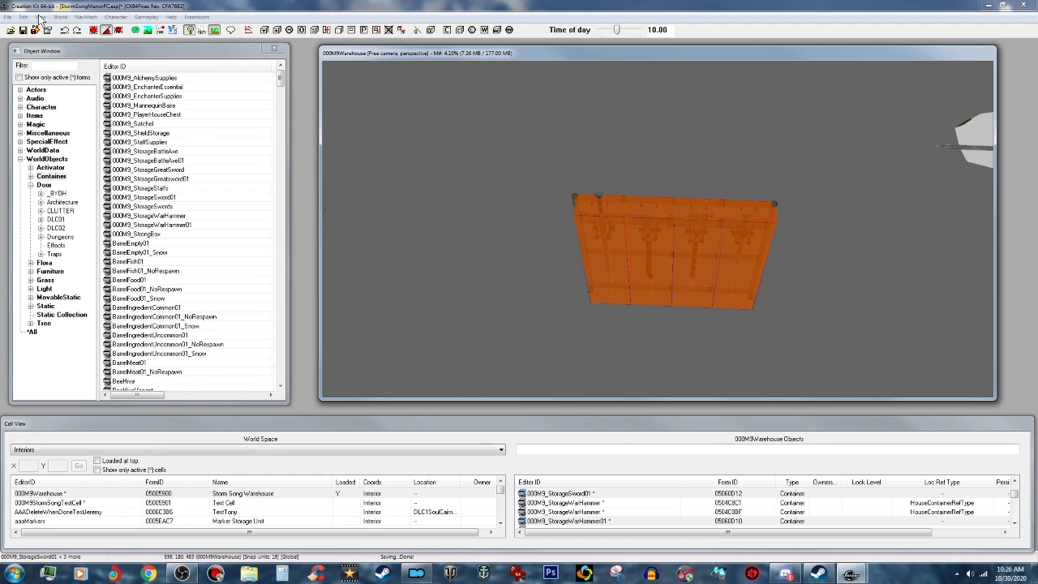
- Batch-apply HouseContainerRefType to the four containers, then box-select the rack with them
left_click(40, 17)
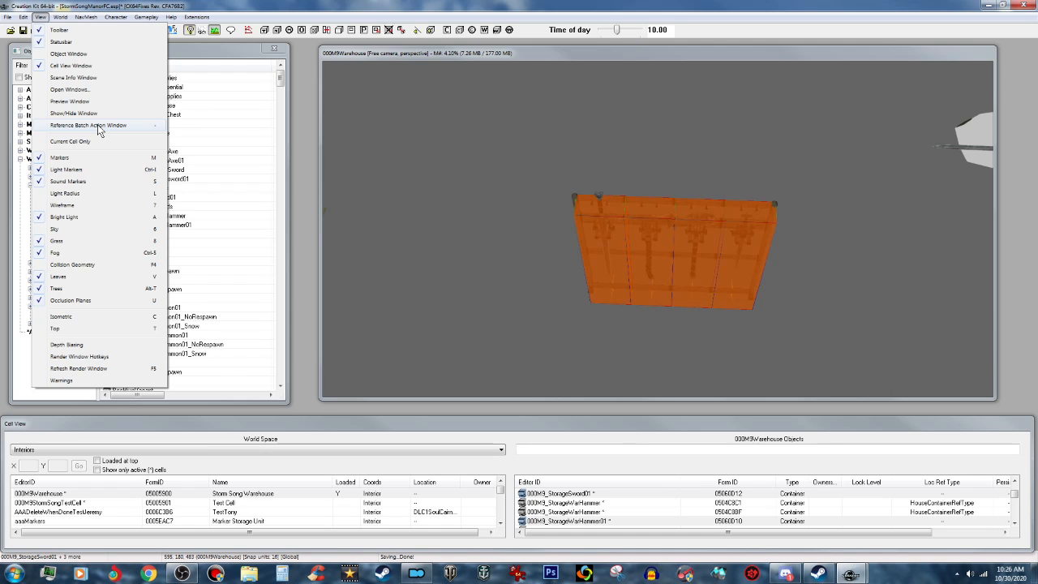
left_click(88, 125)
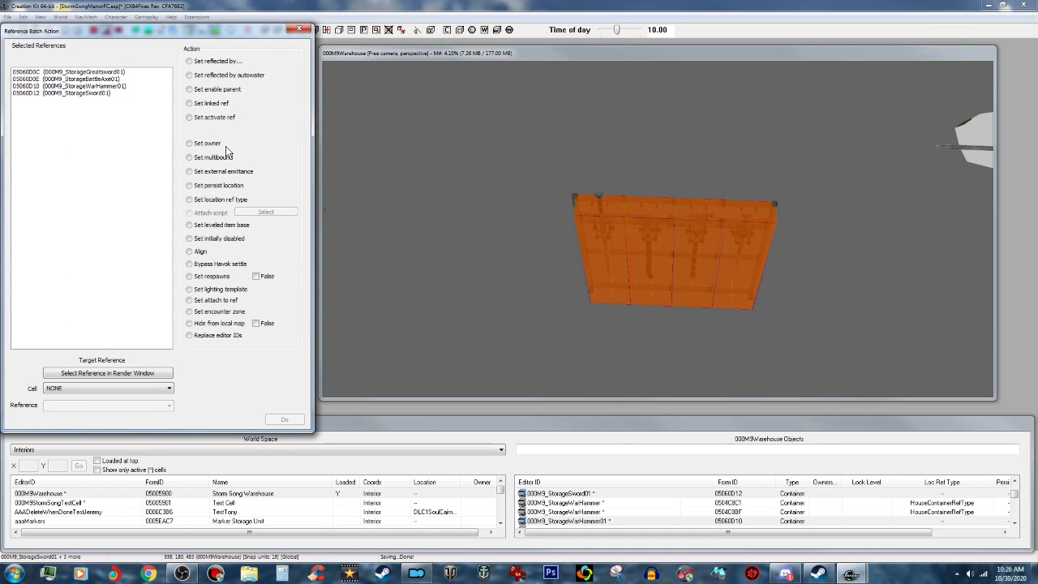
left_click(190, 200)
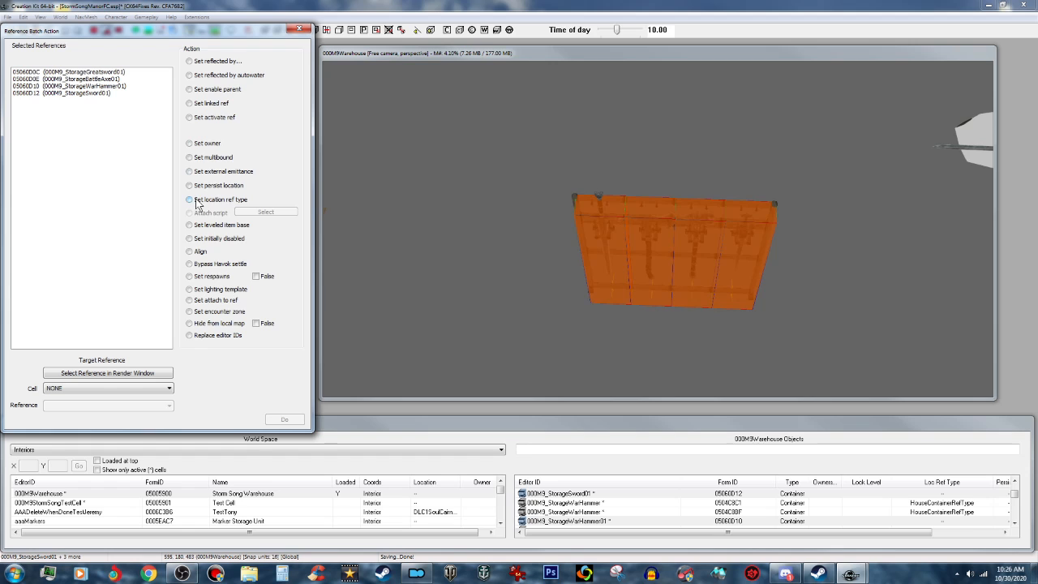
left_click(190, 199)
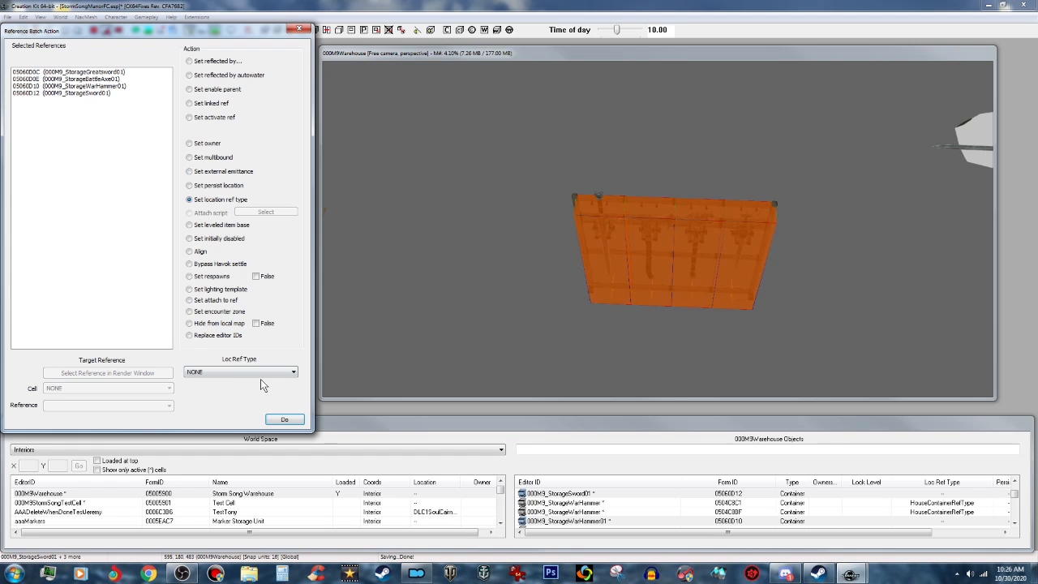
mouse_move(262, 365)
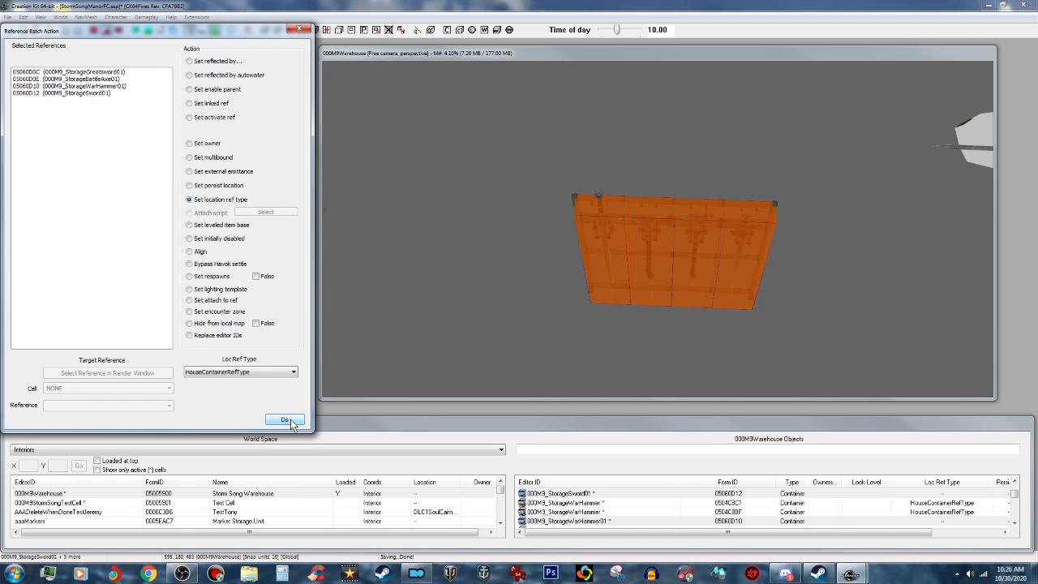
left_click(285, 420)
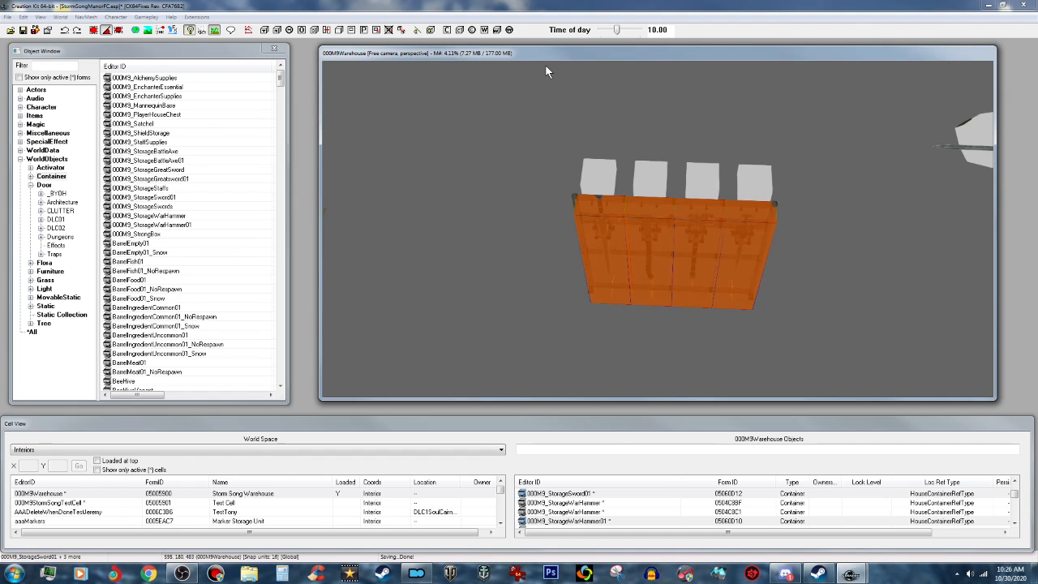
mouse_move(772, 147)
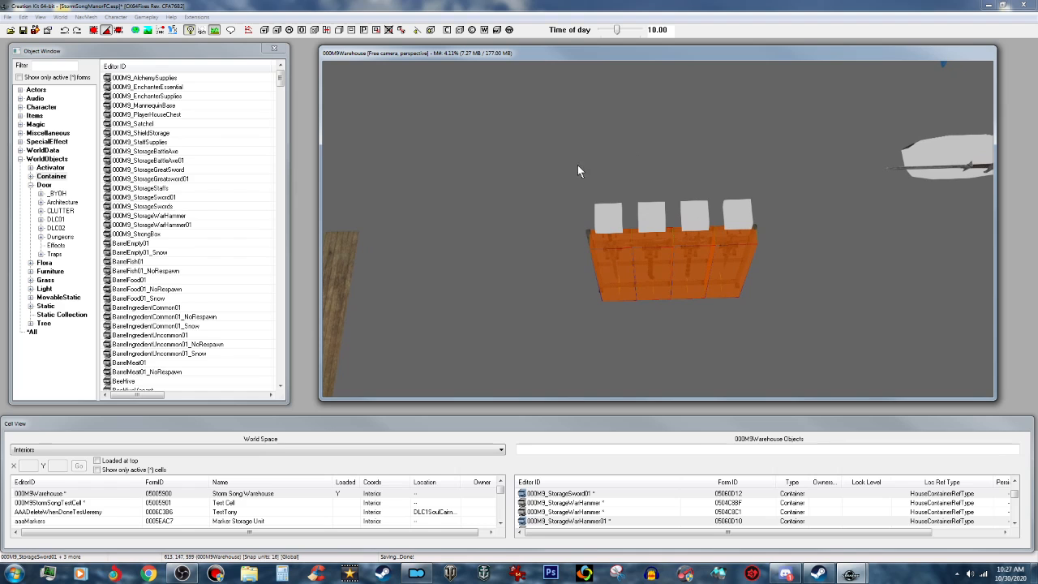
left_click_drag(579, 170, 824, 373)
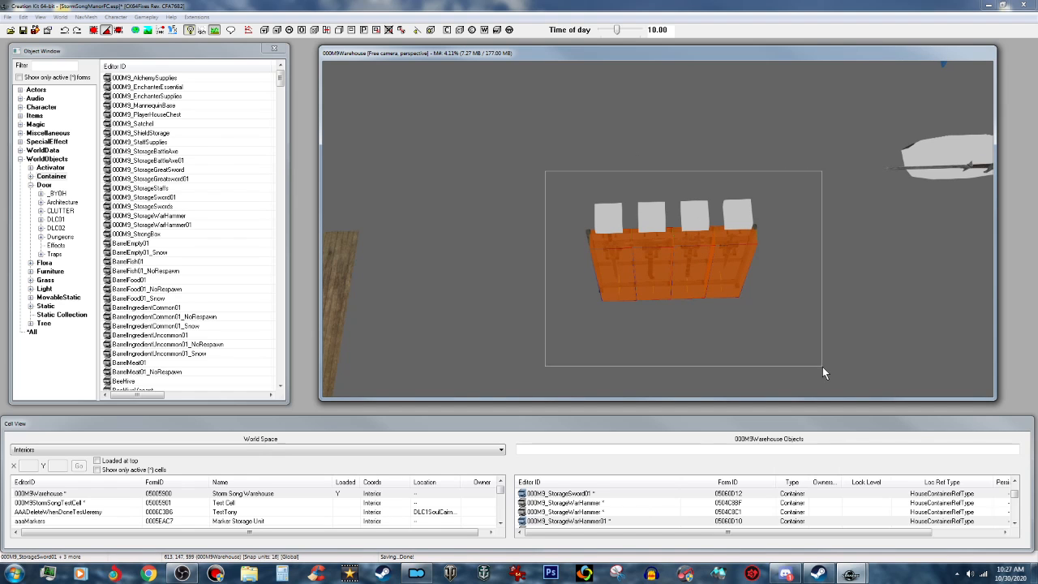
right_click(681, 268)
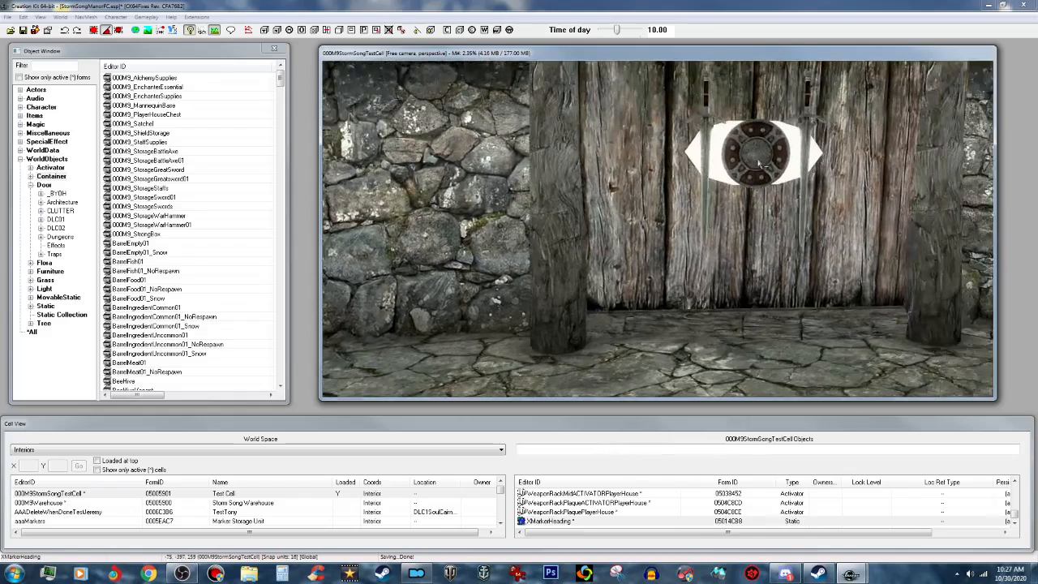
- Paste the copied rack and its four storage containers into the Test Cell
right_click(667, 367)
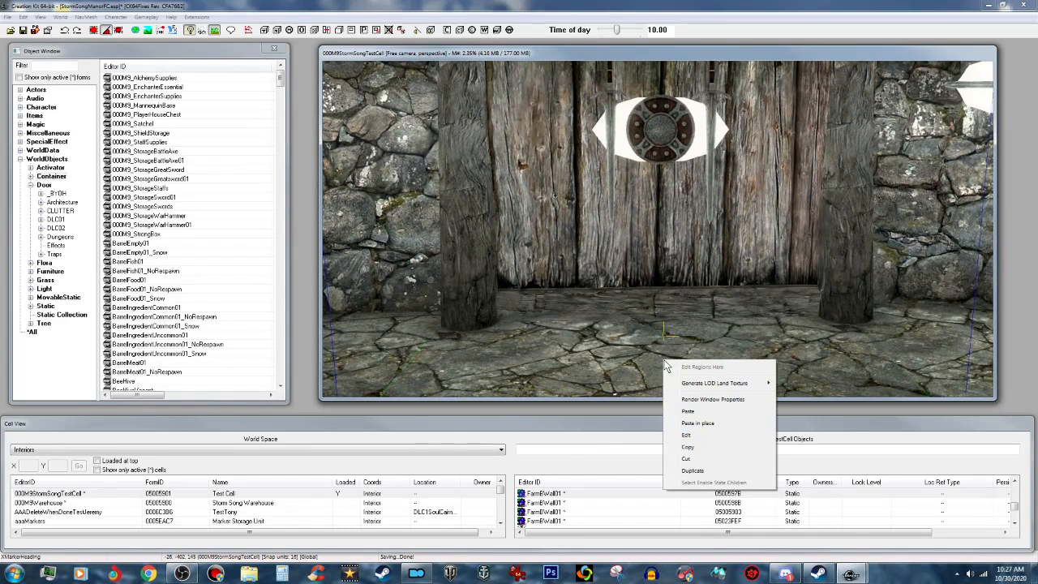
mouse_move(649, 359)
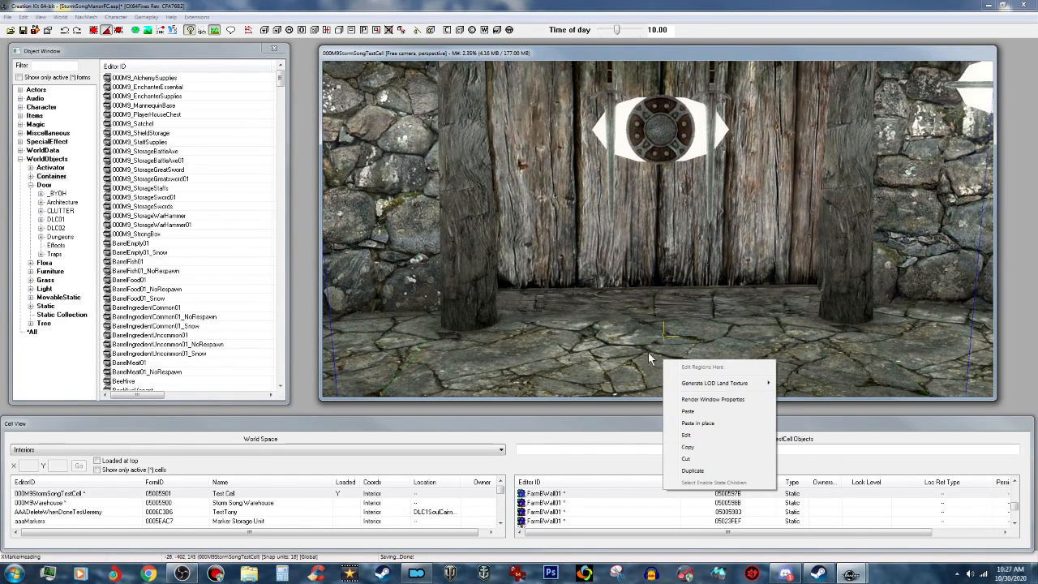
left_click(698, 423)
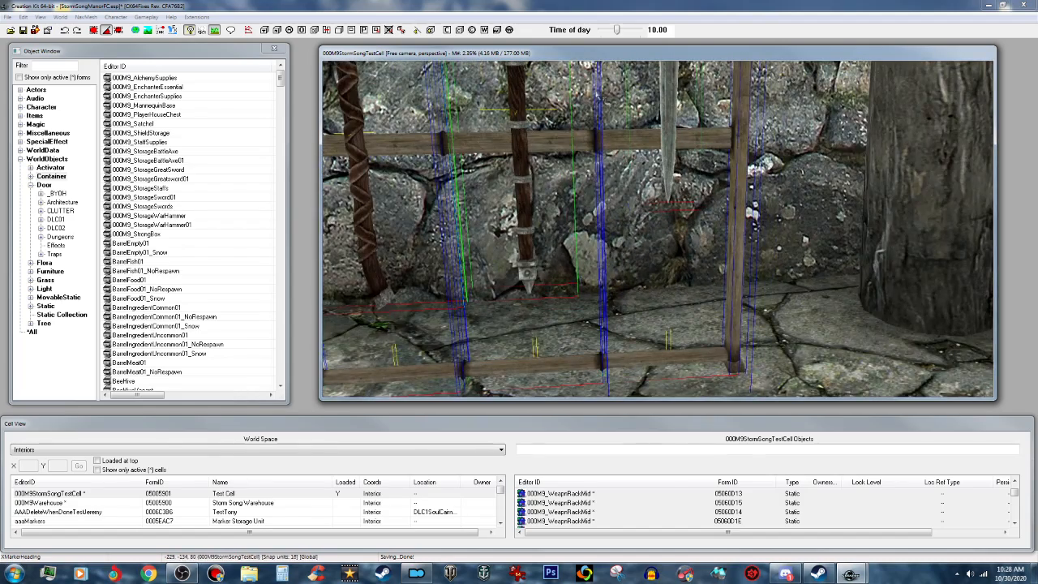
mouse_move(616, 140)
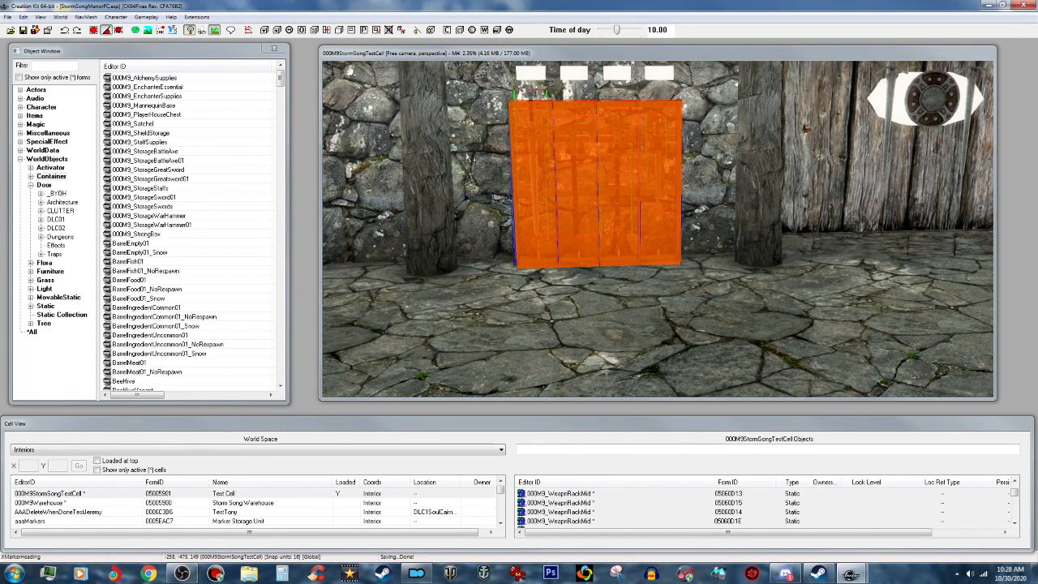
mouse_move(684, 47)
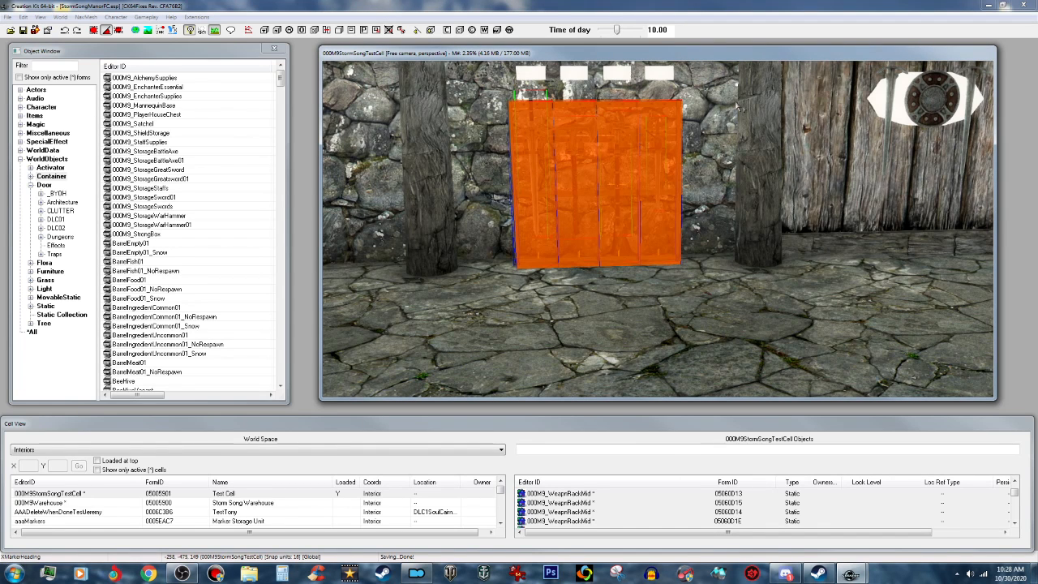
mouse_move(738, 108)
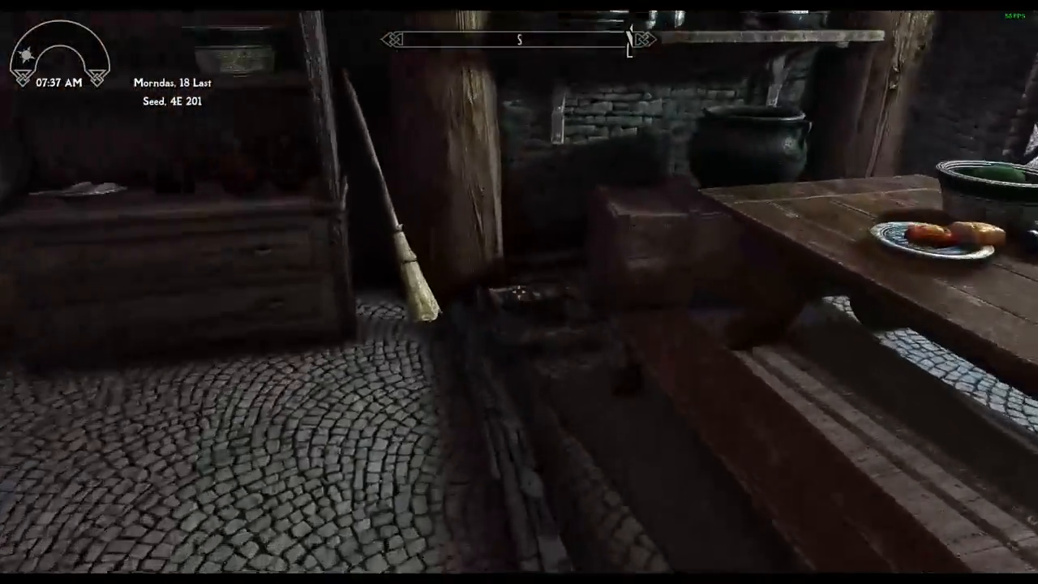
mouse_move(519, 292)
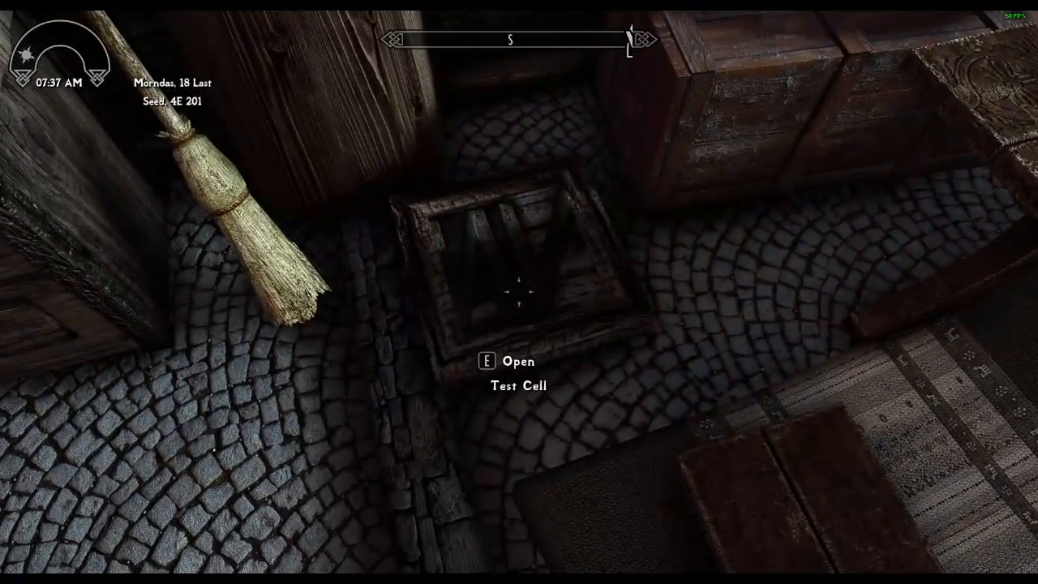
- Enter the Test Cell and search the Swords and Greatswords safe storage containers
key("e")
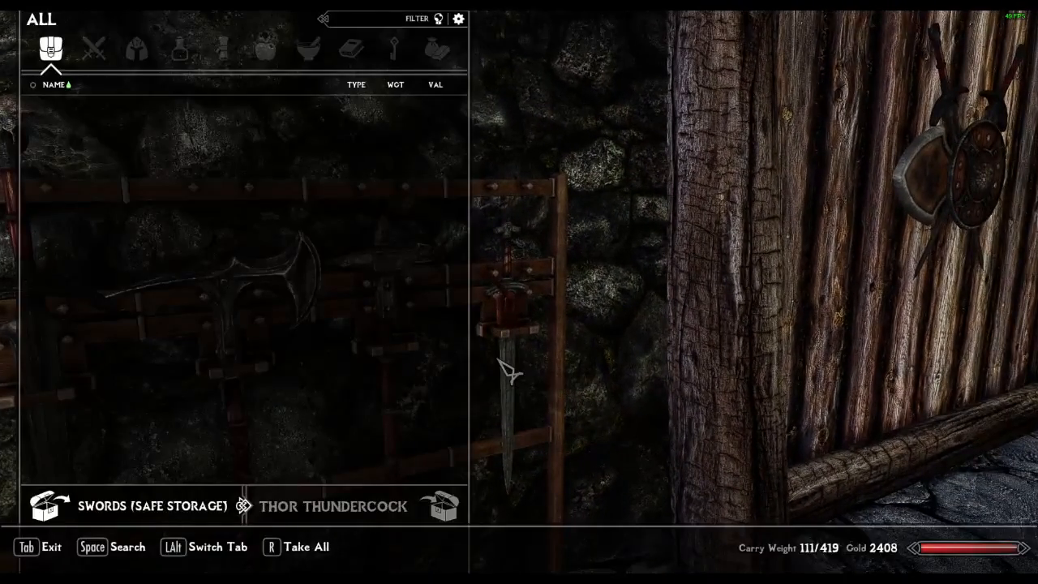
key("Tab")
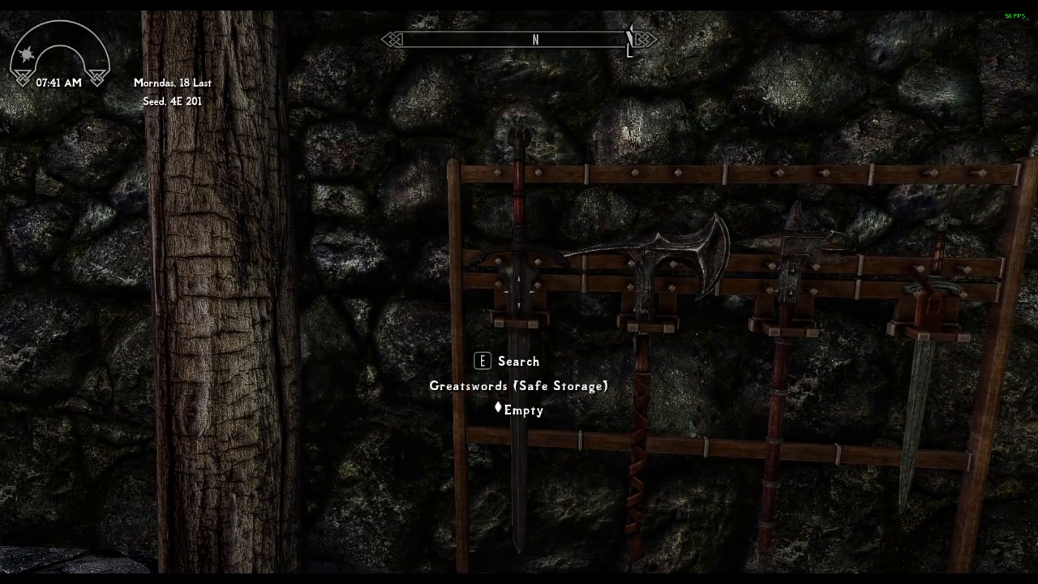
key("e")
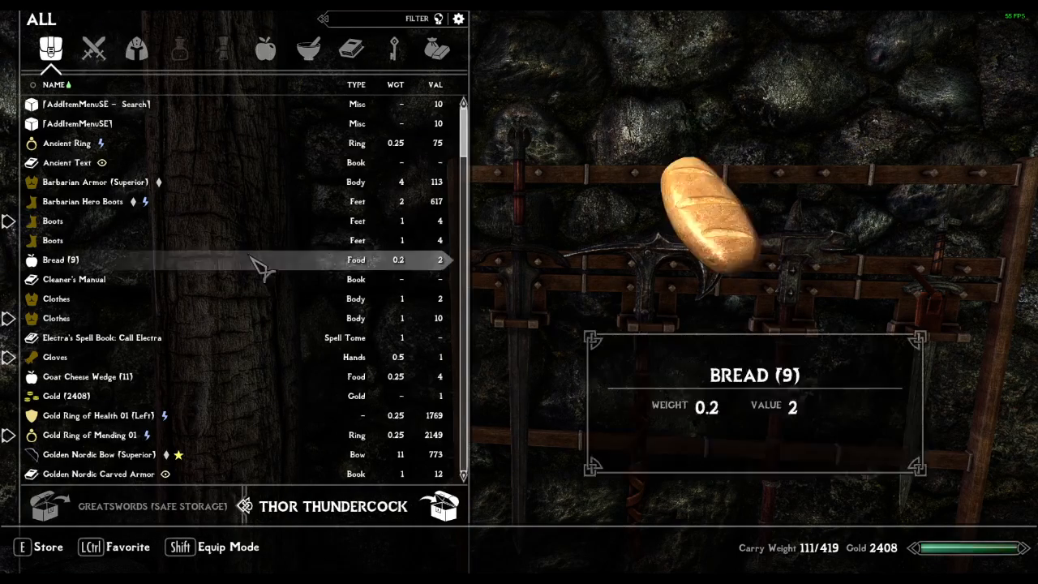
left_click(135, 48)
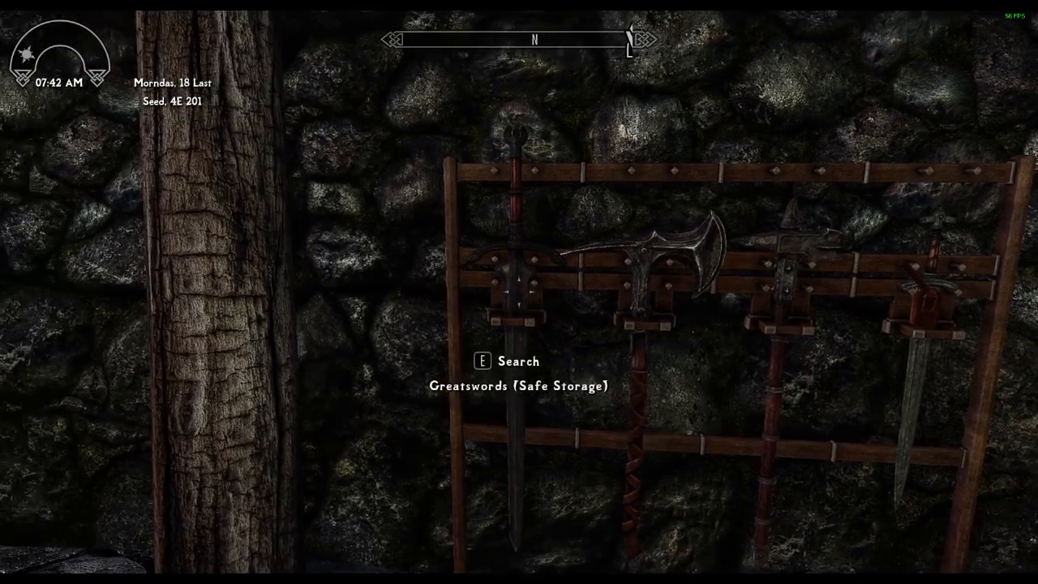
key("e")
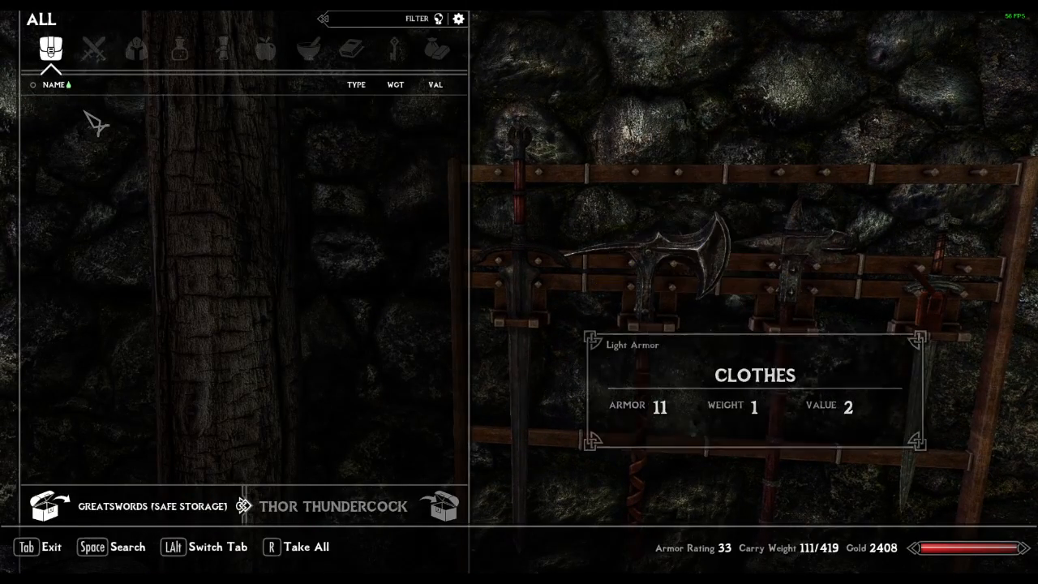
key("Tab")
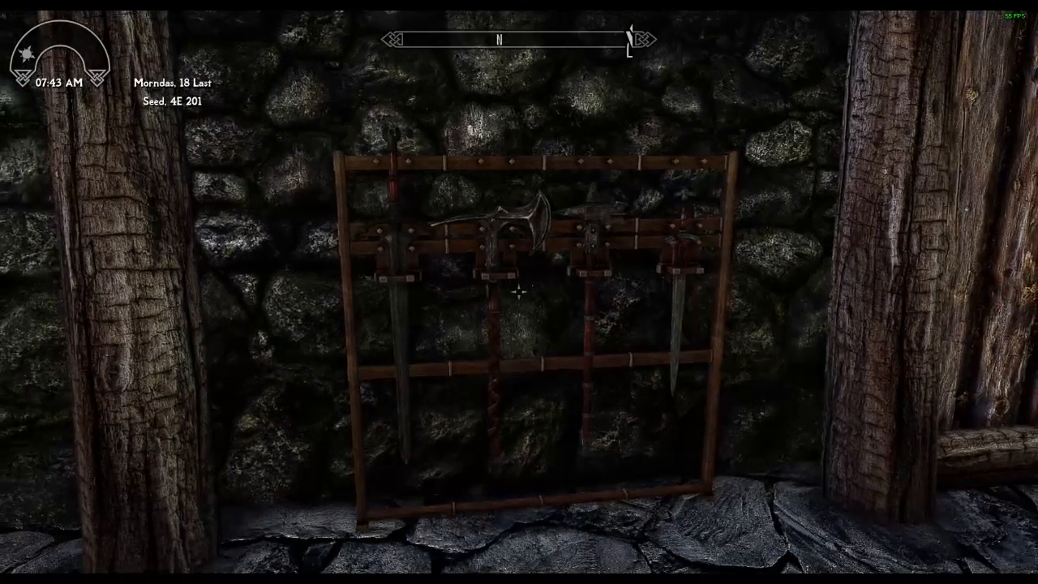
mouse_move(520, 292)
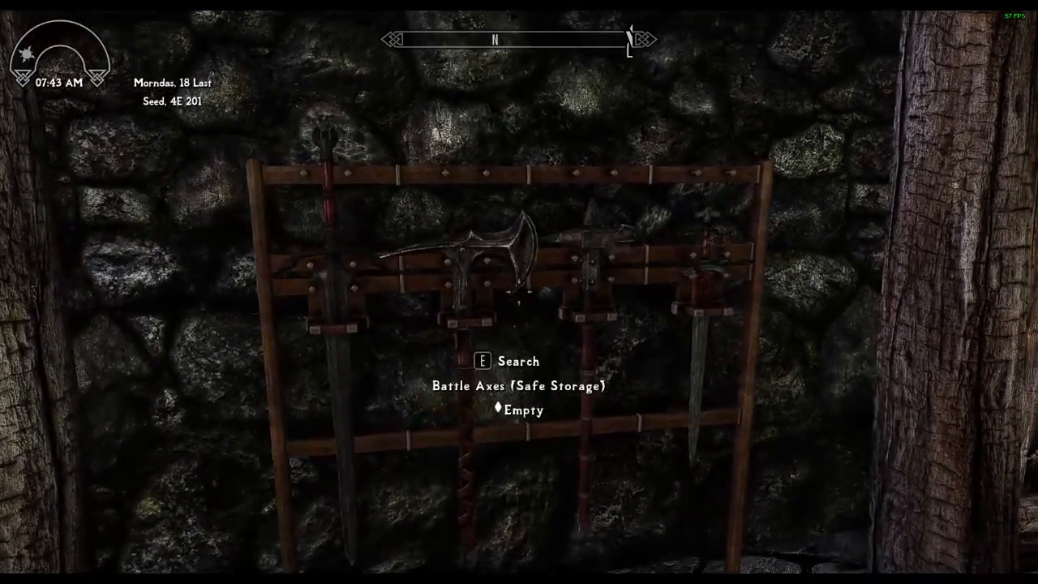